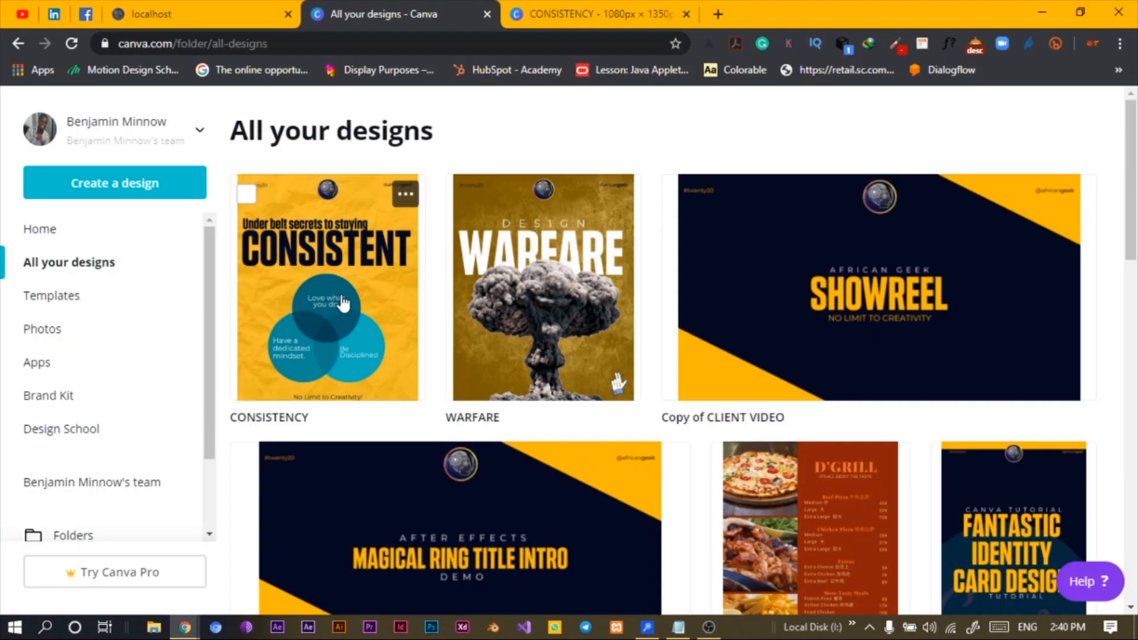
pyautogui.moveTo(760, 141)
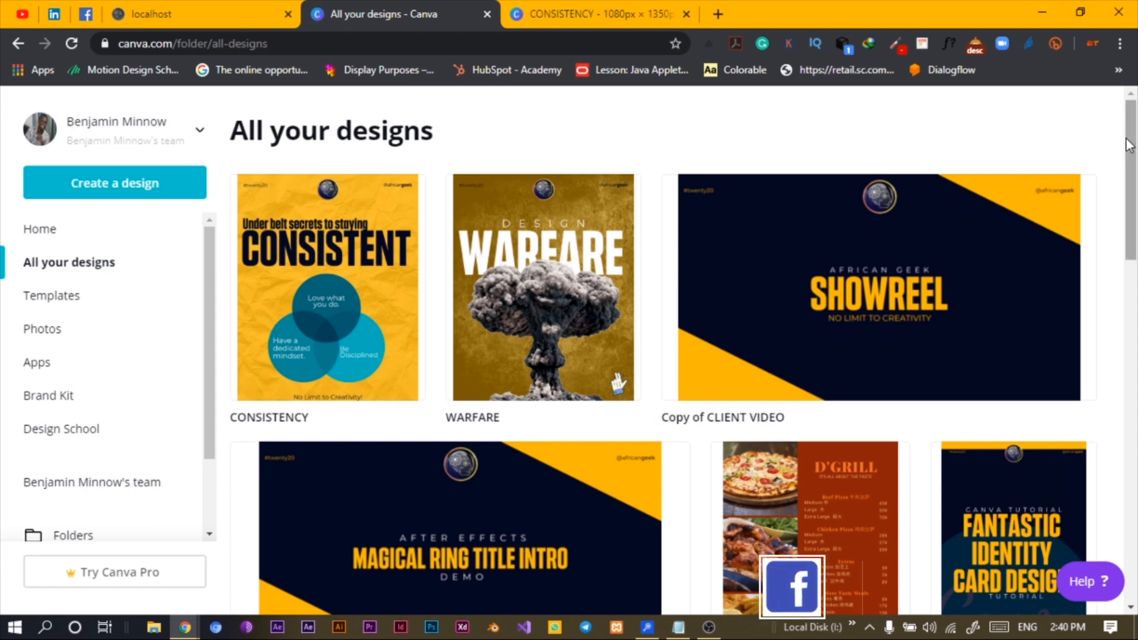
pyautogui.moveTo(594, 284)
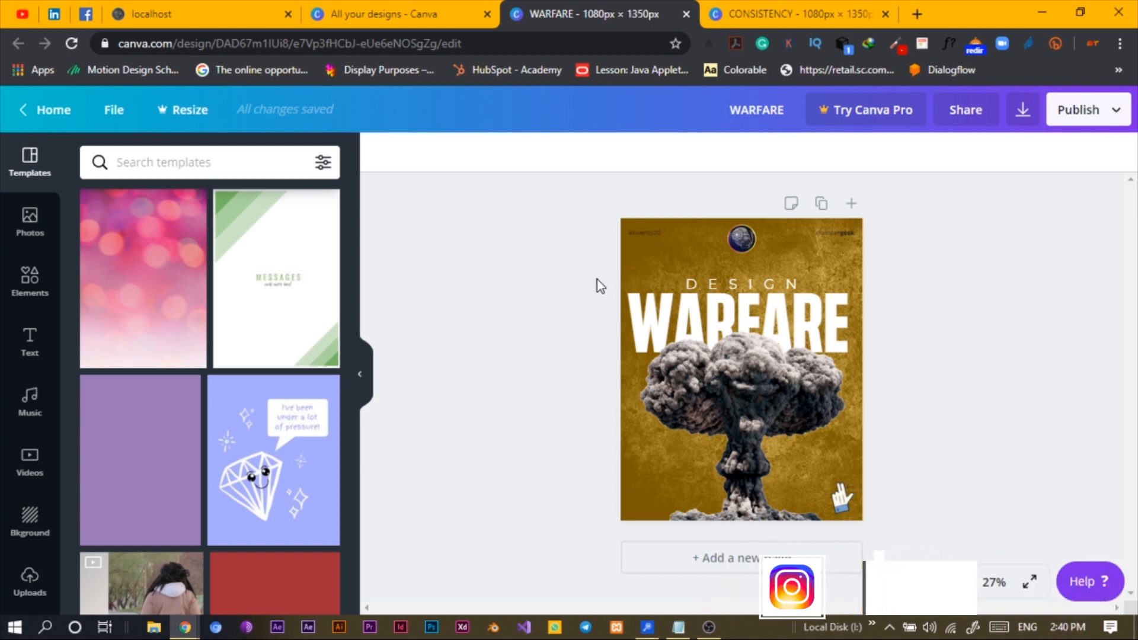
# Step: View the CONSISTENCY poster, then return to the All your designs list
pyautogui.click(741, 325)
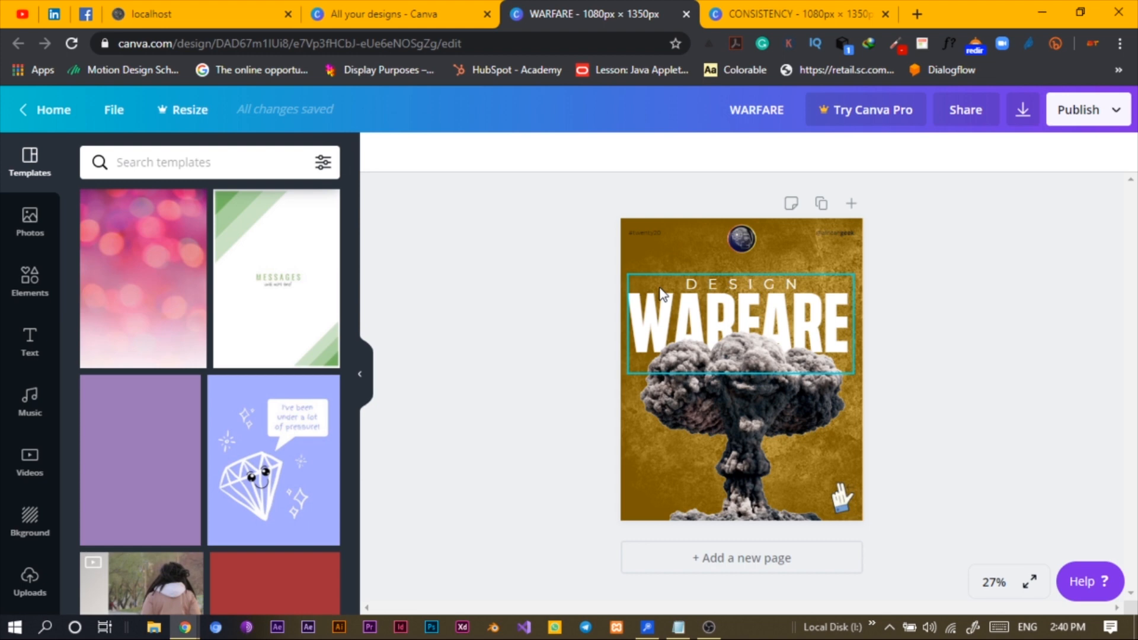
pyautogui.moveTo(615, 309)
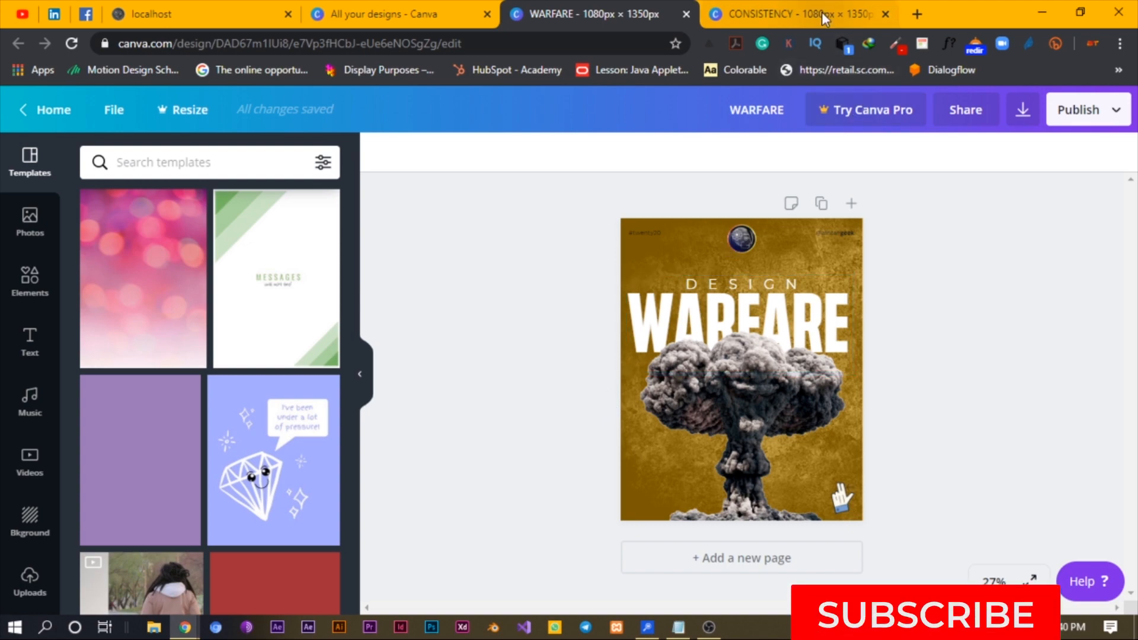
pyautogui.click(799, 14)
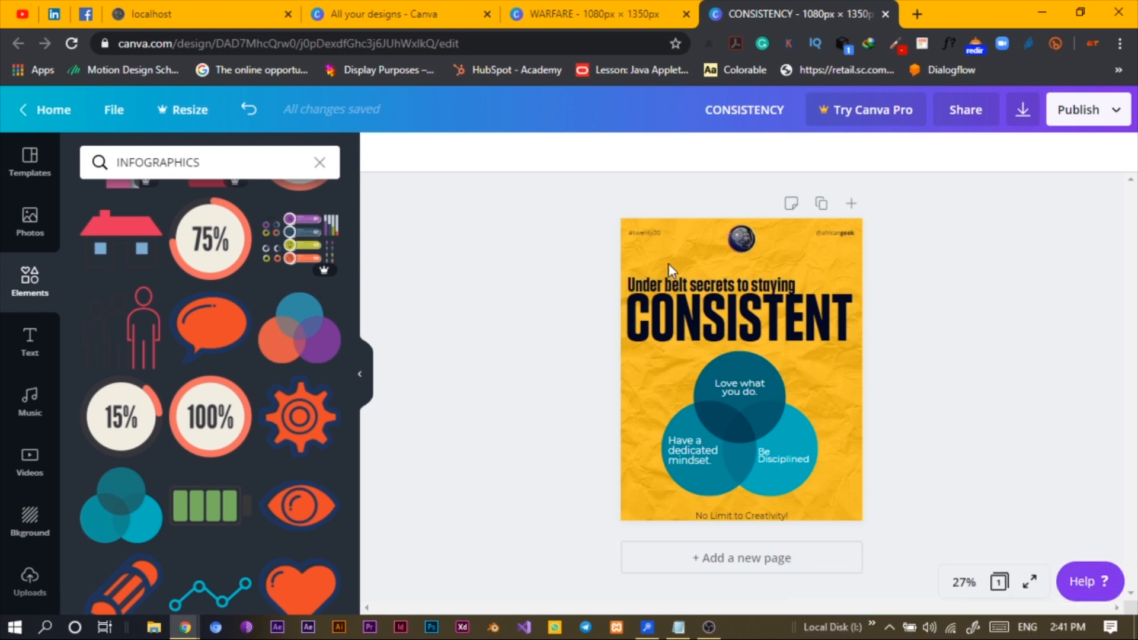
pyautogui.moveTo(607, 476)
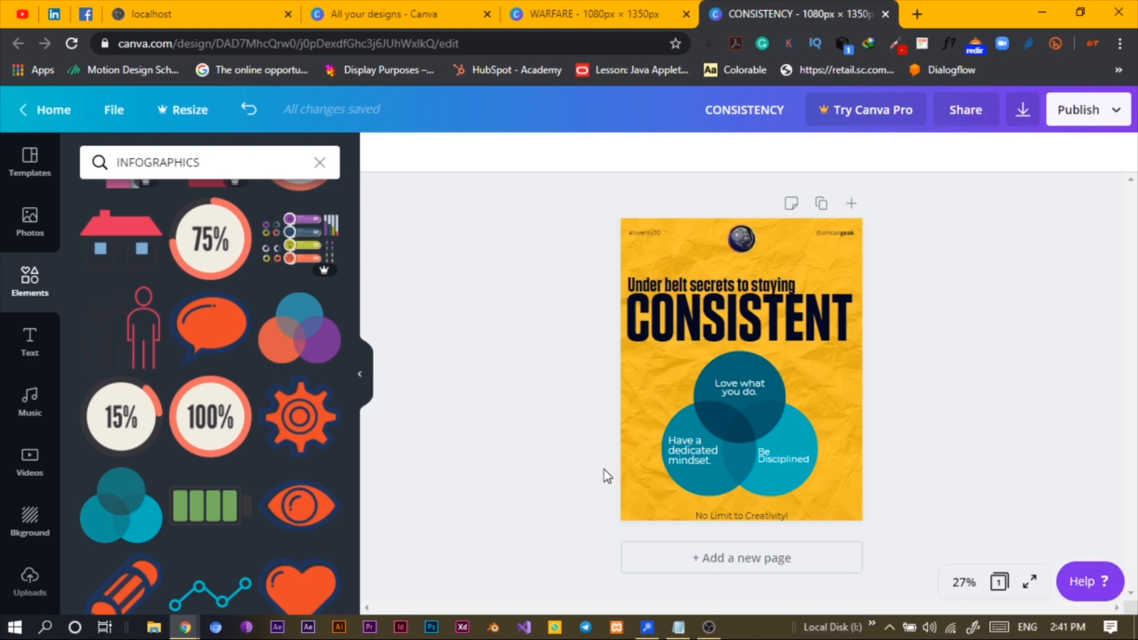
pyautogui.moveTo(551, 479)
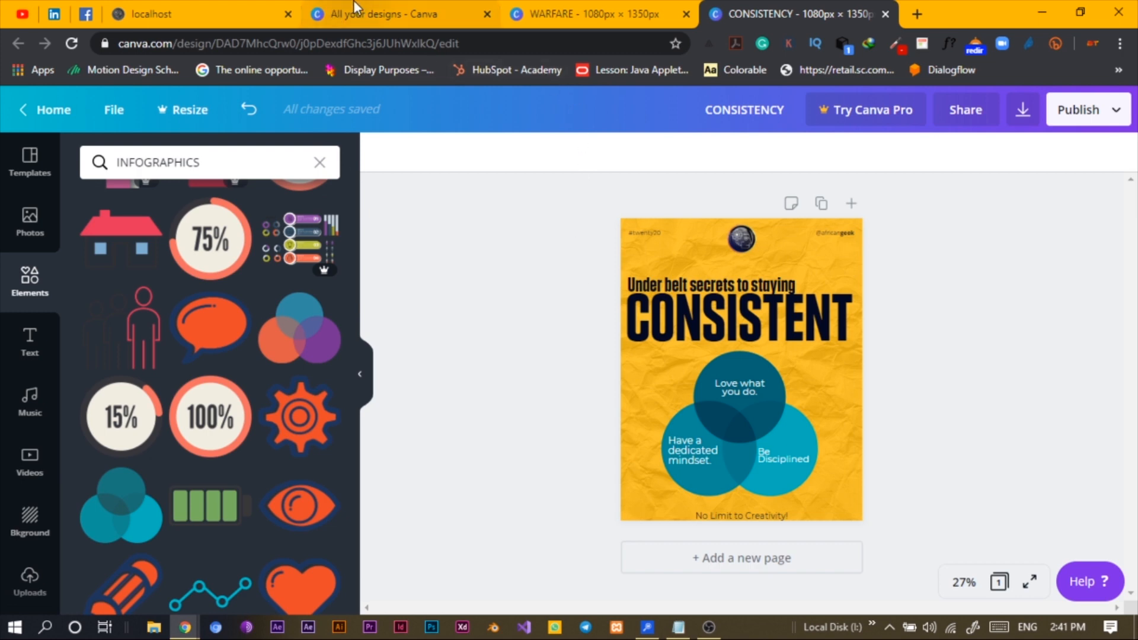
pyautogui.click(381, 14)
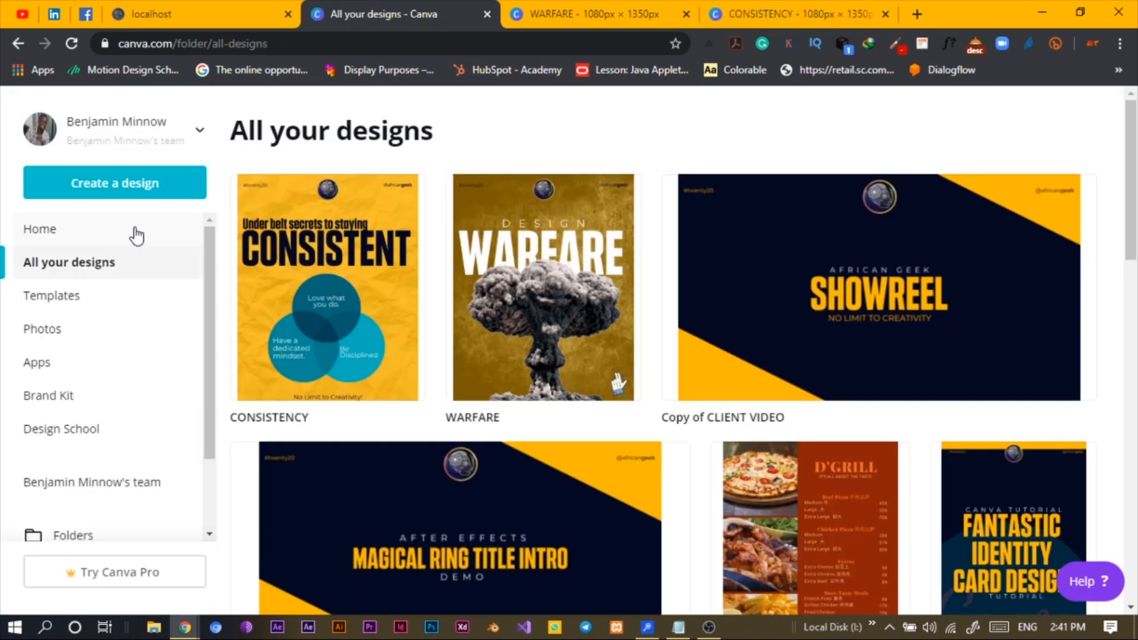
# Step: Create a custom-size design of 1080 × 1350 px and bring up the PNGGuru tab
pyautogui.click(114, 182)
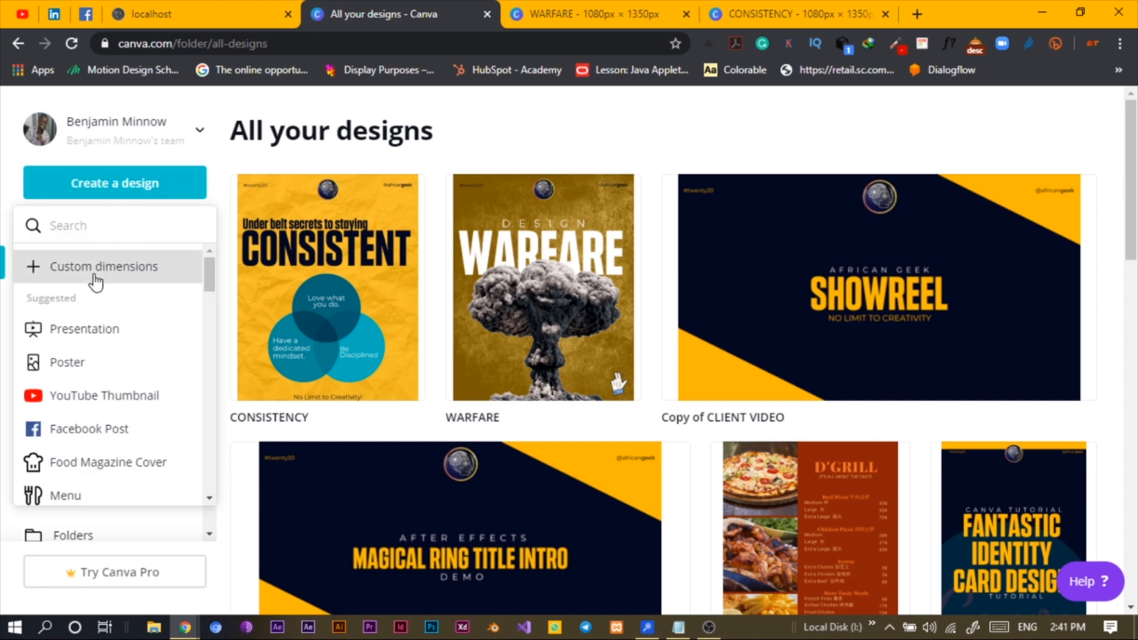
pyautogui.click(104, 267)
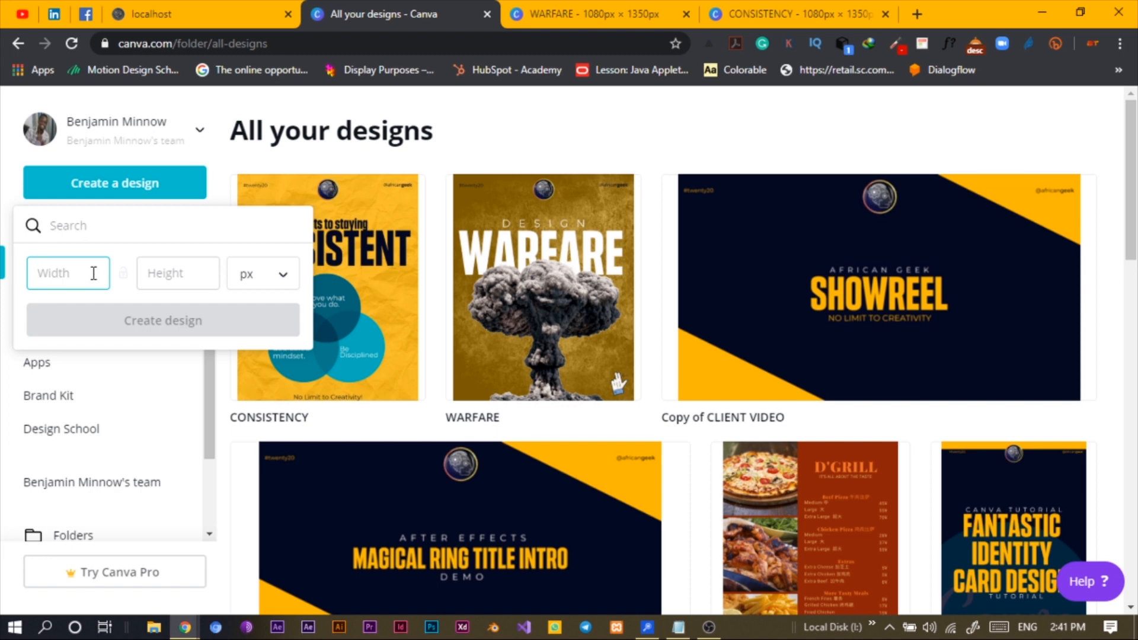
pyautogui.click(66, 273)
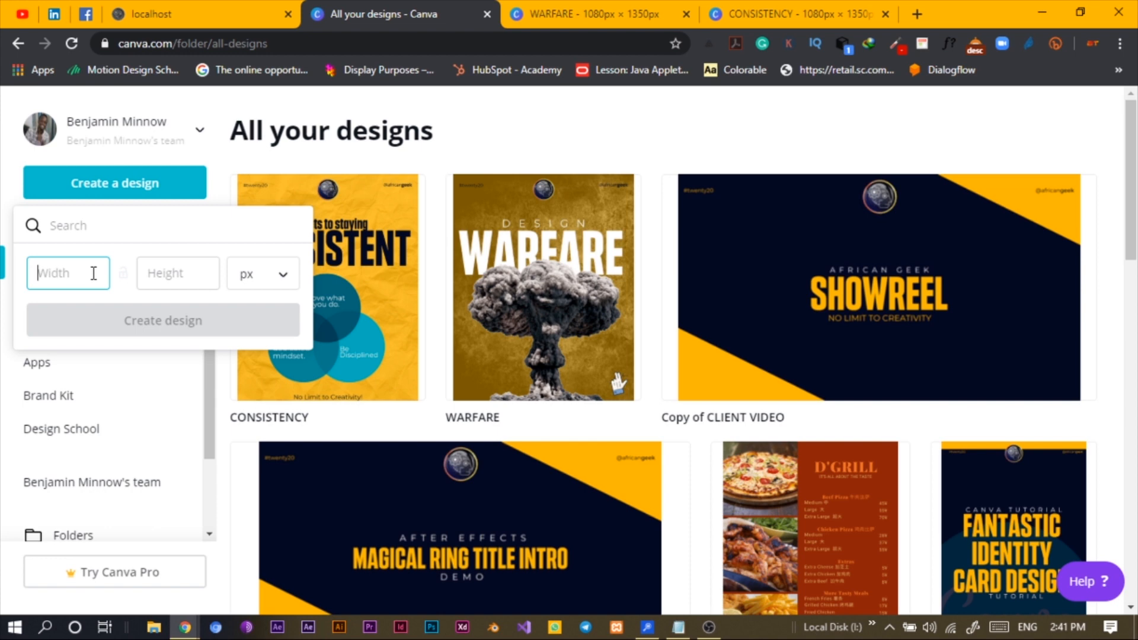
pyautogui.write('1080')
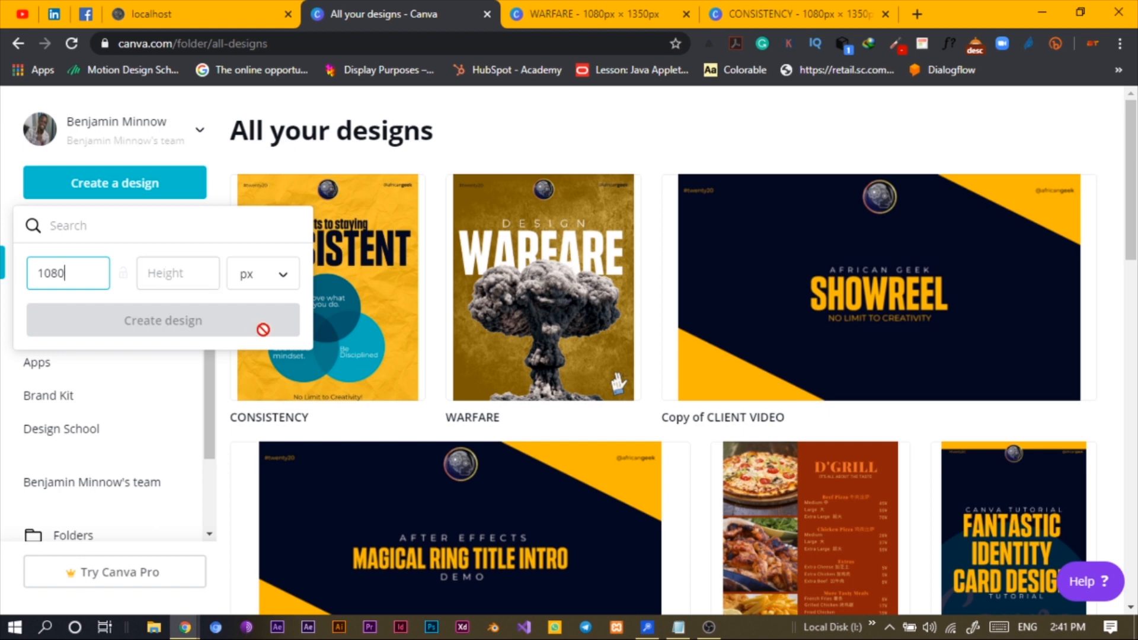
pyautogui.click(177, 273)
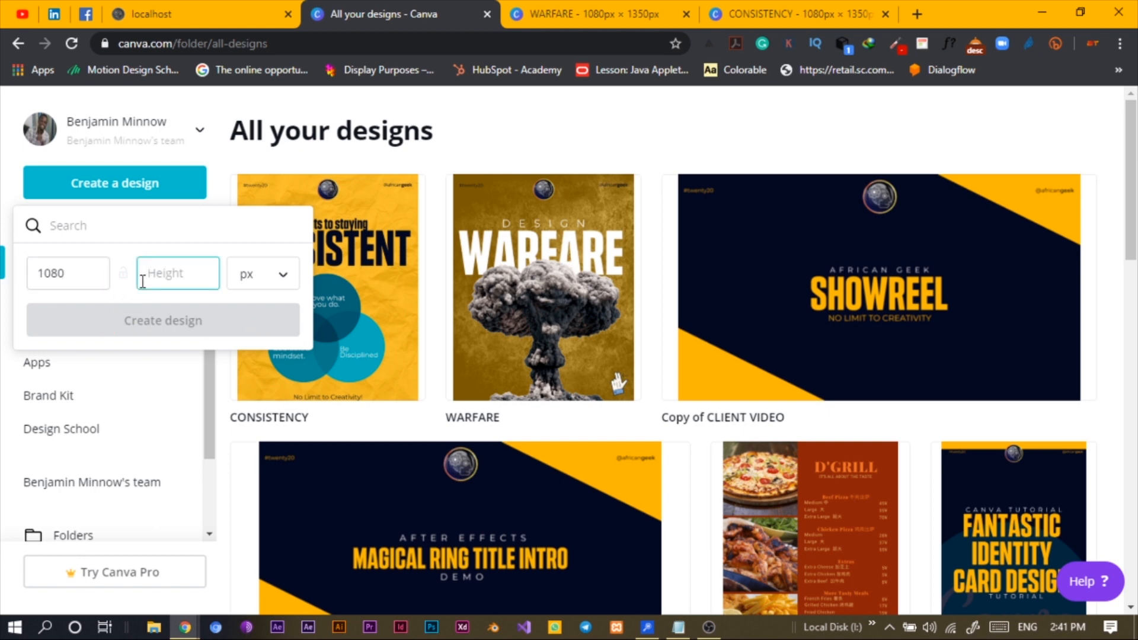
pyautogui.write('1350')
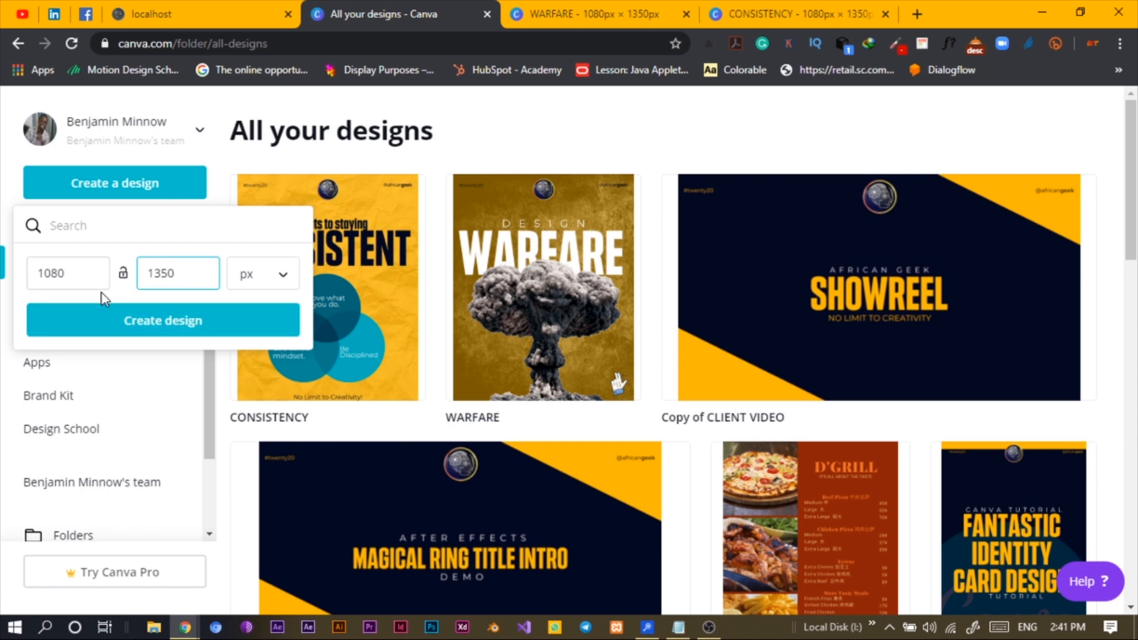
pyautogui.click(162, 320)
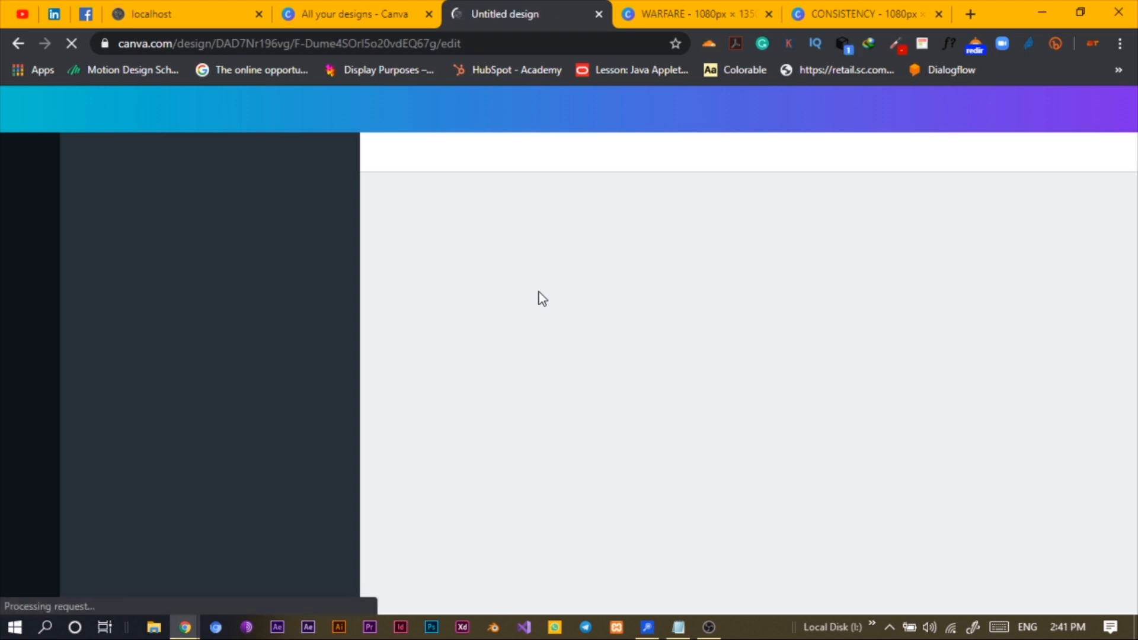
pyautogui.click(970, 14)
pyautogui.write('pngguru.com')
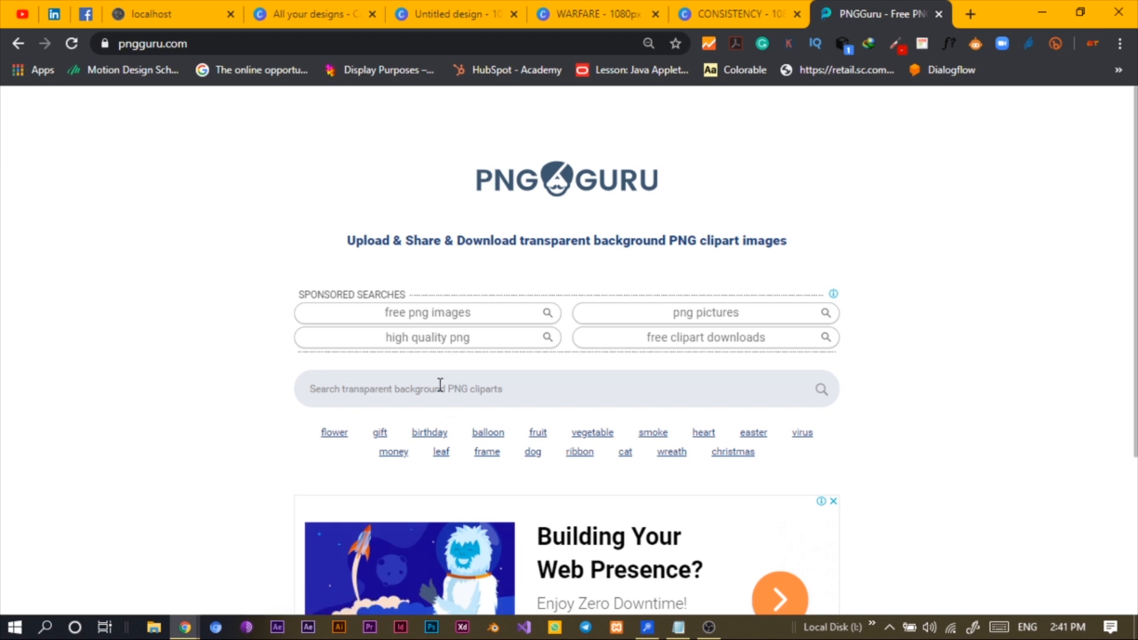
# Step: Search PNGGuru for 'texture', scroll the results and open the red lava texture
pyautogui.click(821, 388)
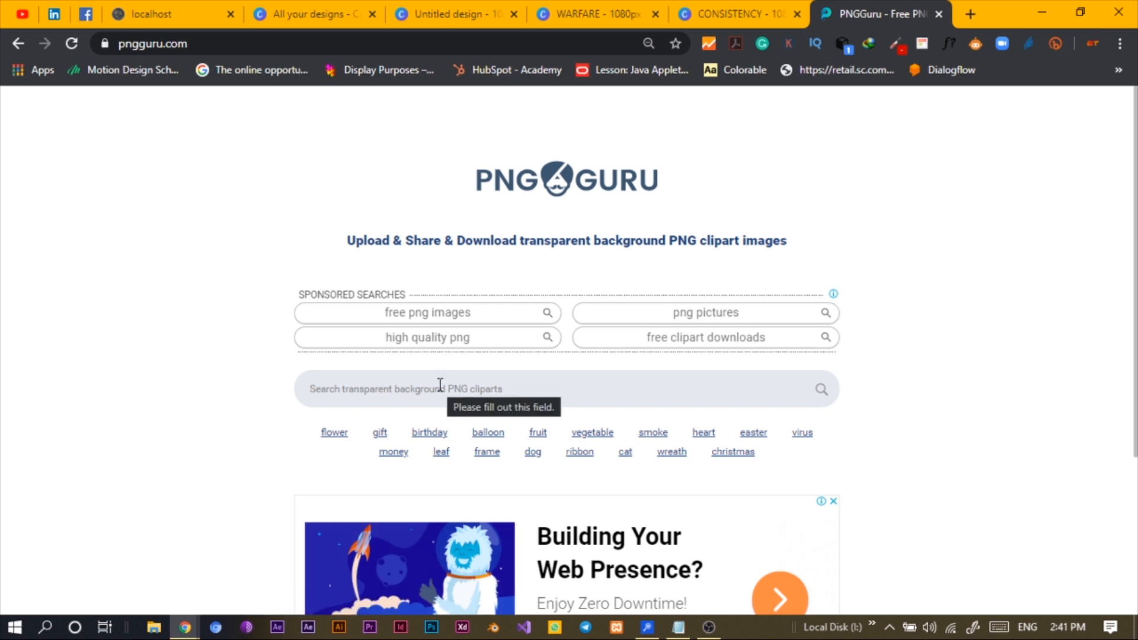
pyautogui.moveTo(426, 413)
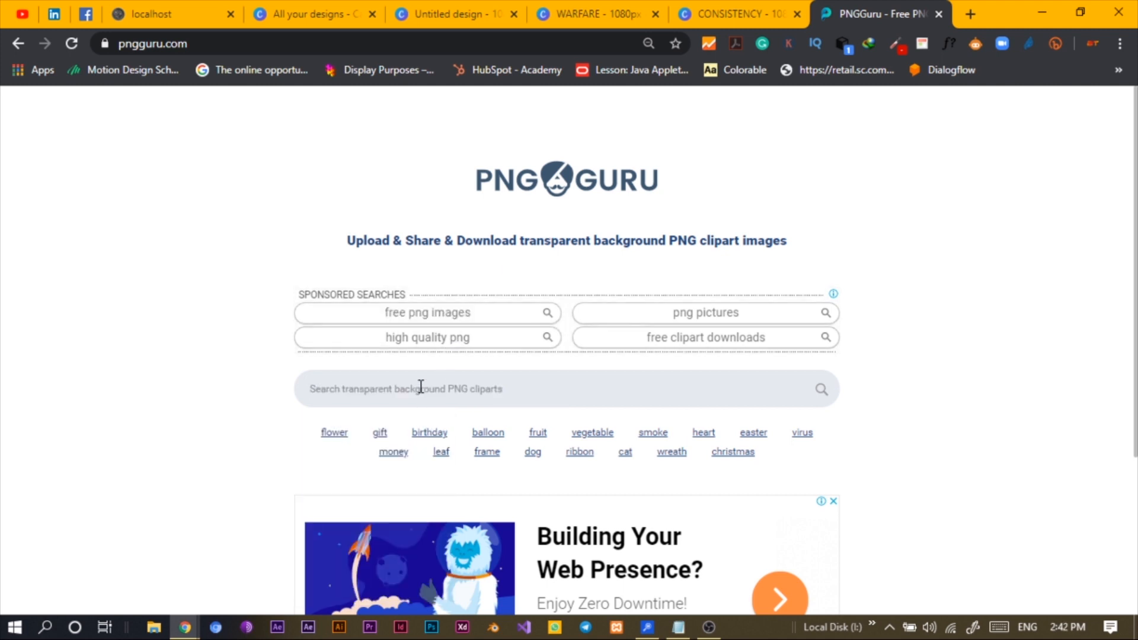
pyautogui.write('texture')
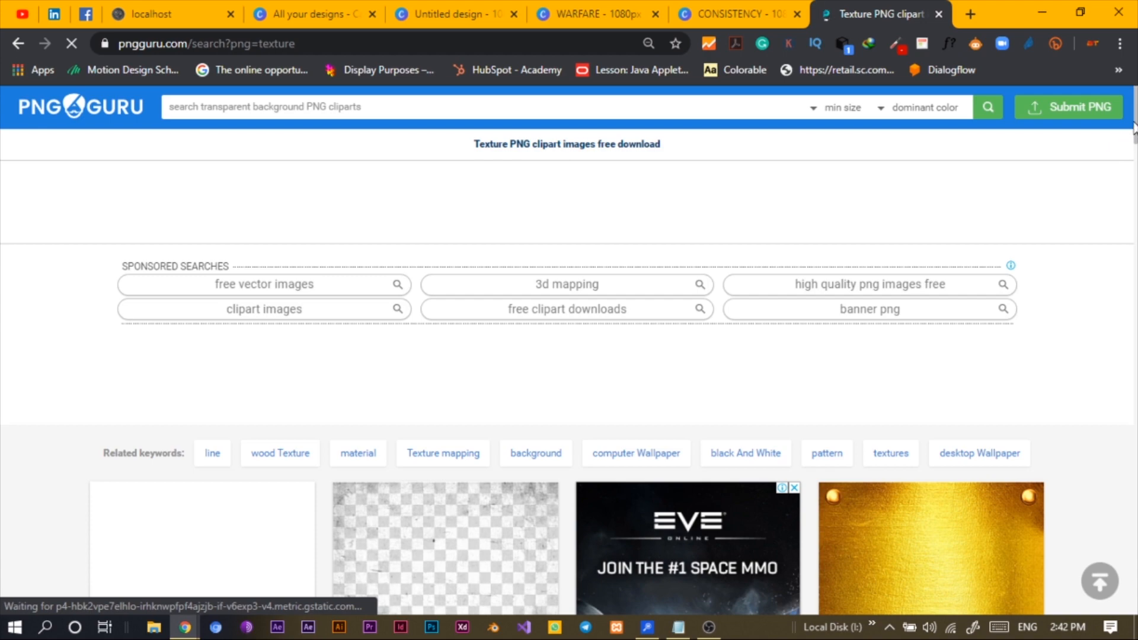
pyautogui.scroll(-3)
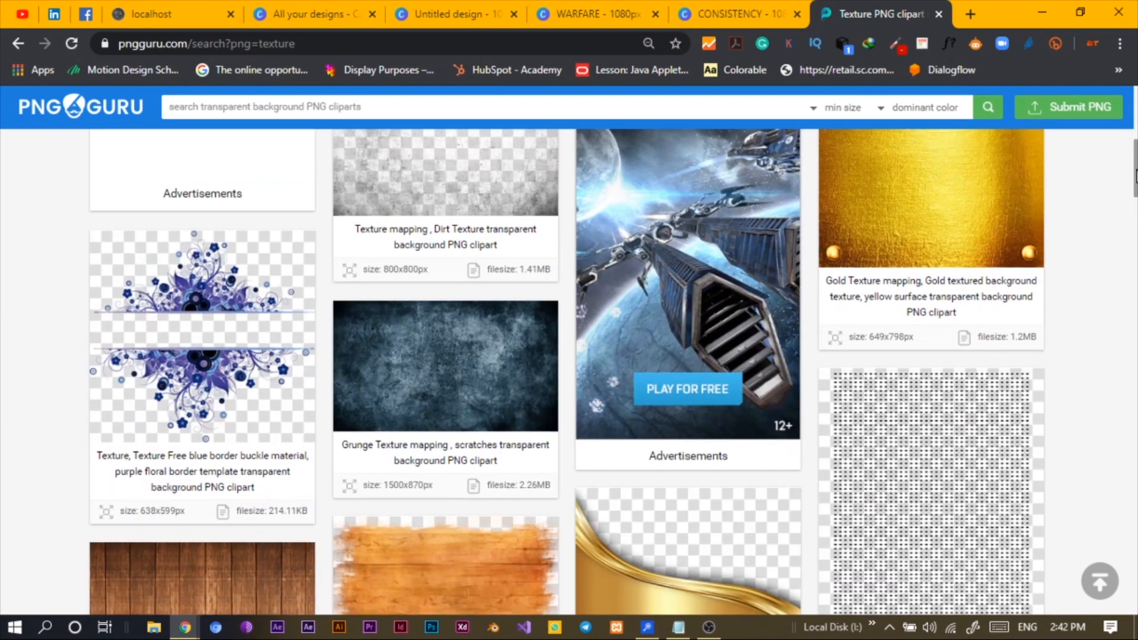
pyautogui.moveTo(450, 385)
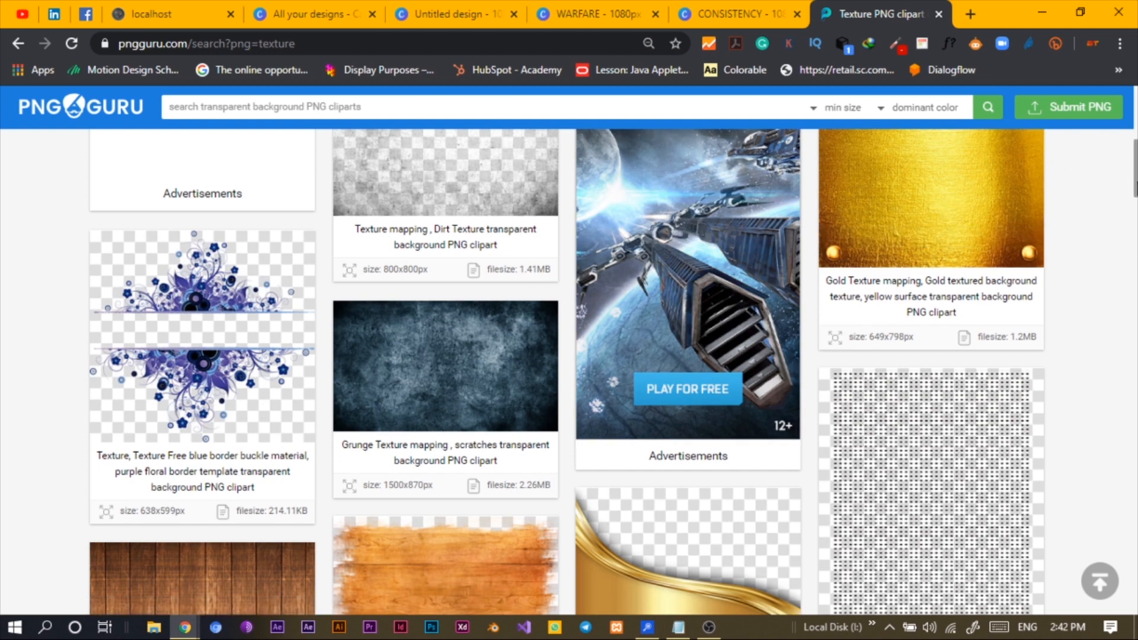
pyautogui.scroll(-3)
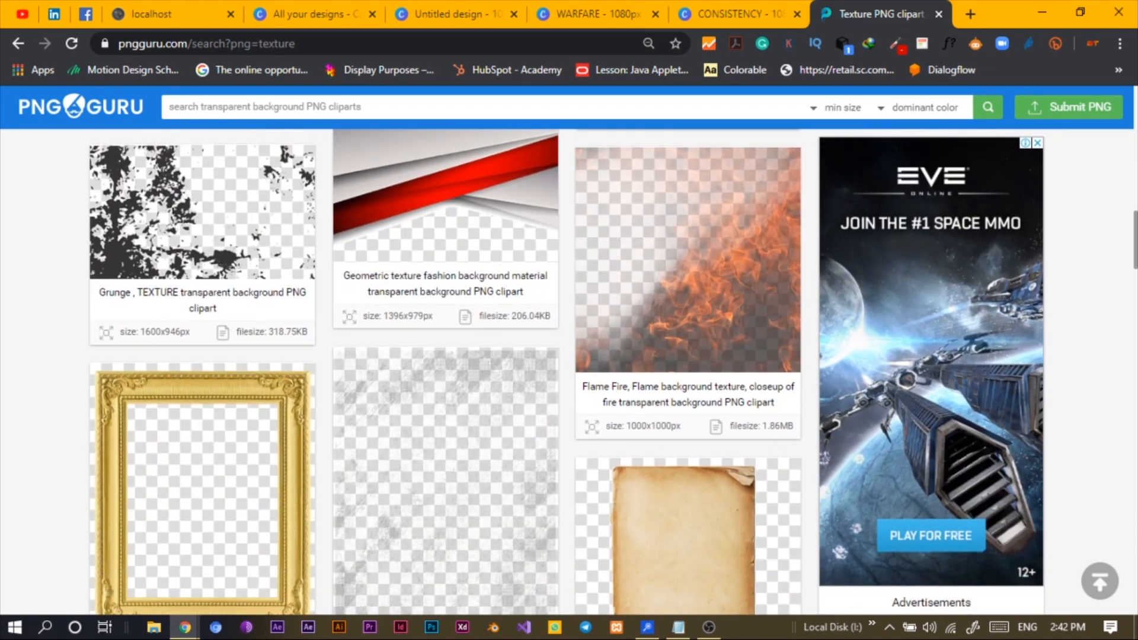
pyautogui.scroll(-3)
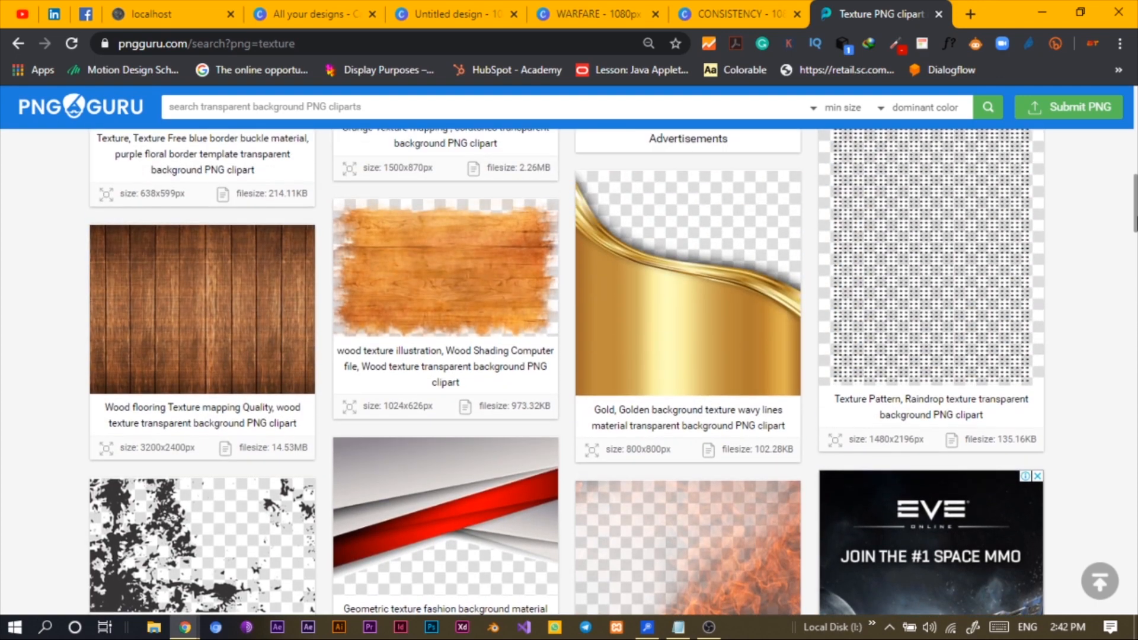
pyautogui.scroll(-3)
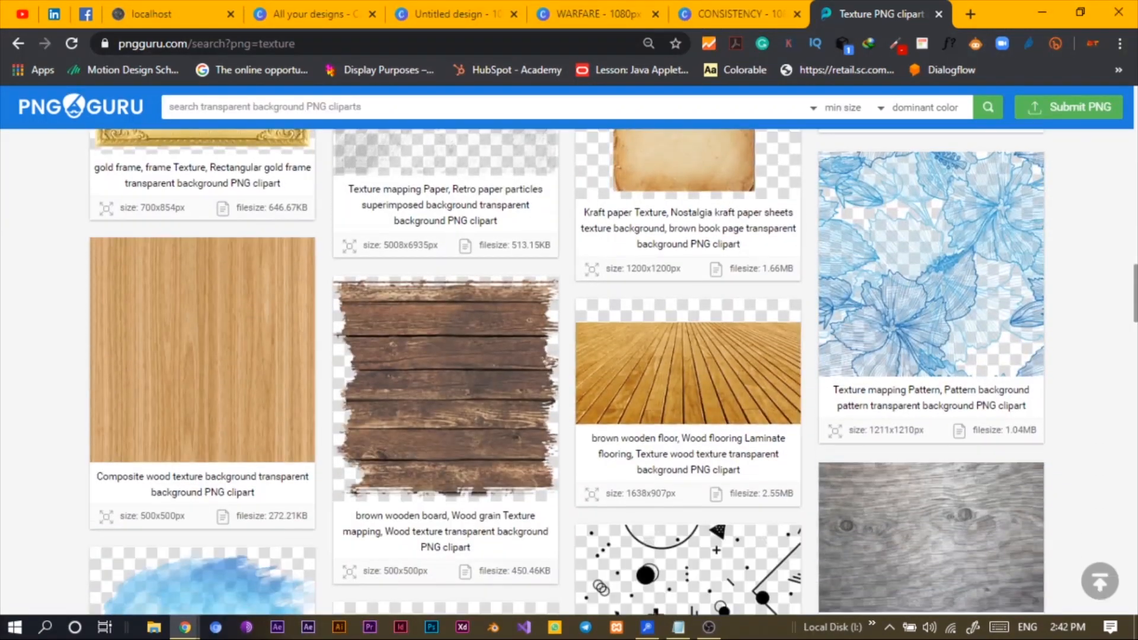
pyautogui.scroll(-3)
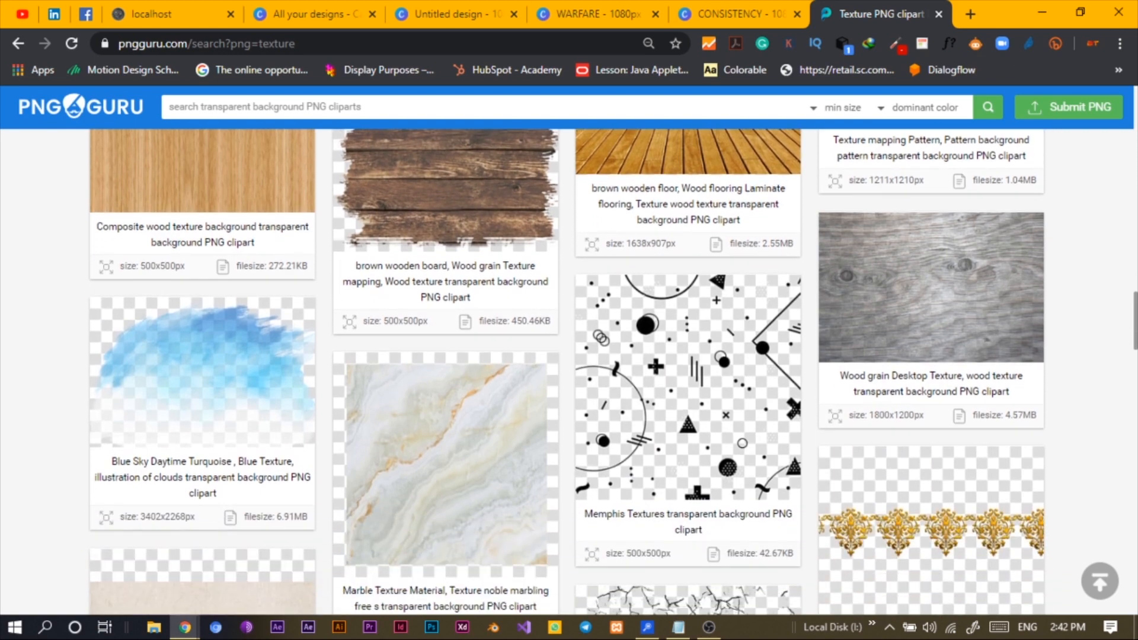
pyautogui.scroll(-3)
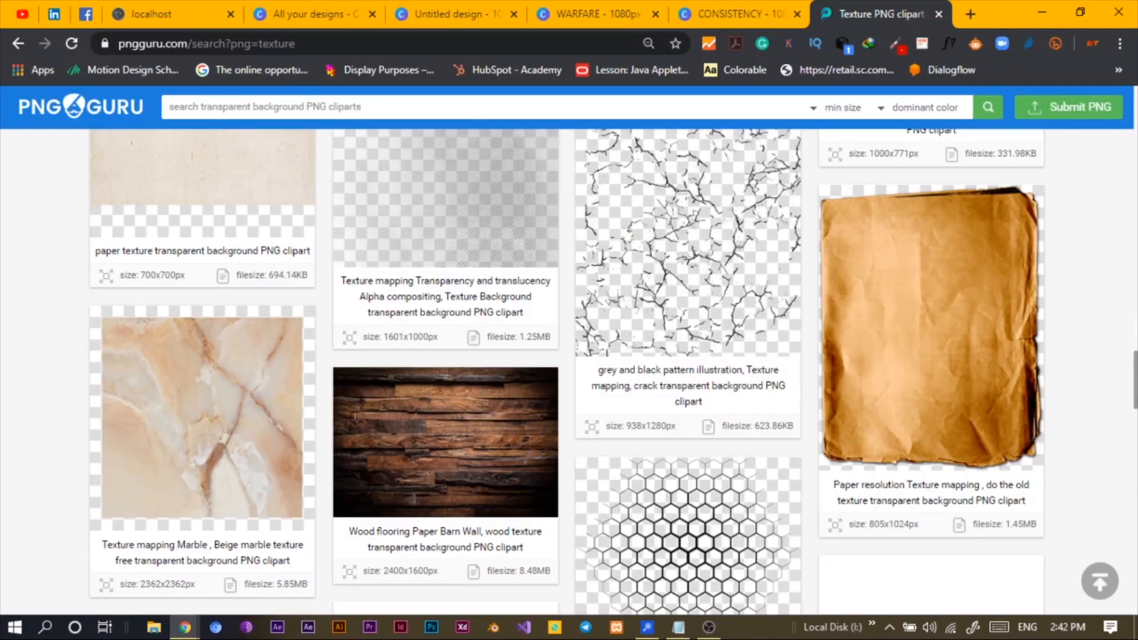
pyautogui.scroll(-3)
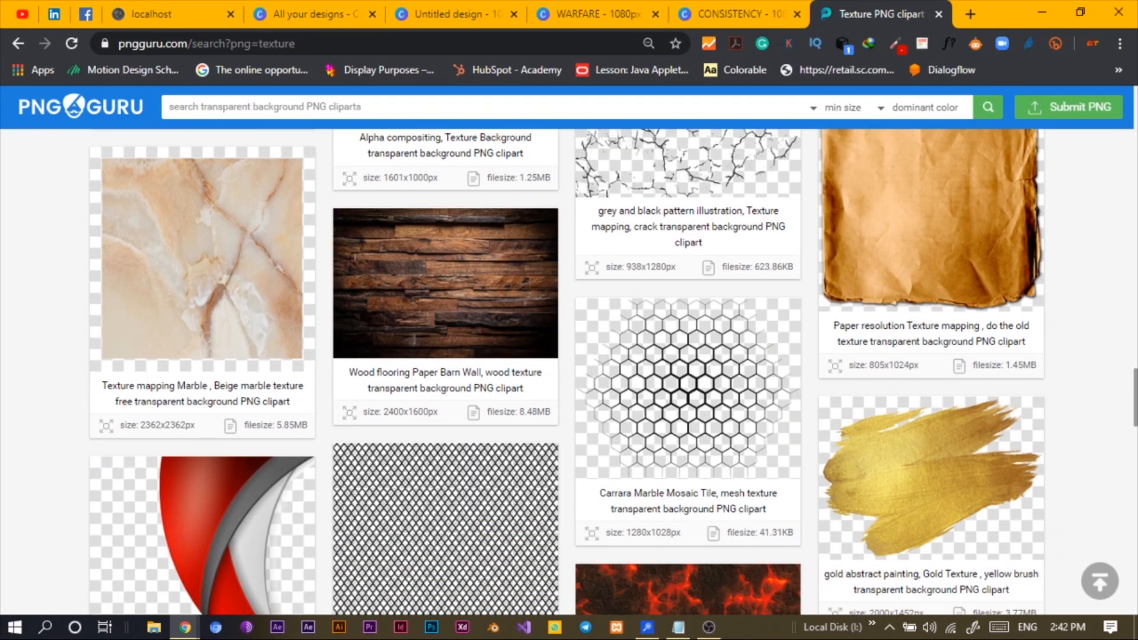
pyautogui.scroll(-3)
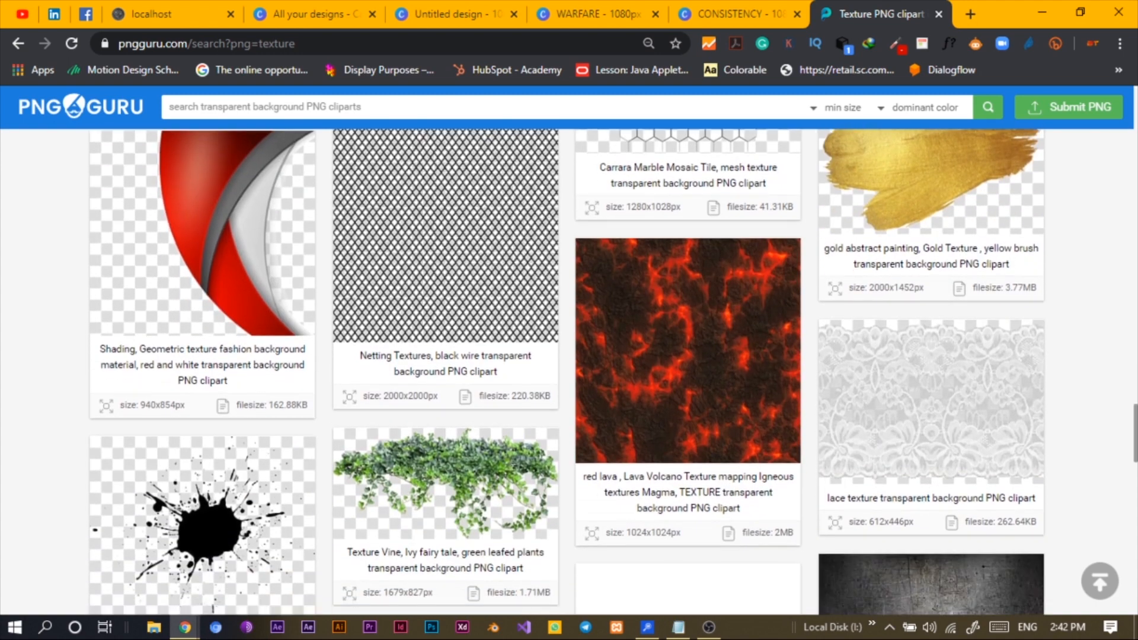
pyautogui.scroll(-3)
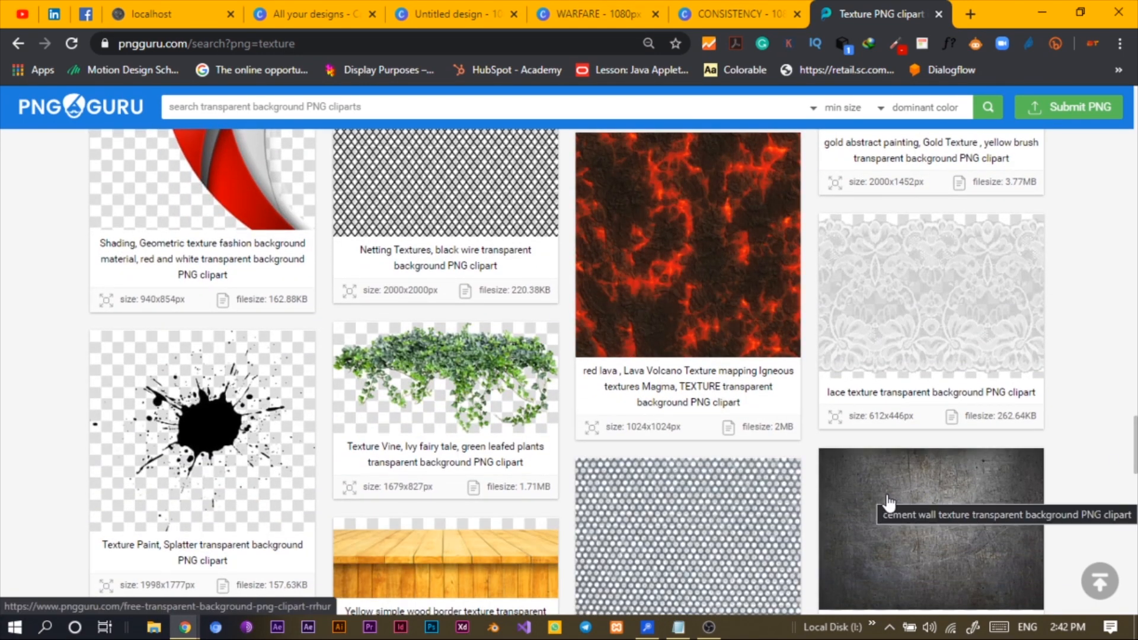
pyautogui.click(686, 245)
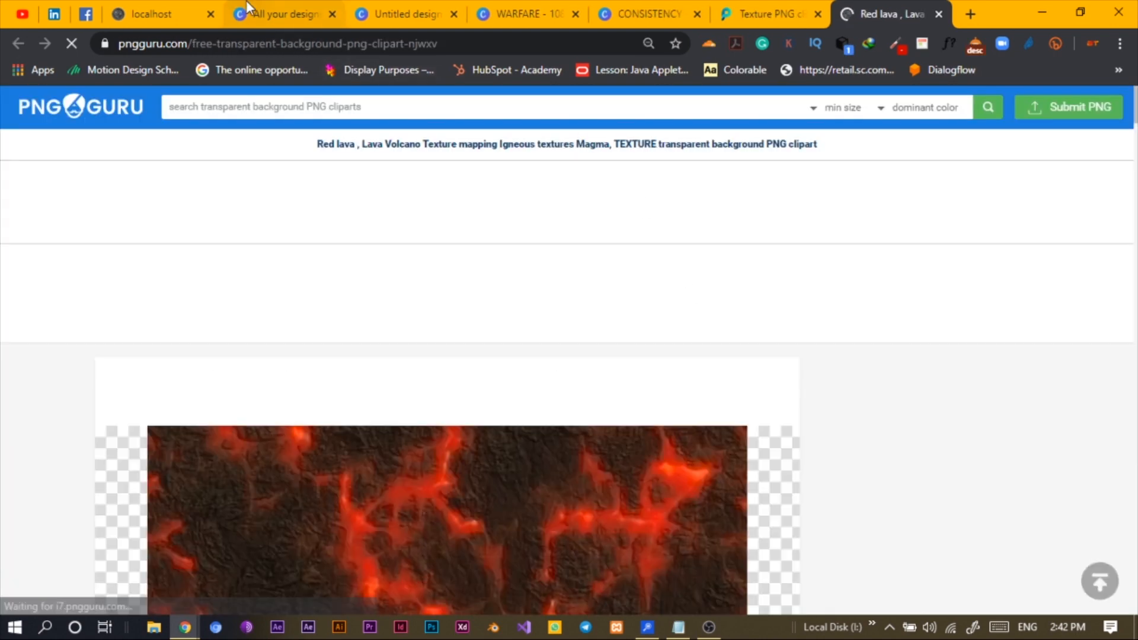
# Step: Open the Triple Striker design, then view the red lava texture detail page
pyautogui.click(279, 14)
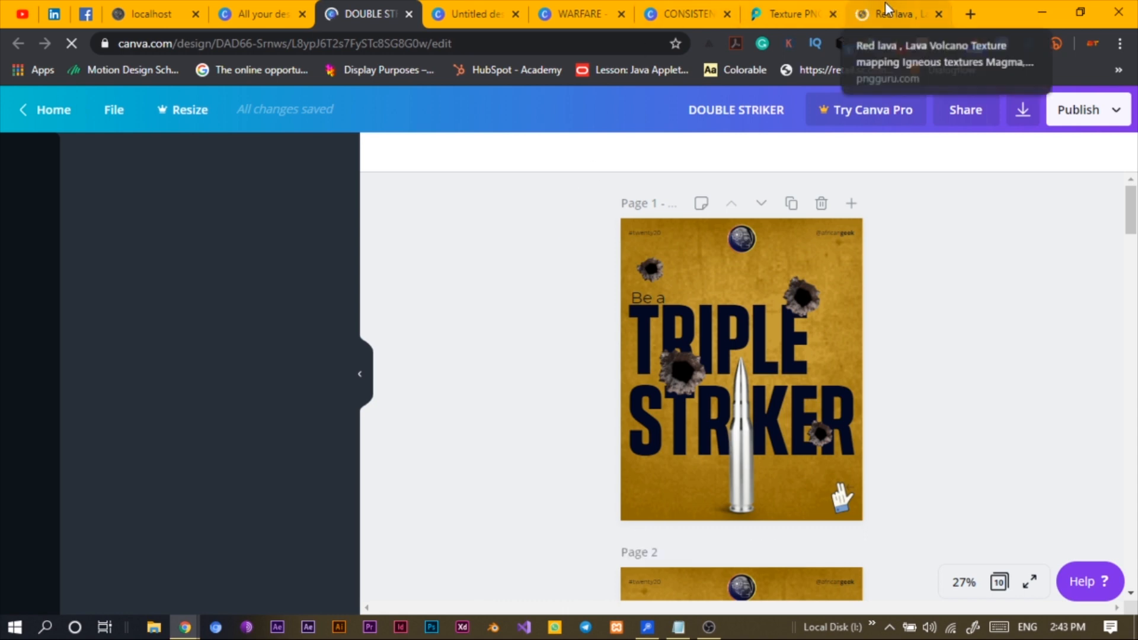
pyautogui.click(898, 13)
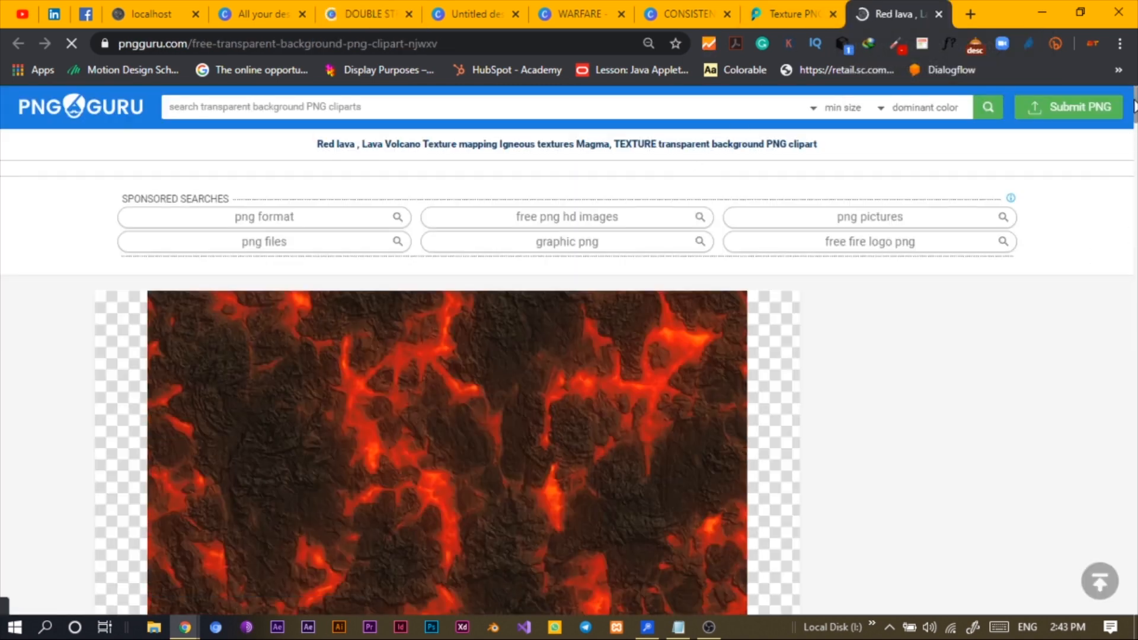
pyautogui.scroll(-3)
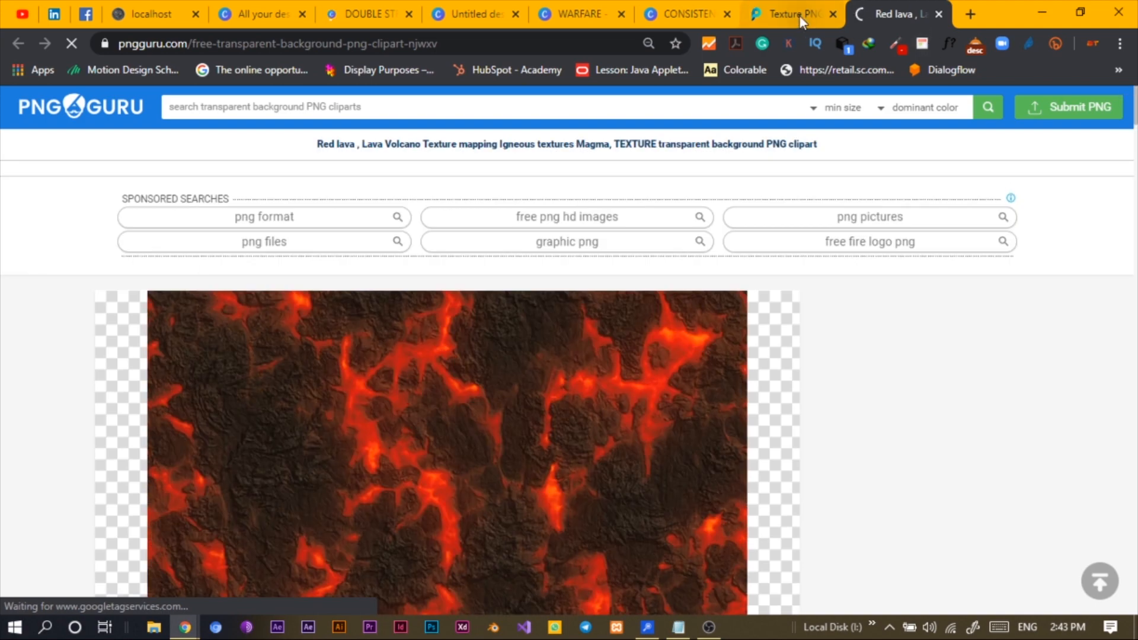
# Step: Fill the untitled design's page with orange and select the WARFARE poster's header elements
pyautogui.click(472, 13)
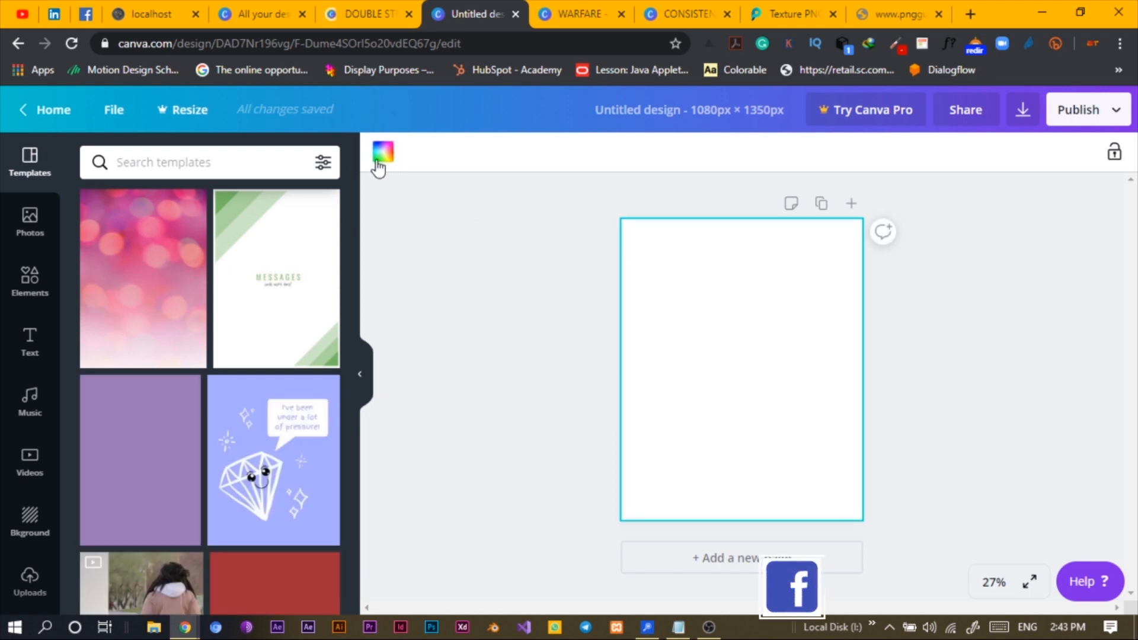
pyautogui.click(382, 151)
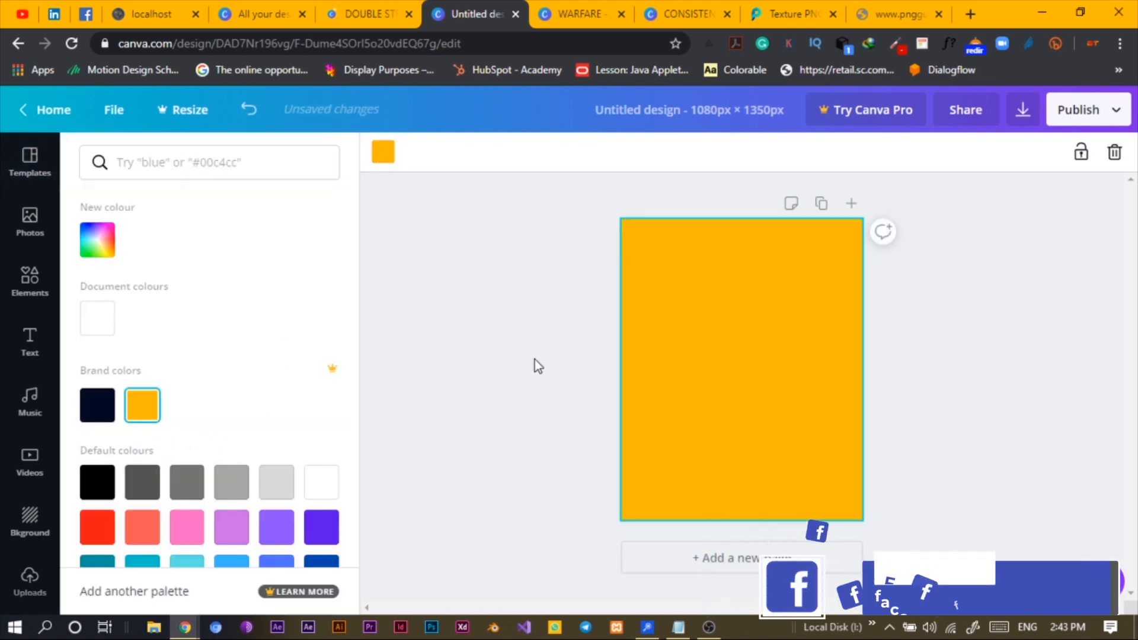
pyautogui.click(576, 14)
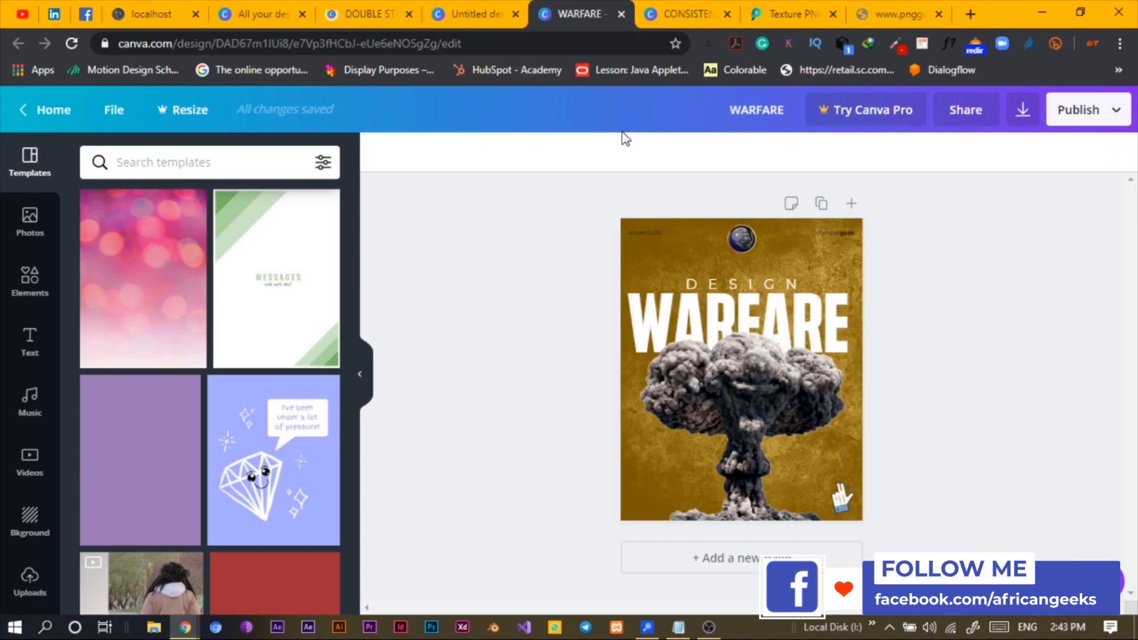
pyautogui.click(740, 240)
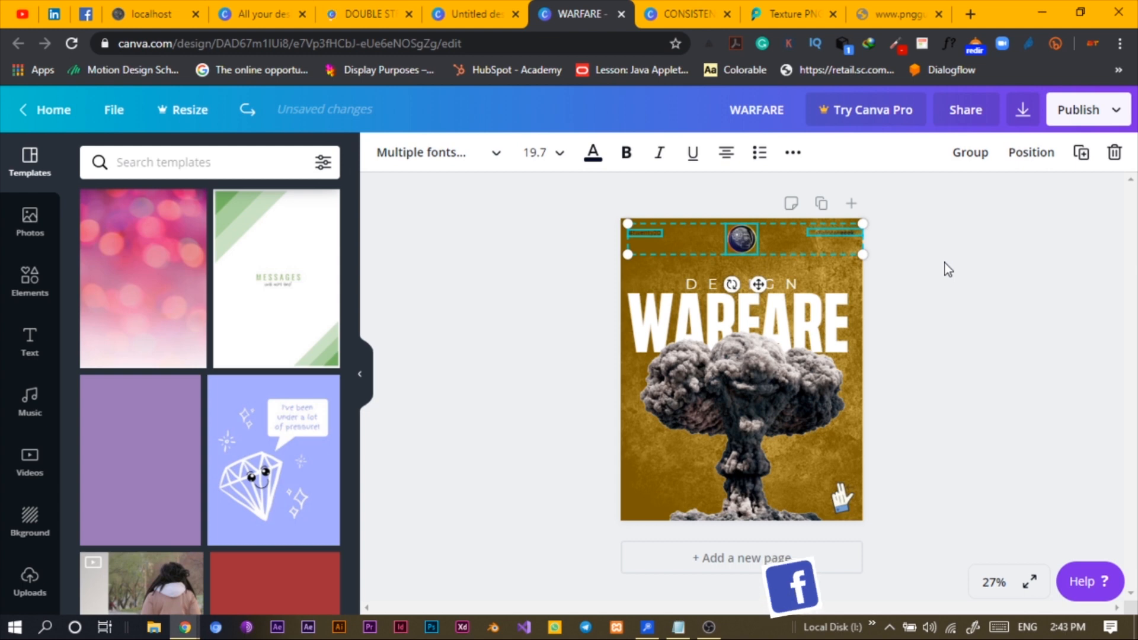
# Step: Browse the untitled, PNGGuru and DOUBLE STRIKER tabs, showing the Uploads image library
pyautogui.click(472, 14)
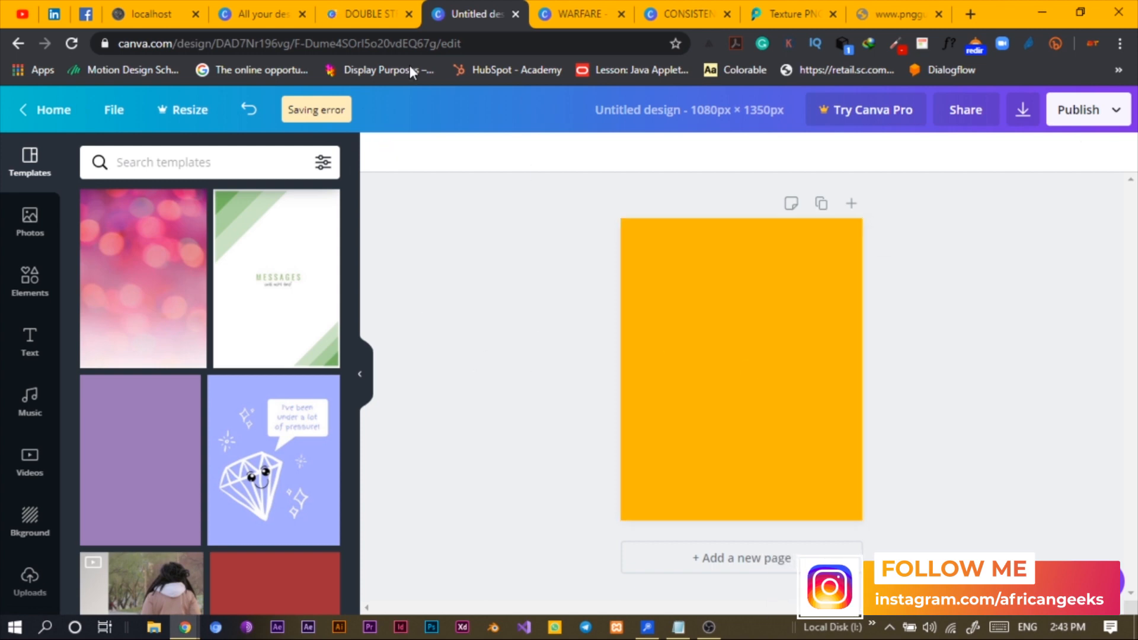
pyautogui.moveTo(367, 13)
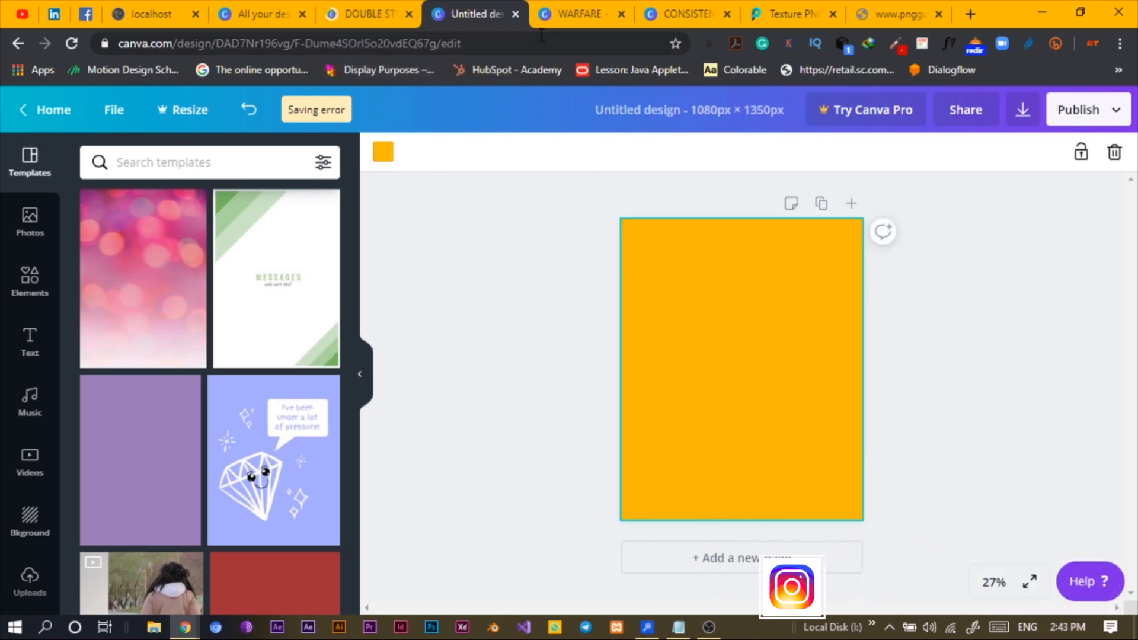
pyautogui.click(898, 14)
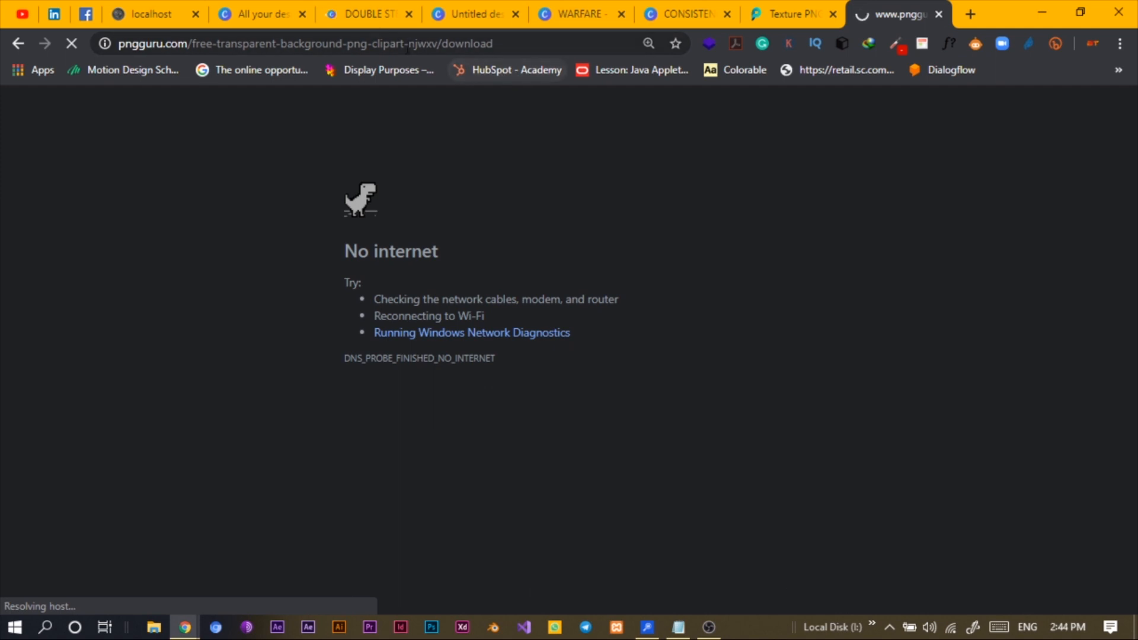
pyautogui.click(366, 13)
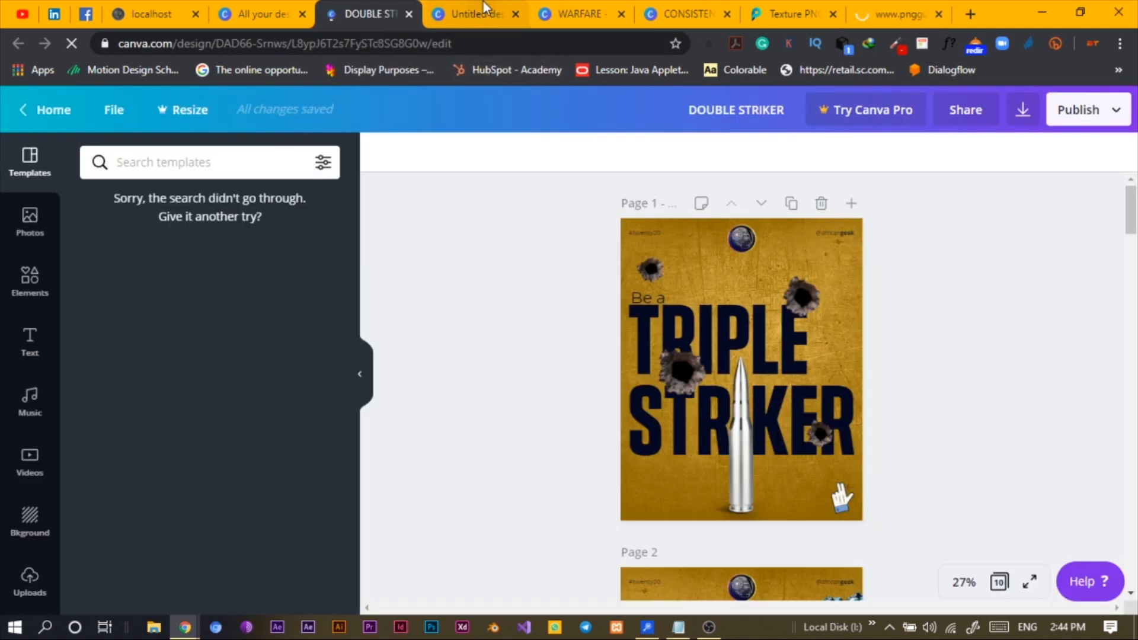
pyautogui.click(472, 14)
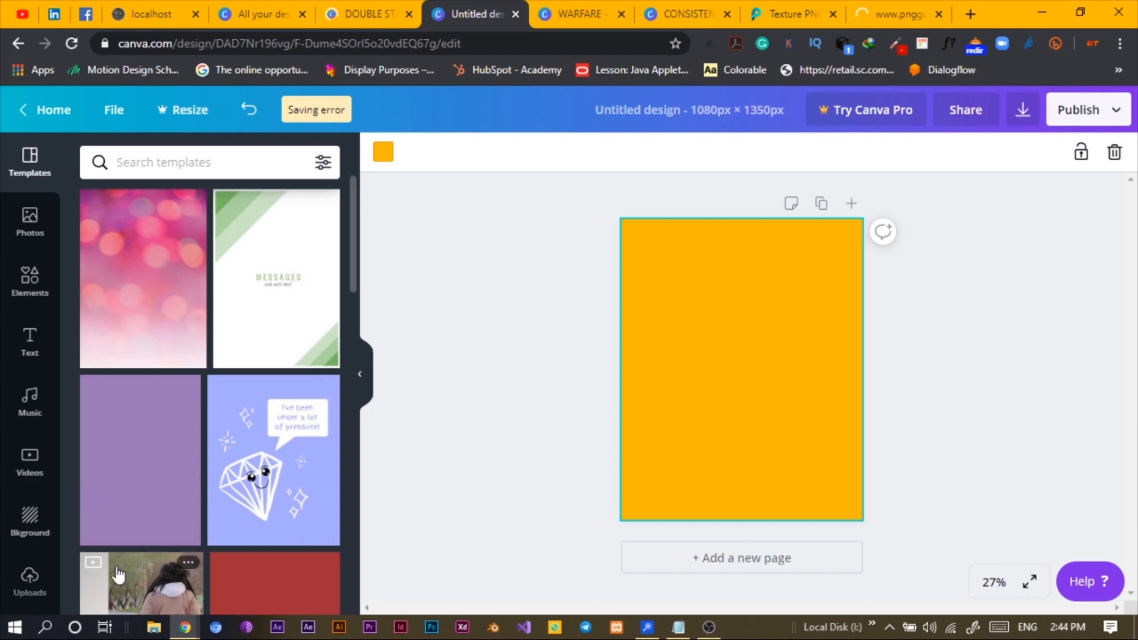
pyautogui.click(29, 581)
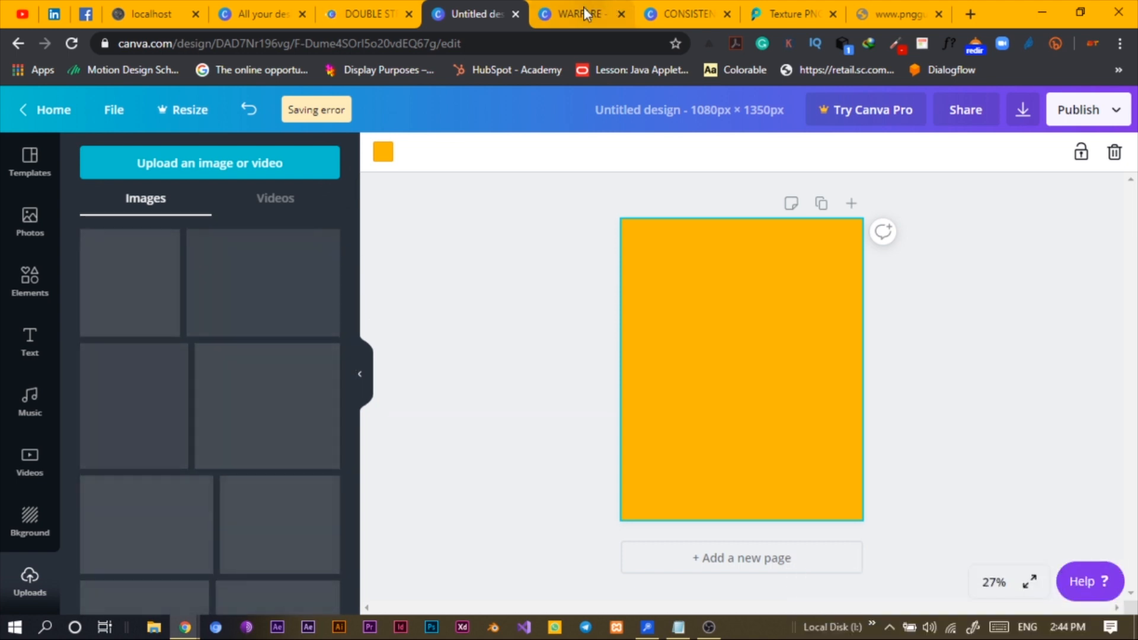
pyautogui.click(577, 14)
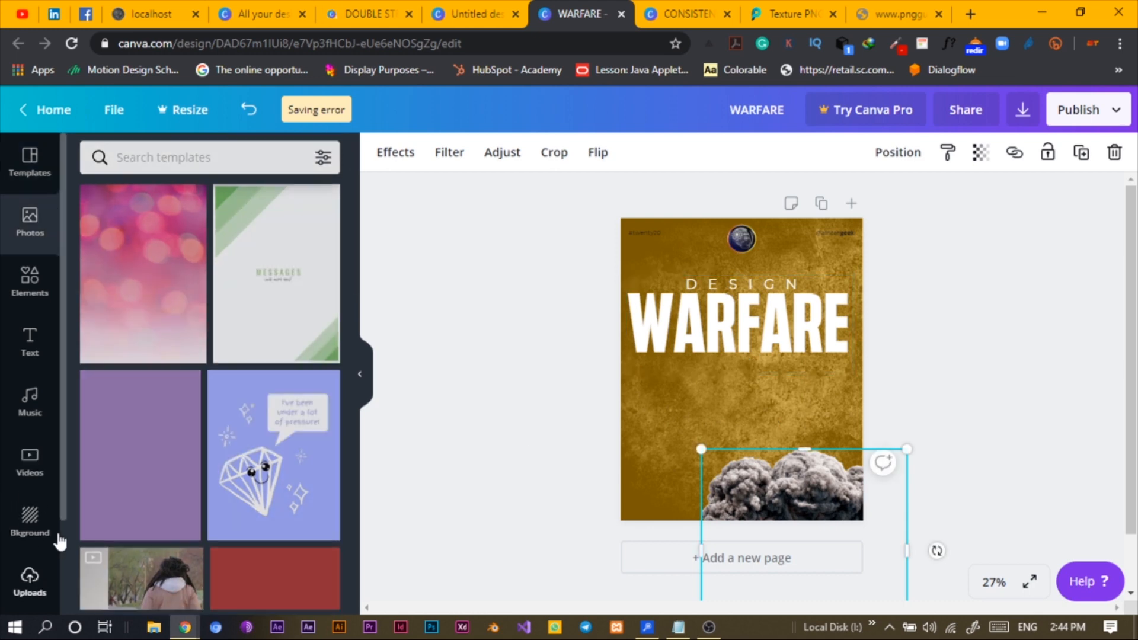
pyautogui.click(29, 581)
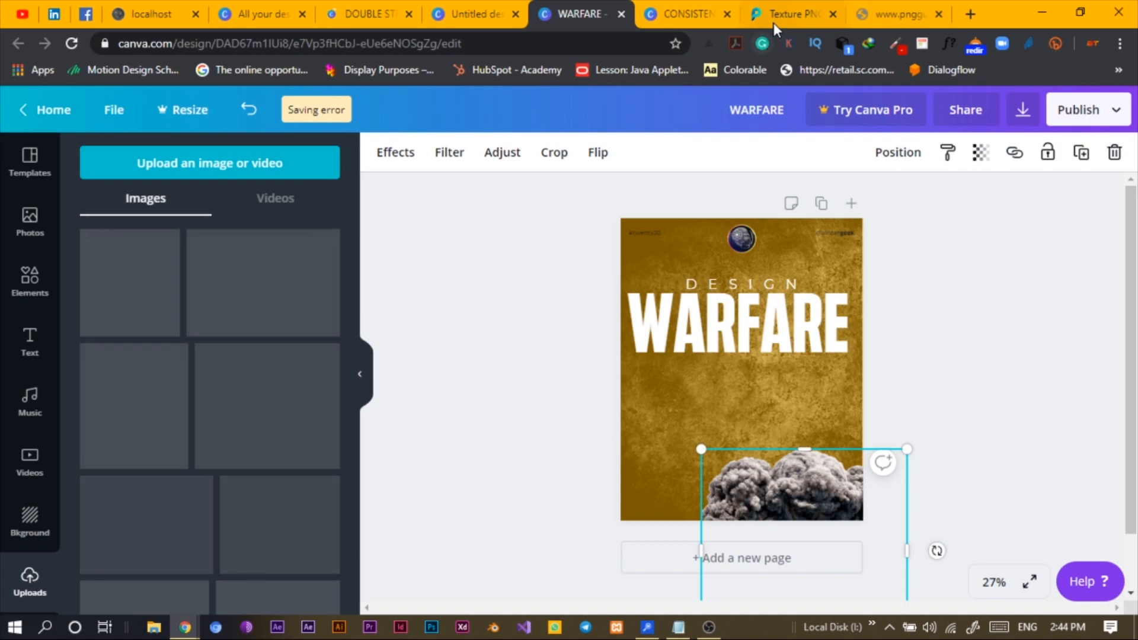
# Step: Scroll the PNGGuru texture results down to the grunge and gold textures
pyautogui.click(792, 14)
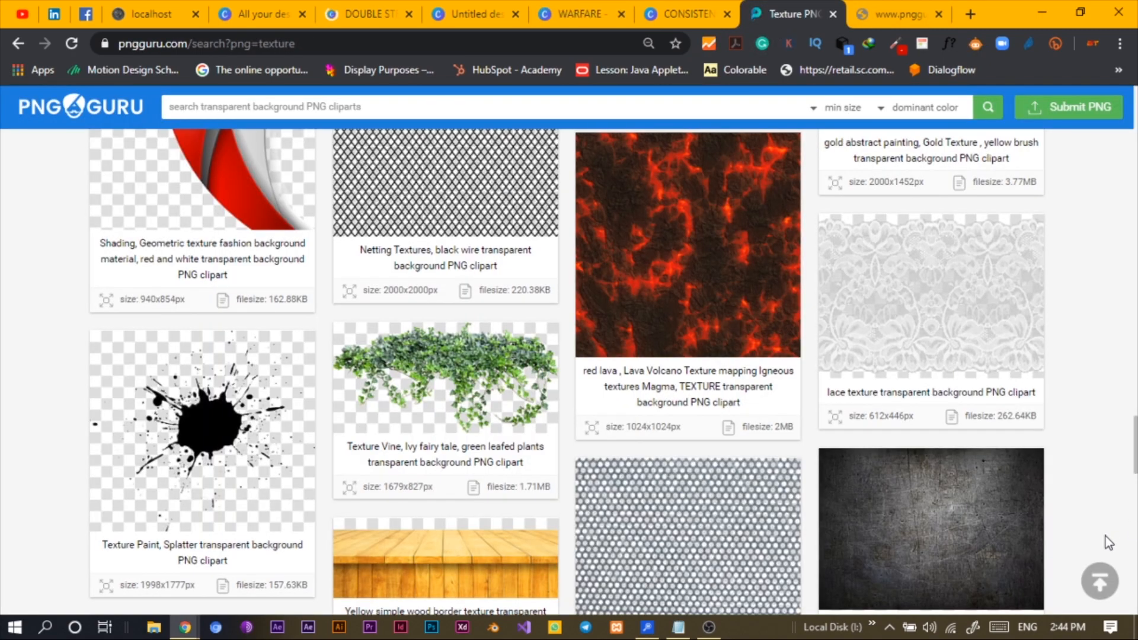
pyautogui.scroll(-3)
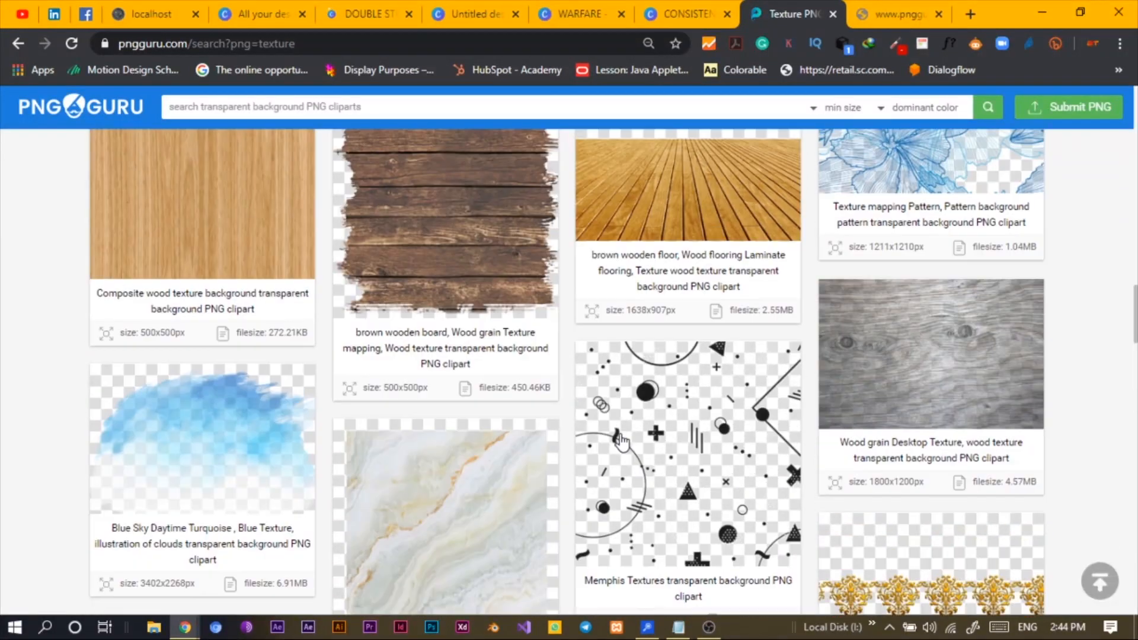
pyautogui.scroll(-3)
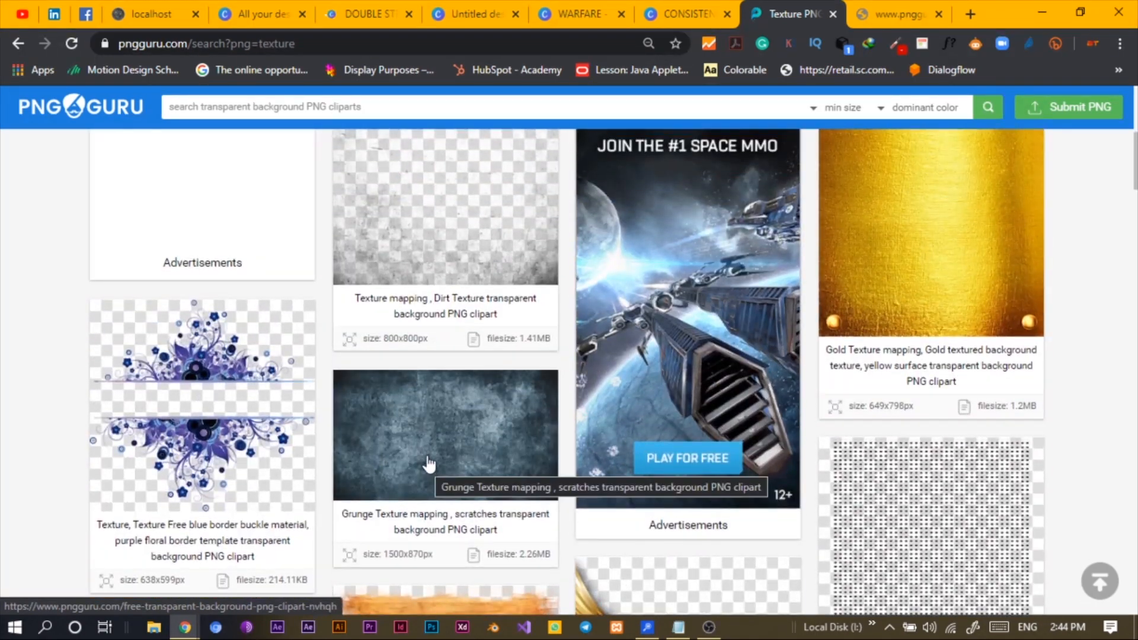
pyautogui.moveTo(419, 472)
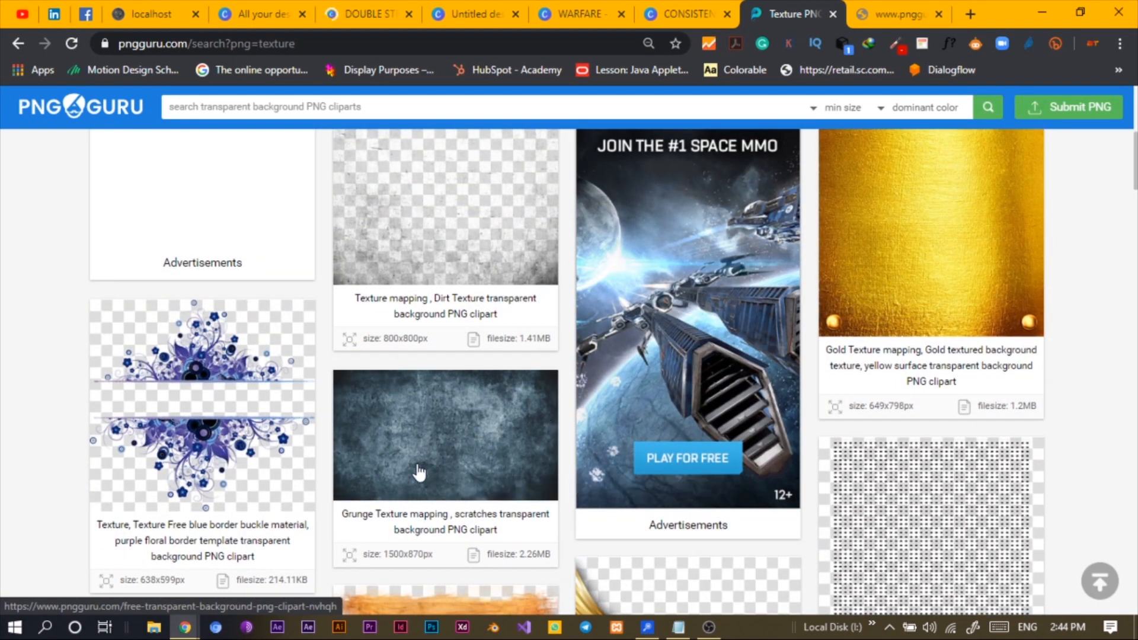
# Step: Reload the untitled design past the unsaved-changes warning, then view the PNGGuru download tab
pyautogui.click(682, 14)
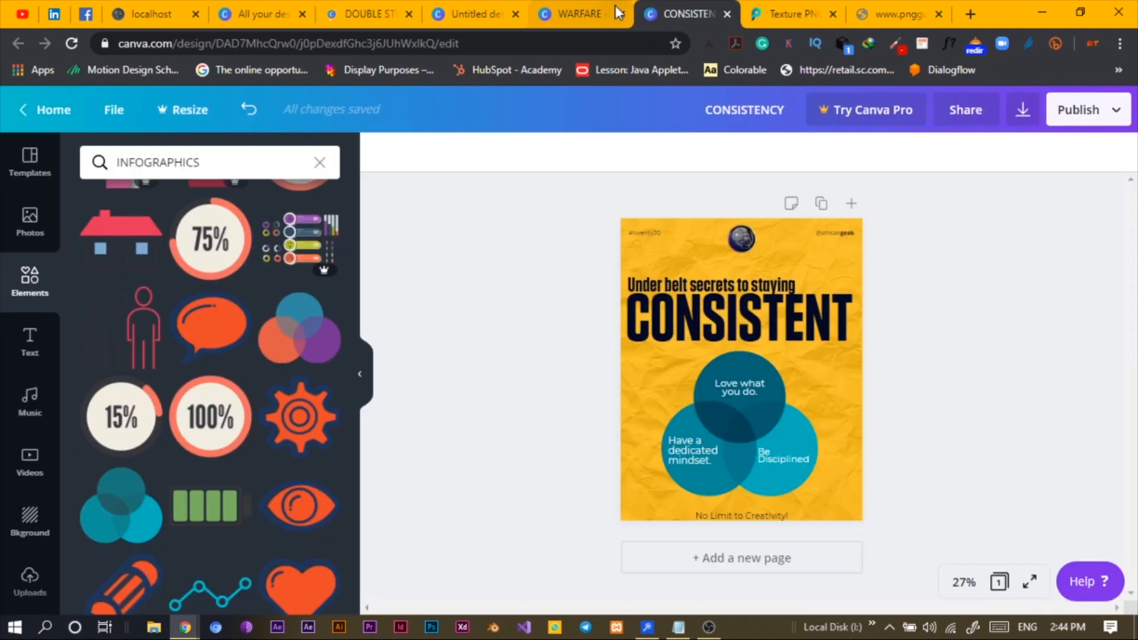
pyautogui.click(574, 14)
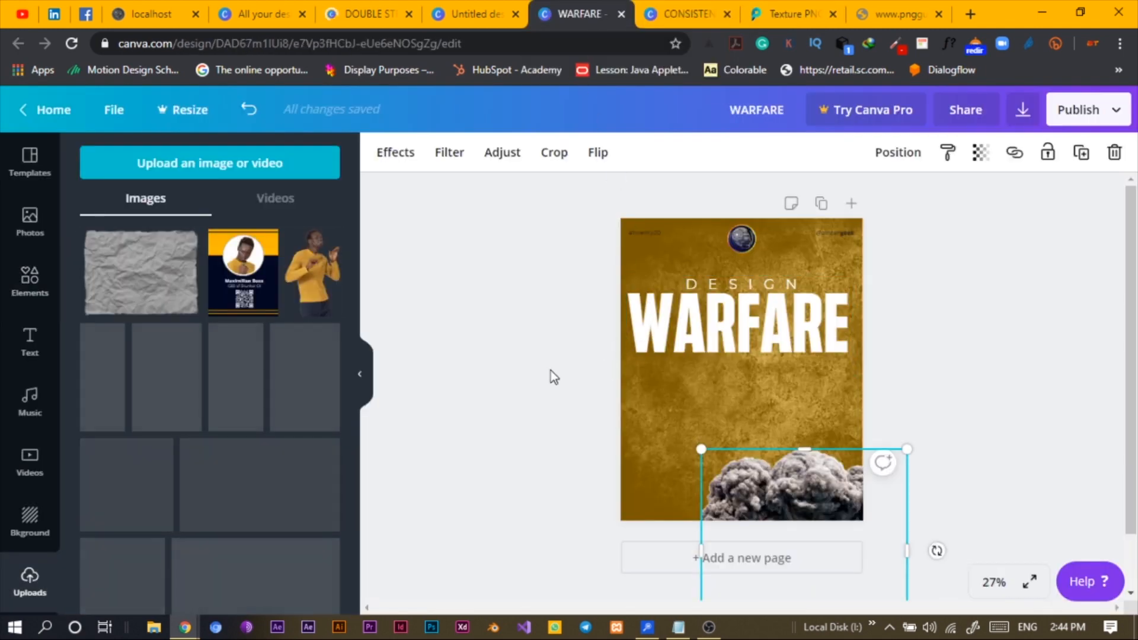
pyautogui.click(366, 14)
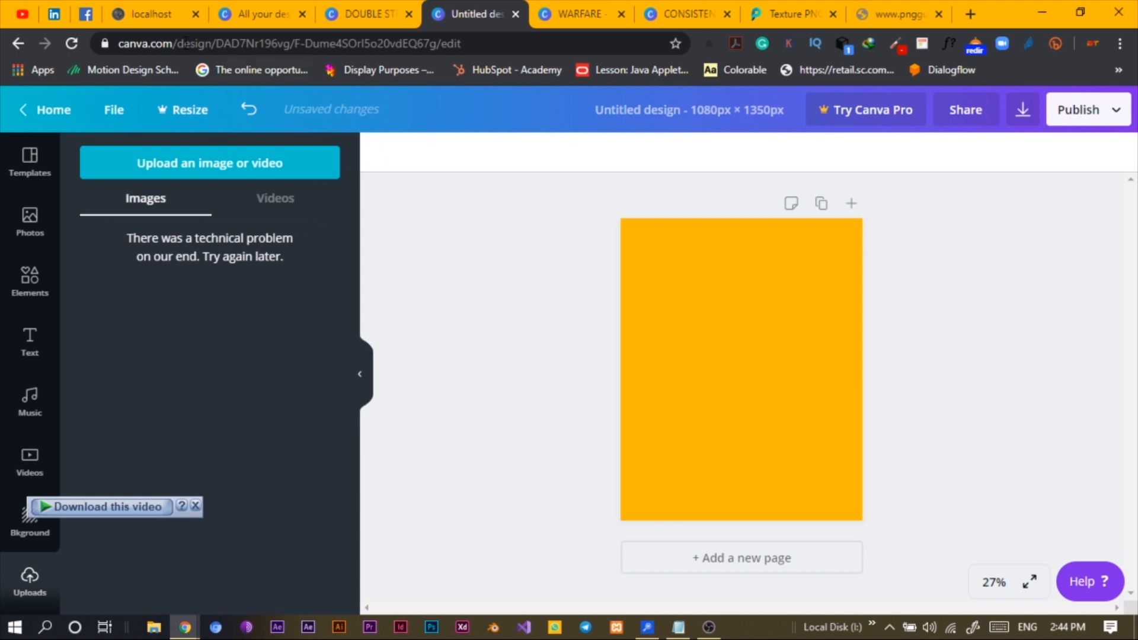
pyautogui.moveTo(752, 374)
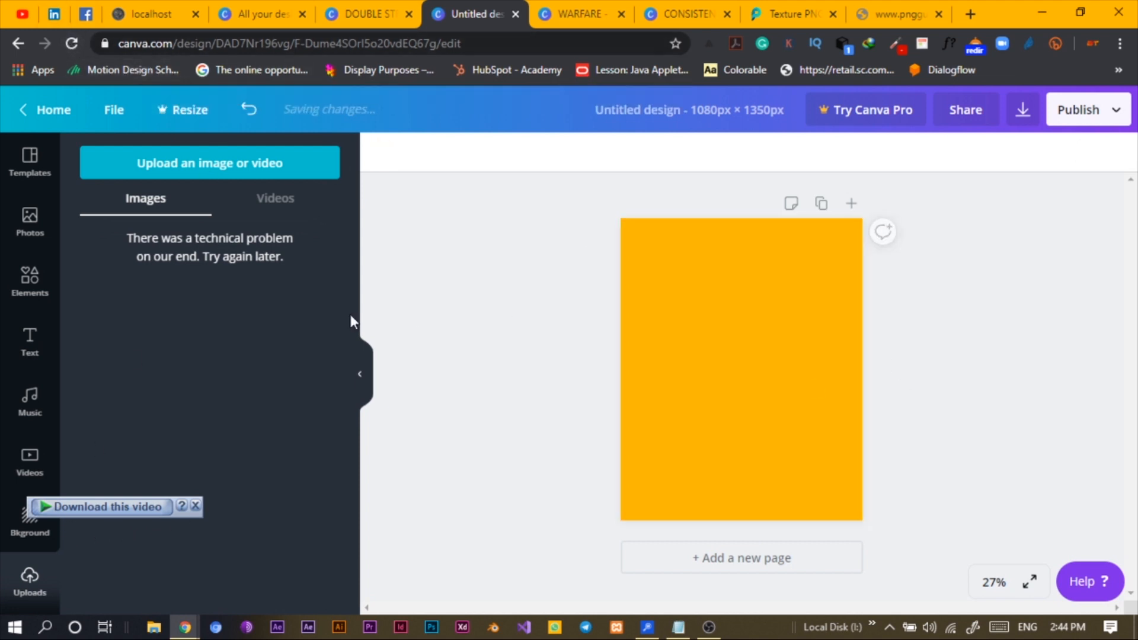
pyautogui.moveTo(187, 368)
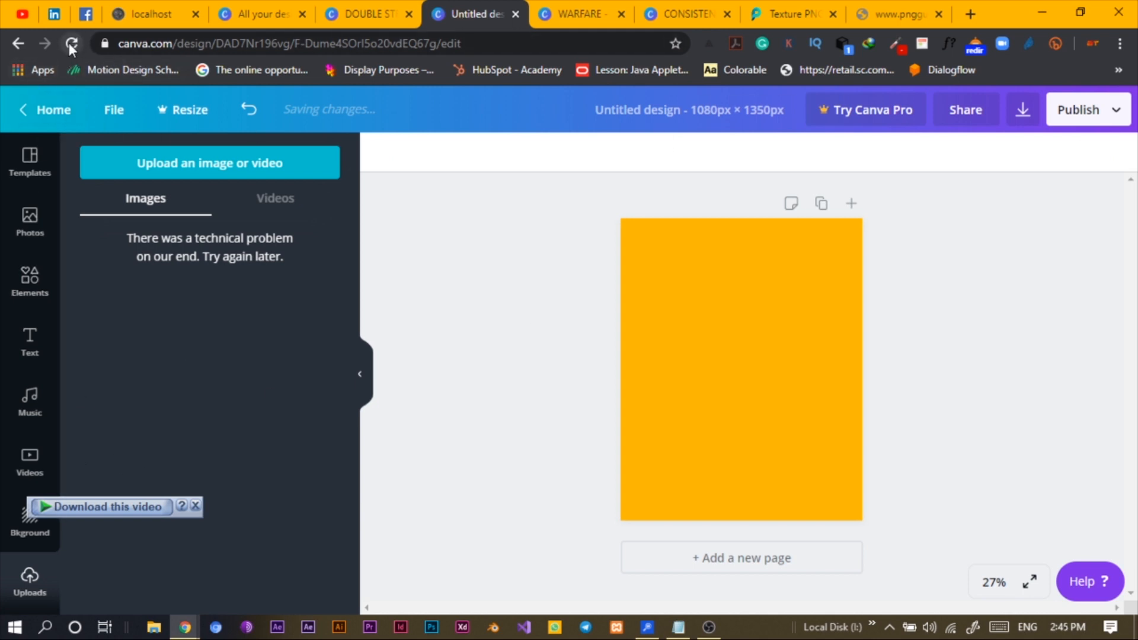
pyautogui.click(71, 43)
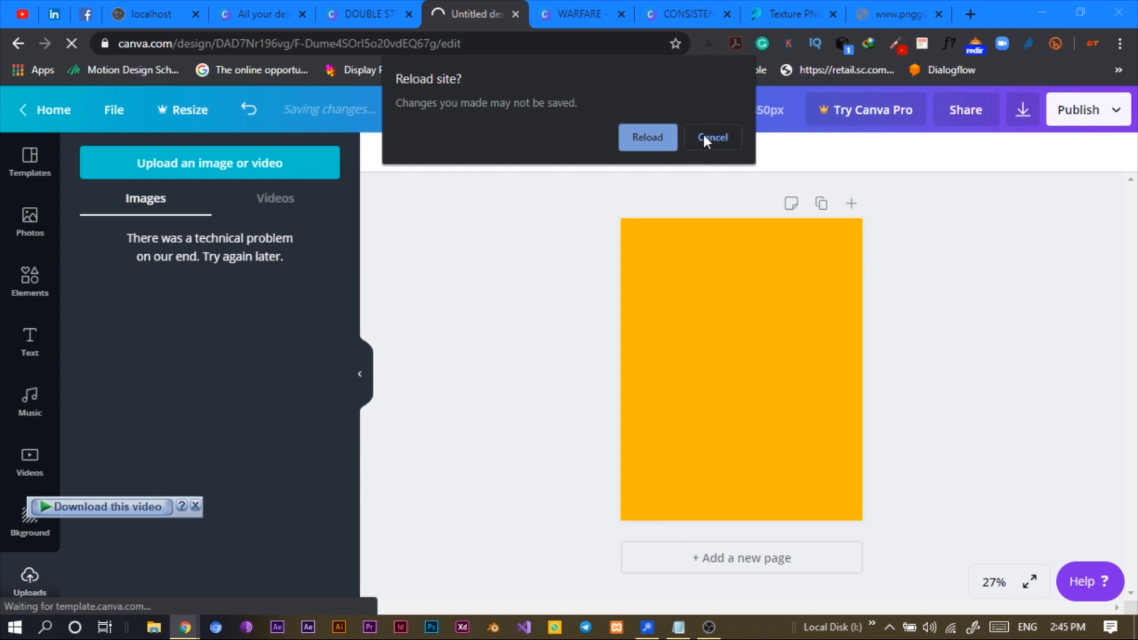
pyautogui.click(710, 137)
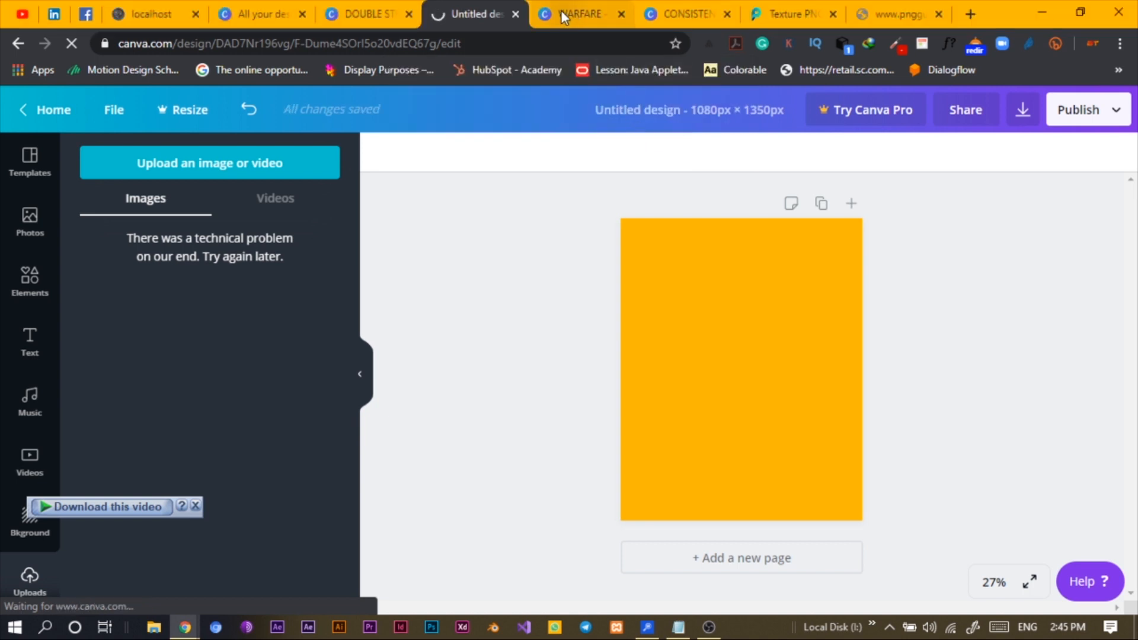
pyautogui.moveTo(577, 14)
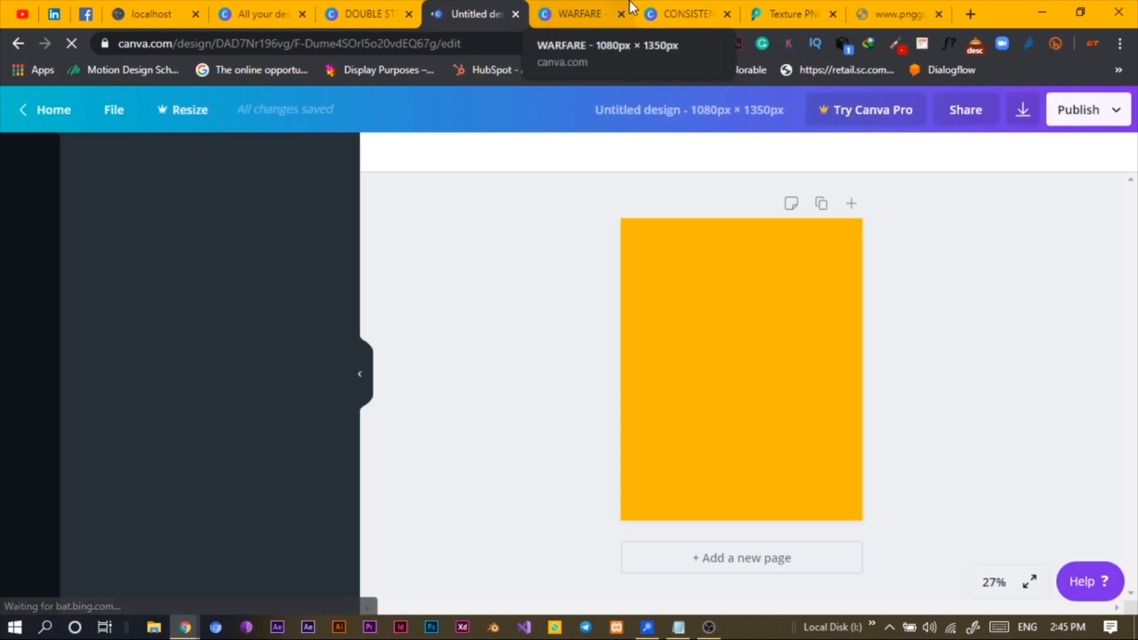
pyautogui.click(900, 13)
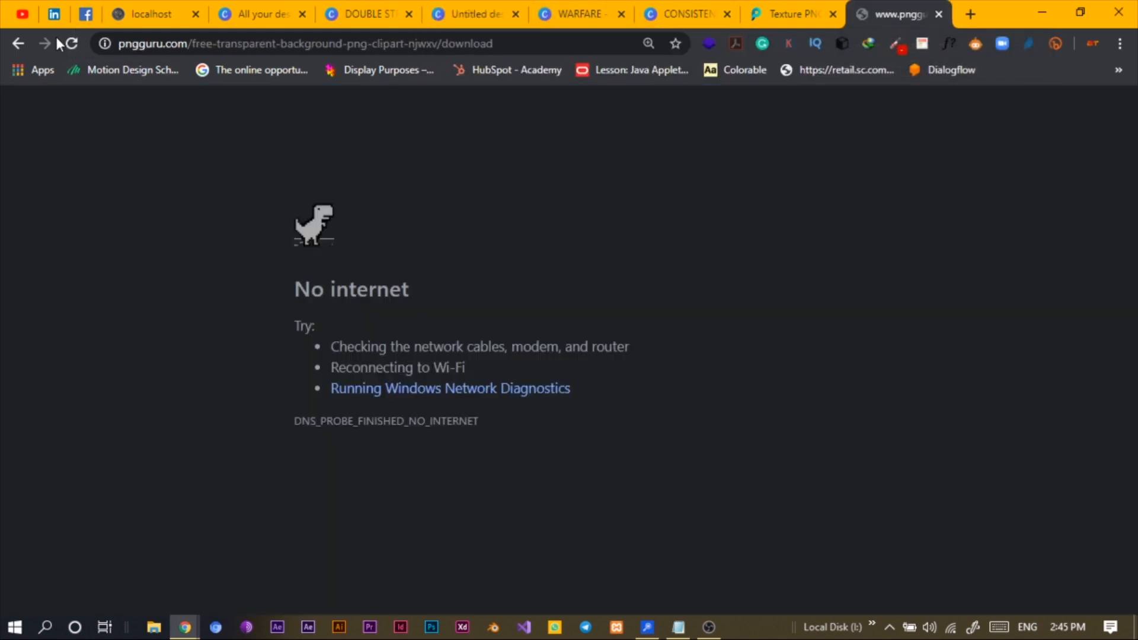
# Step: Open the gray dirt texture from the results and download its 1.41MB PNG
pyautogui.click(788, 14)
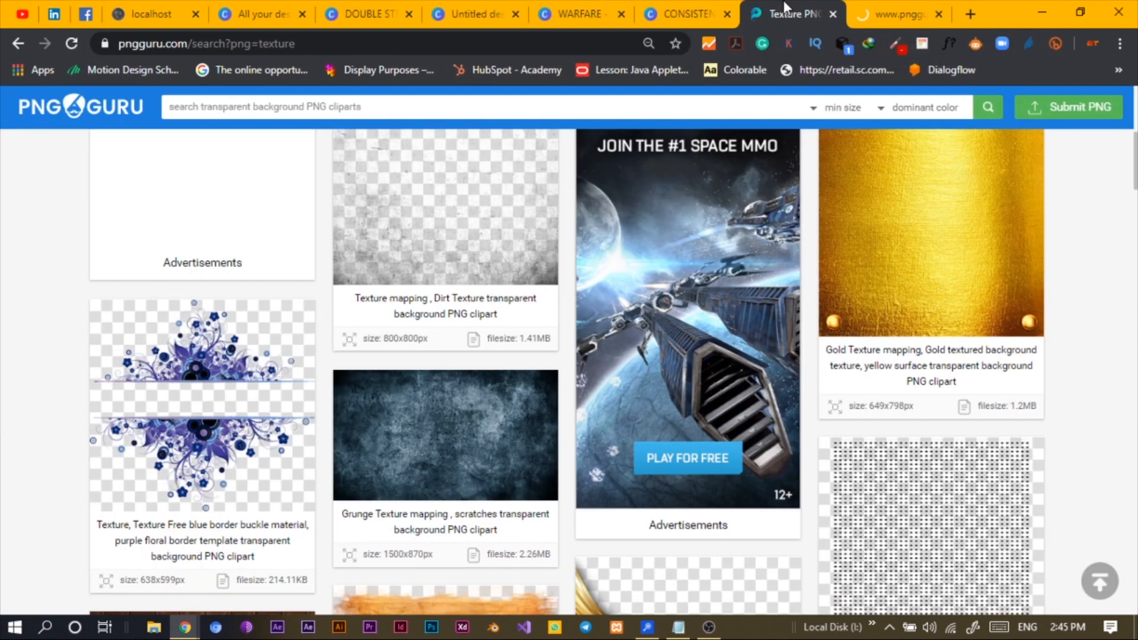
pyautogui.moveTo(900, 13)
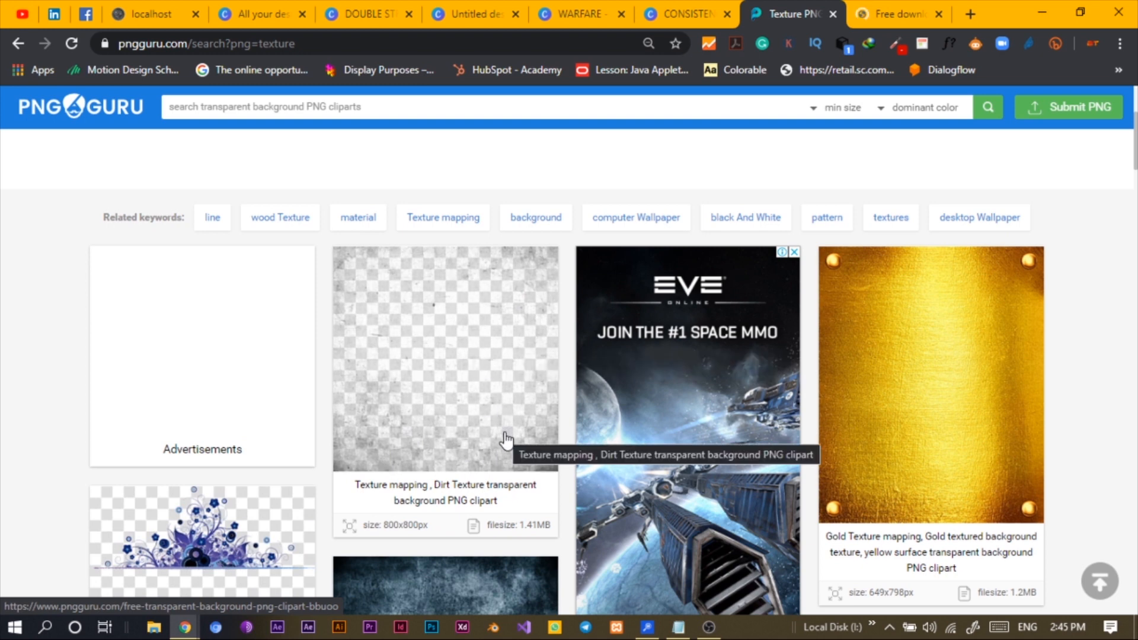
pyautogui.click(446, 356)
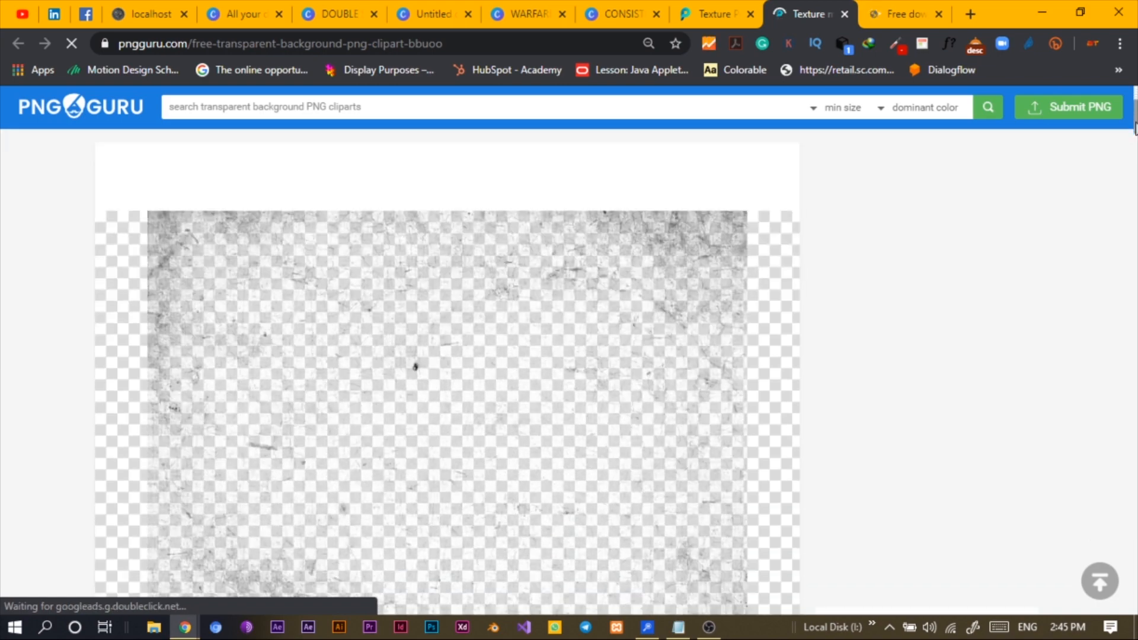
pyautogui.scroll(-3)
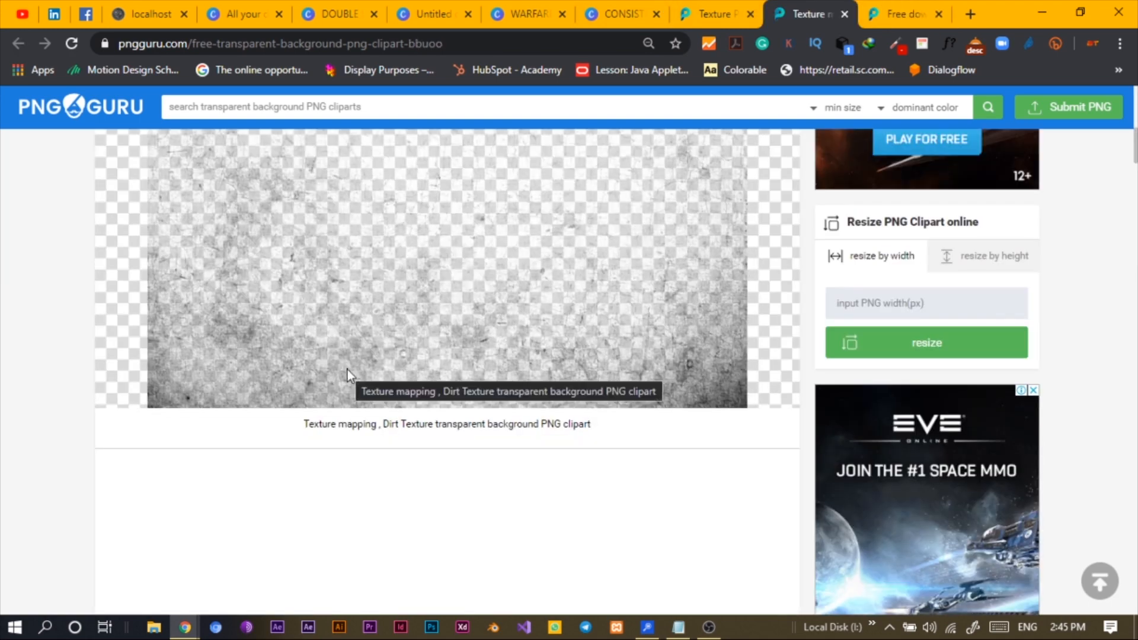
pyautogui.scroll(-3)
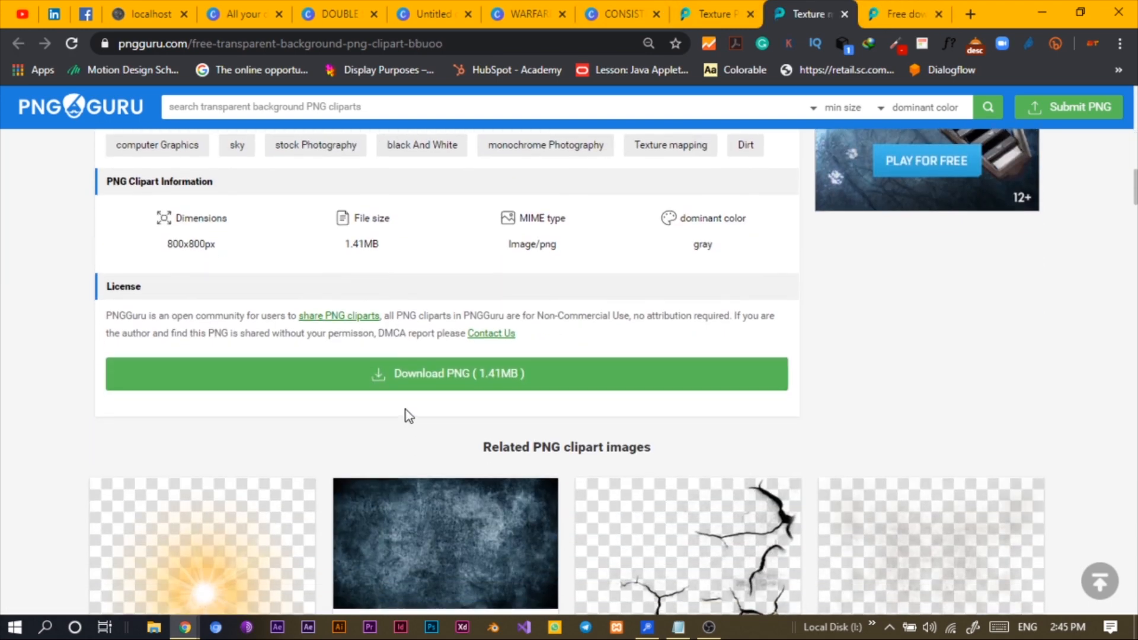
pyautogui.click(447, 374)
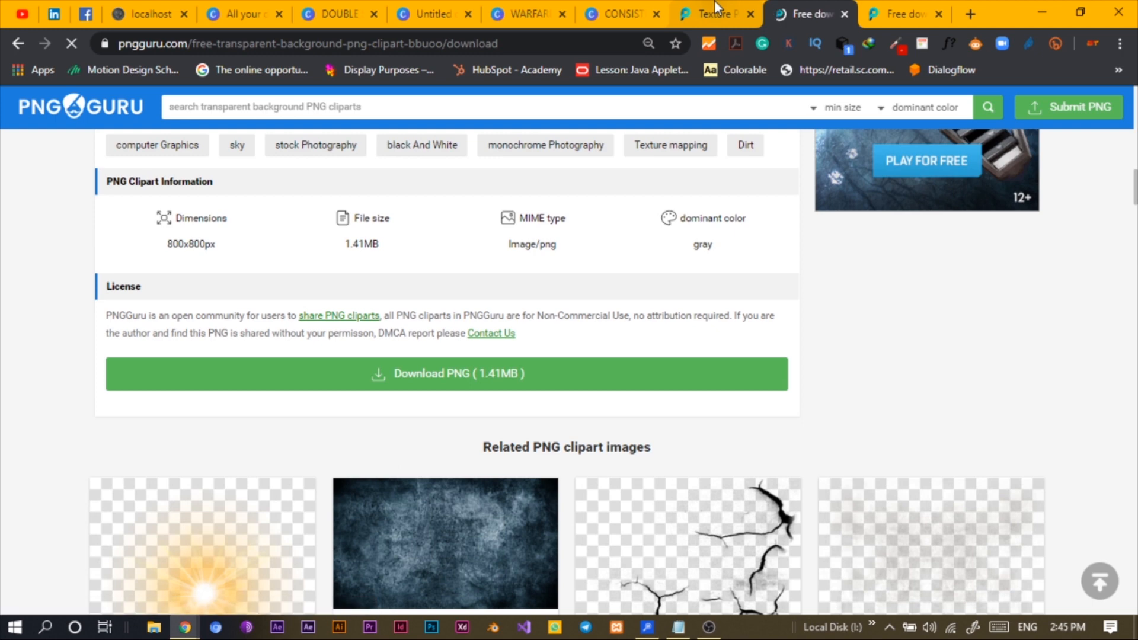
# Step: Switch from the WARFARE poster to the untitled second poster
pyautogui.click(525, 14)
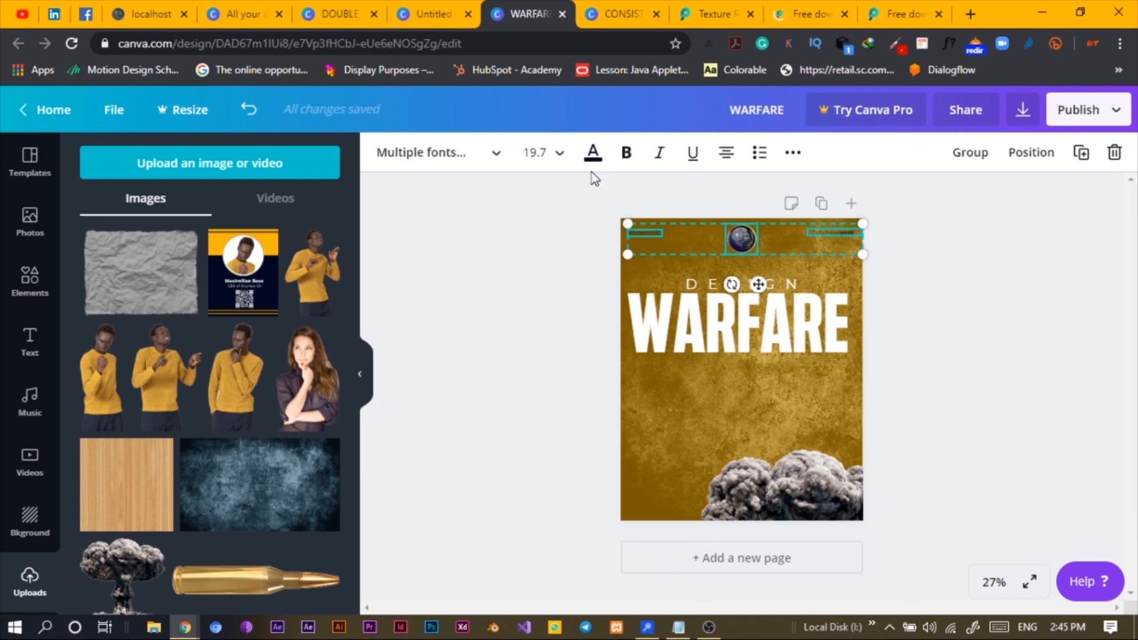
pyautogui.click(432, 14)
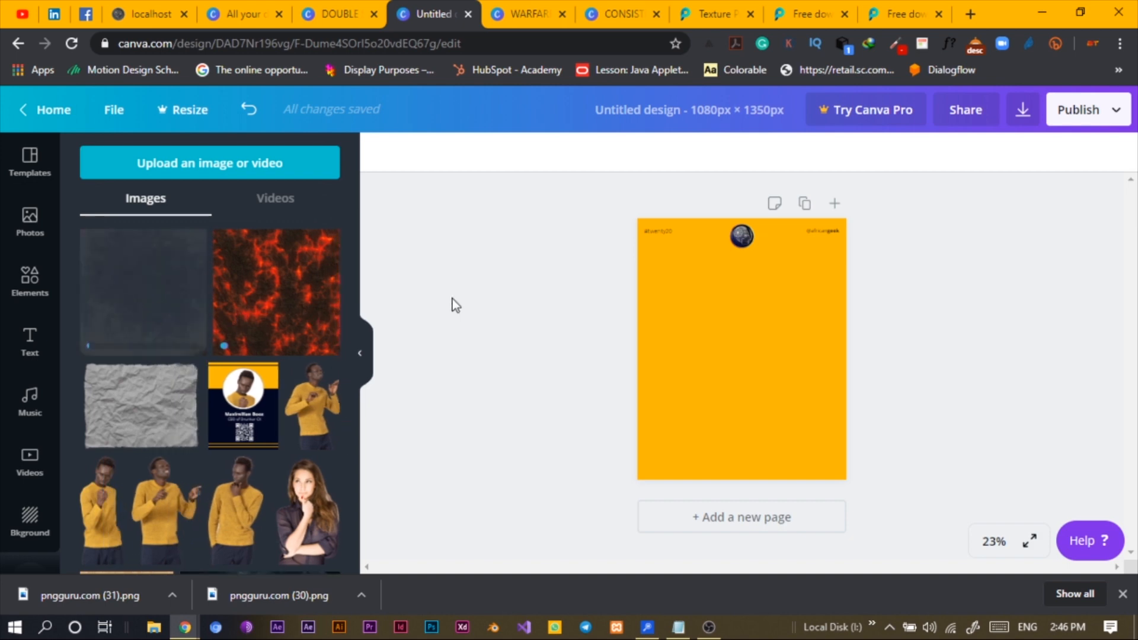
# Step: Place the uploaded lava texture on the page and lower its transparency
pyautogui.moveTo(274, 291); pyautogui.dragTo(627, 349)
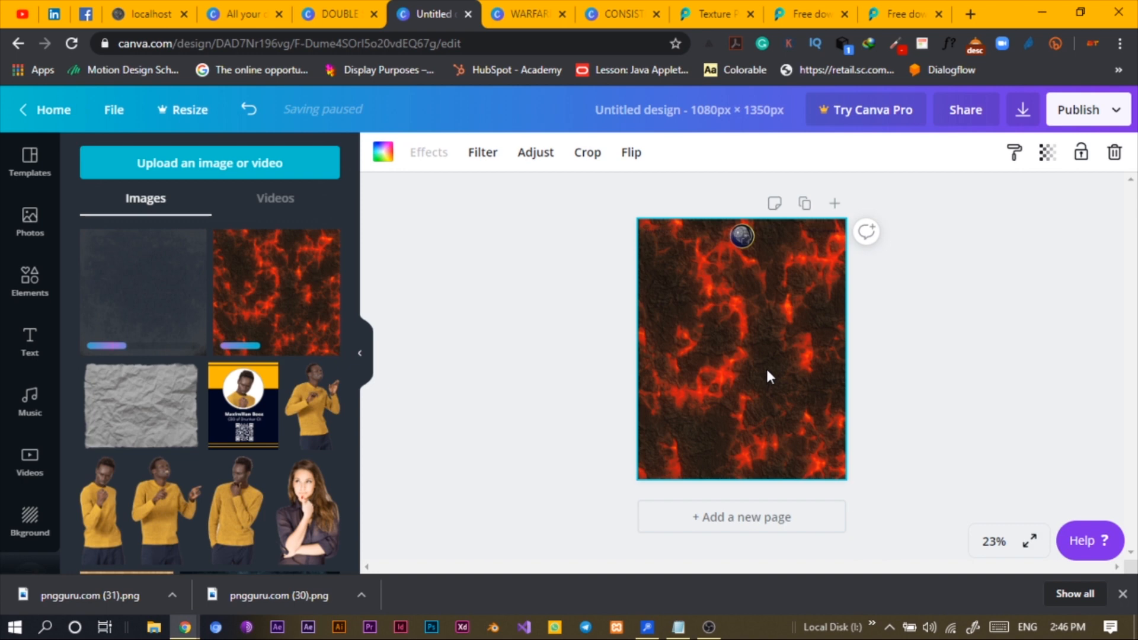
pyautogui.click(1047, 152)
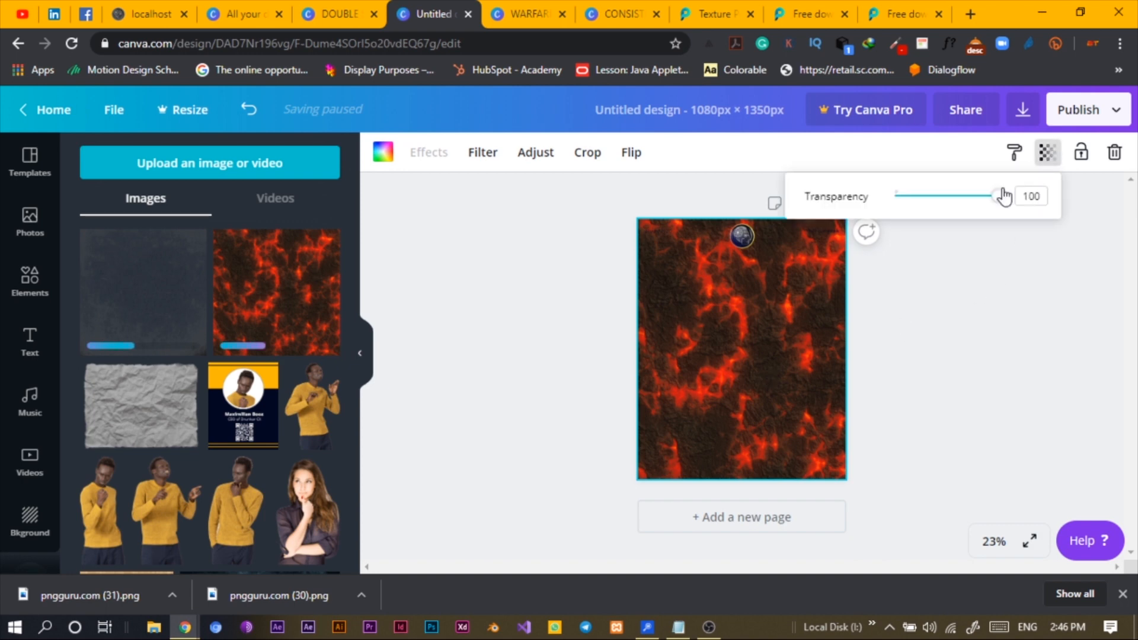
pyautogui.moveTo(1002, 195); pyautogui.dragTo(944, 195)
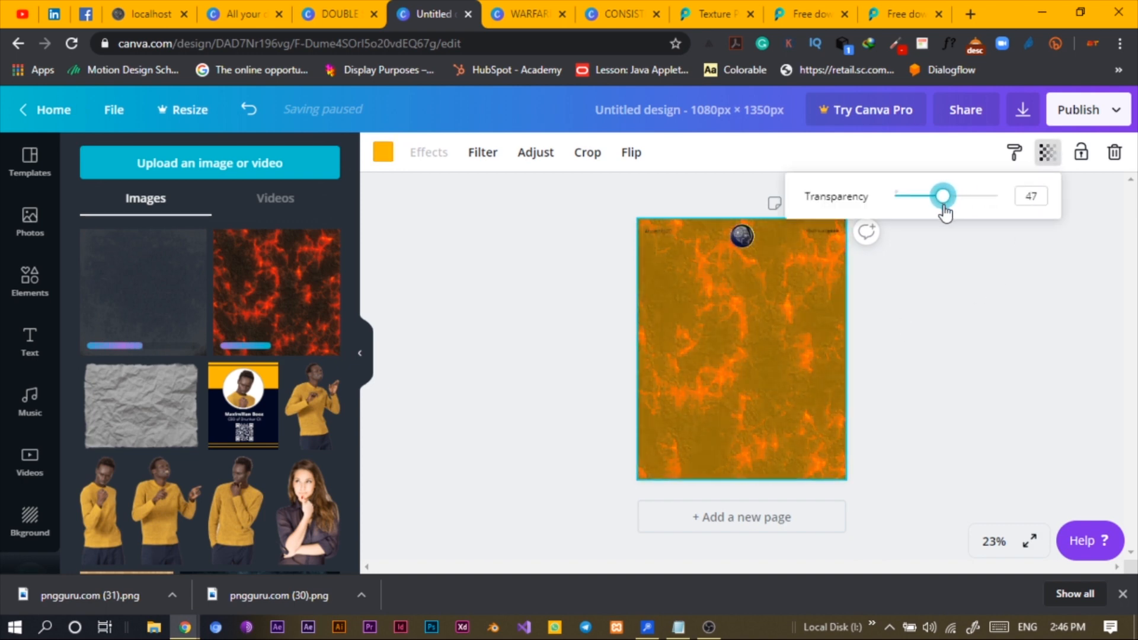
pyautogui.moveTo(945, 195); pyautogui.dragTo(937, 195)
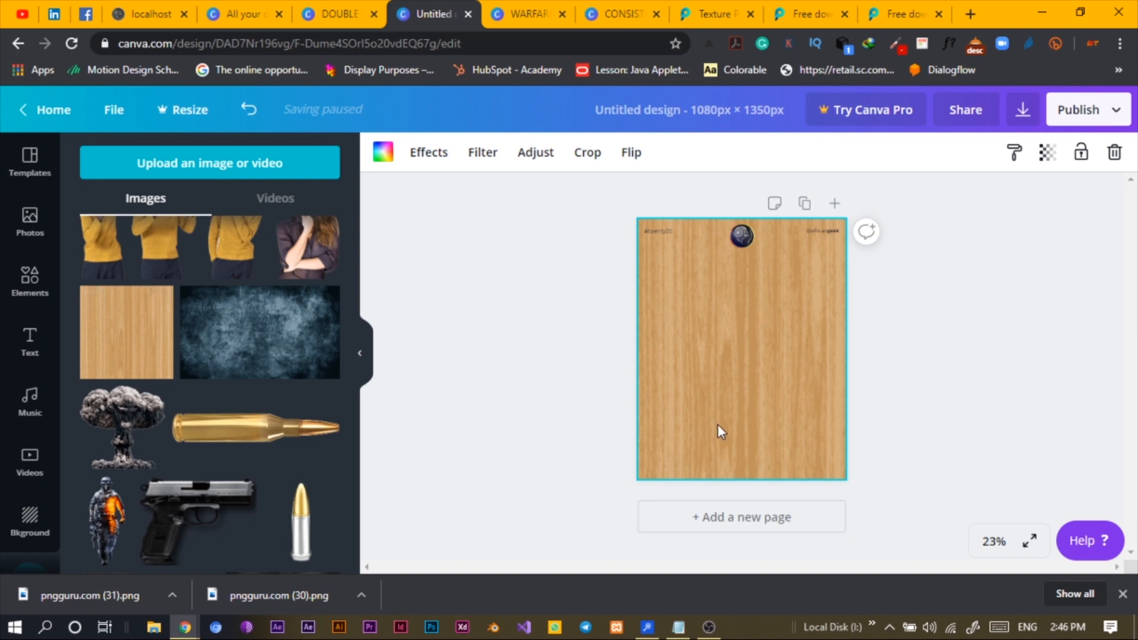
pyautogui.moveTo(1093, 172)
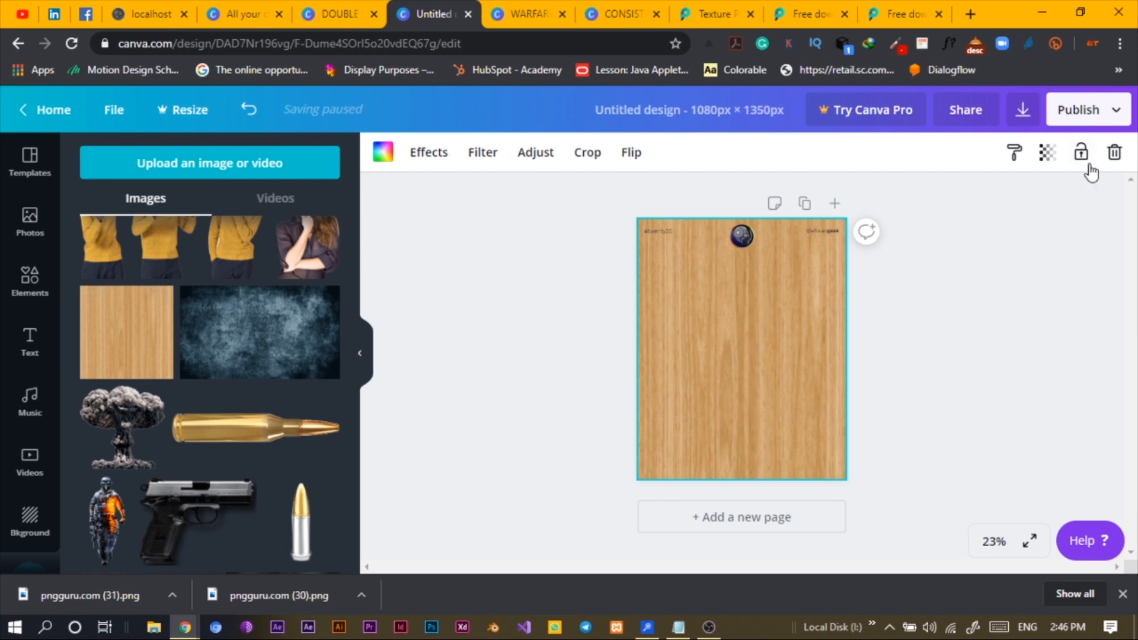
# Step: Fade the wood background over yellow and apply the dirt texture as the page background
pyautogui.click(1047, 153)
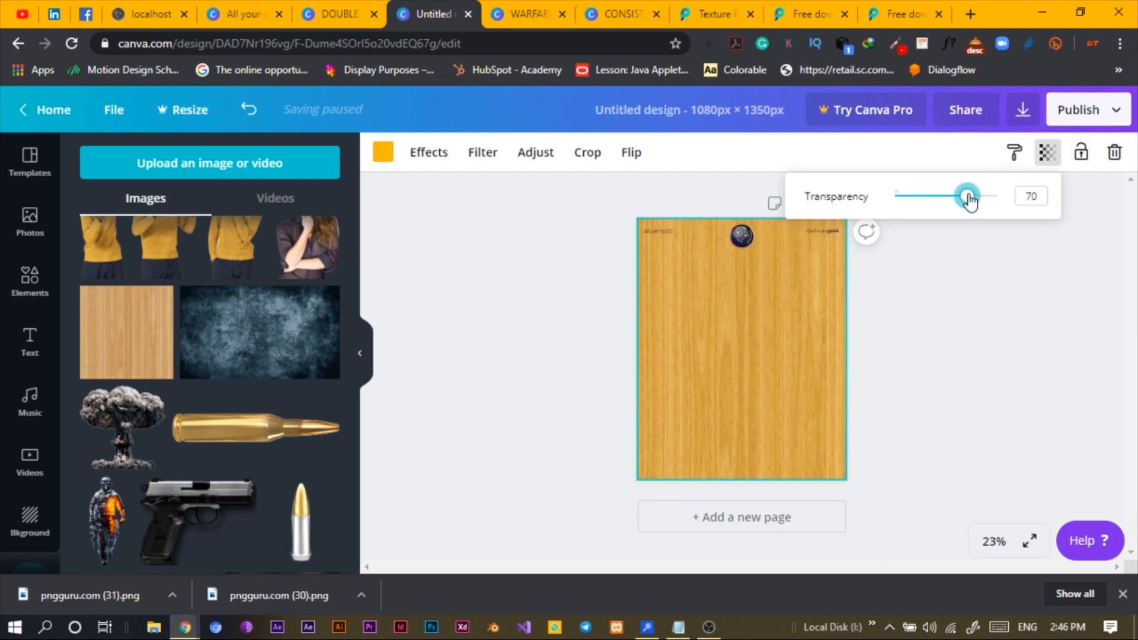
pyautogui.moveTo(967, 196); pyautogui.dragTo(935, 196)
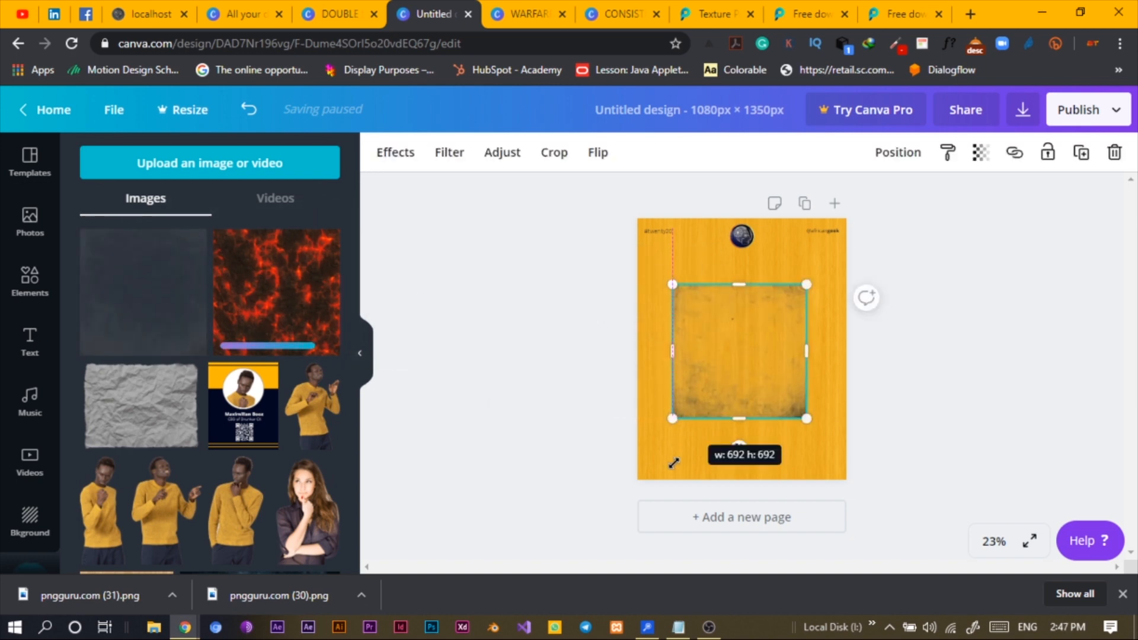
pyautogui.moveTo(805, 417); pyautogui.dragTo(835, 486)
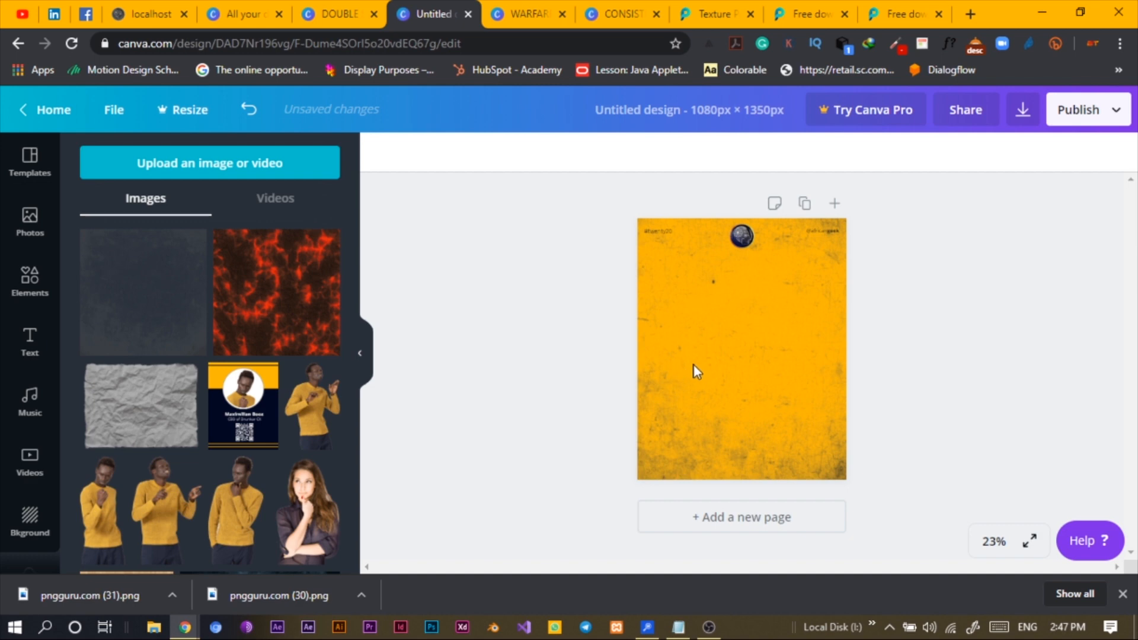
pyautogui.moveTo(700, 432)
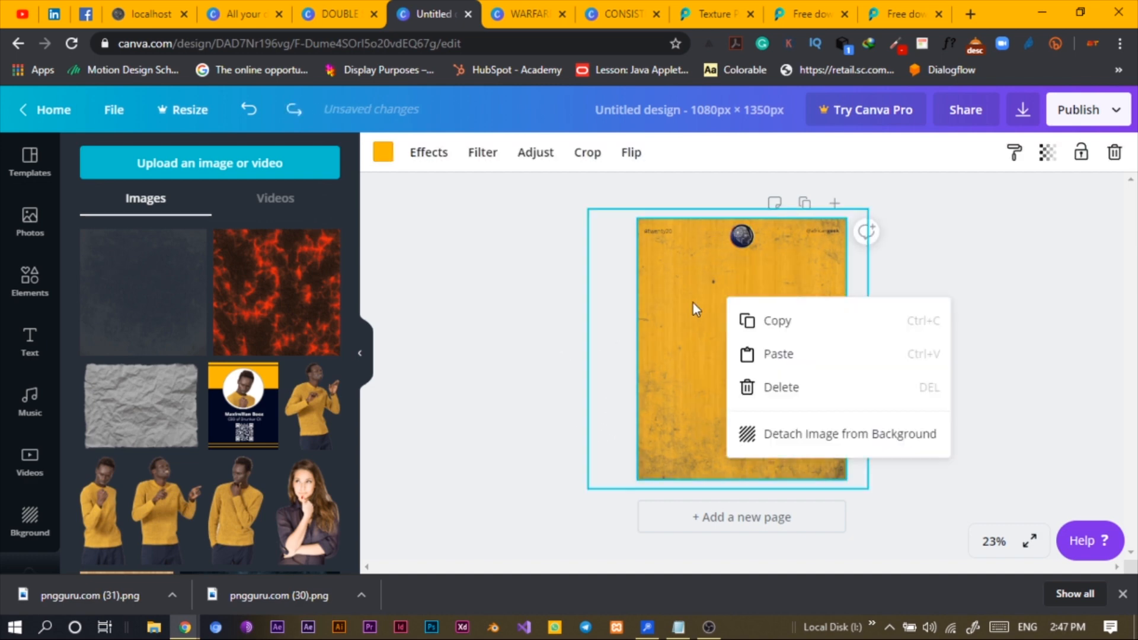
# Step: Duplicate the page, then delete the extra copy and clear the selection
pyautogui.click(842, 263)
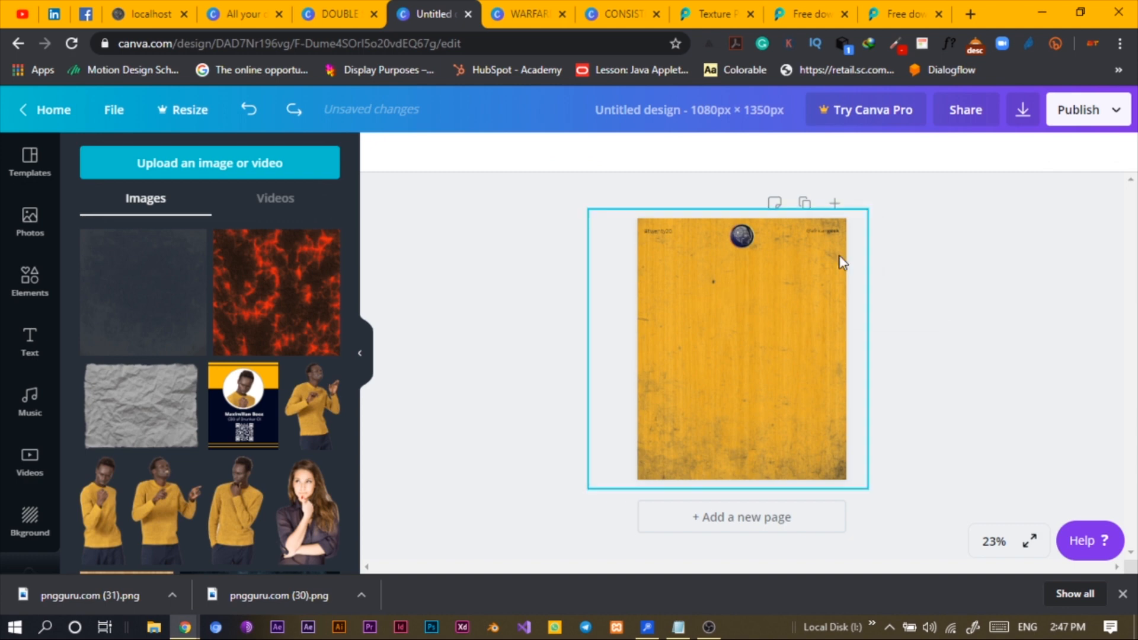
pyautogui.click(740, 349)
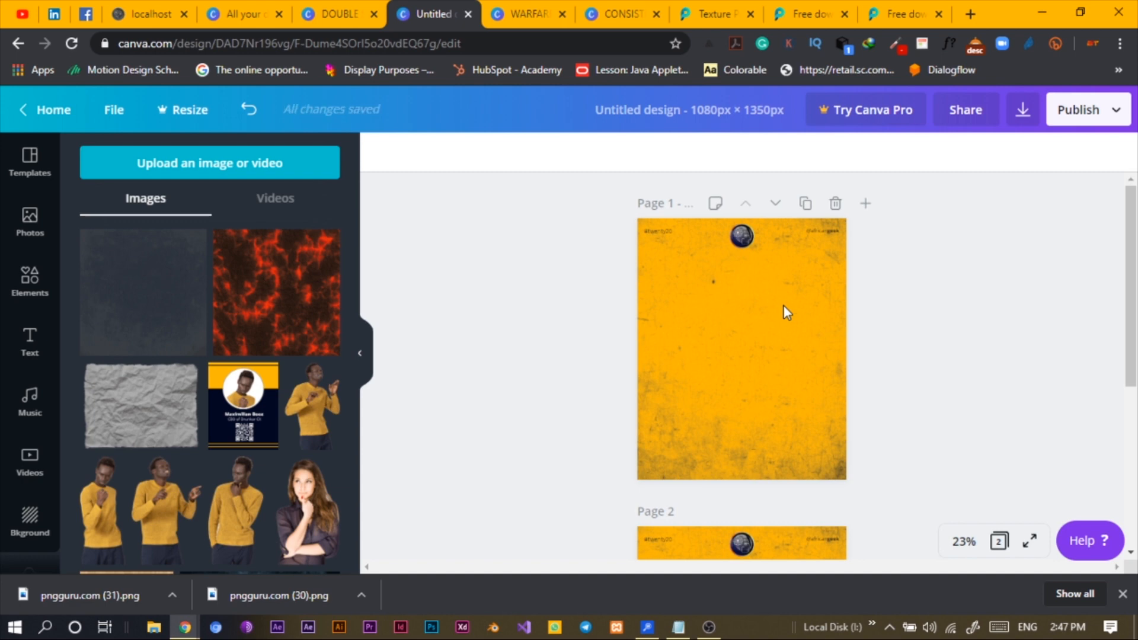
pyautogui.moveTo(791, 318)
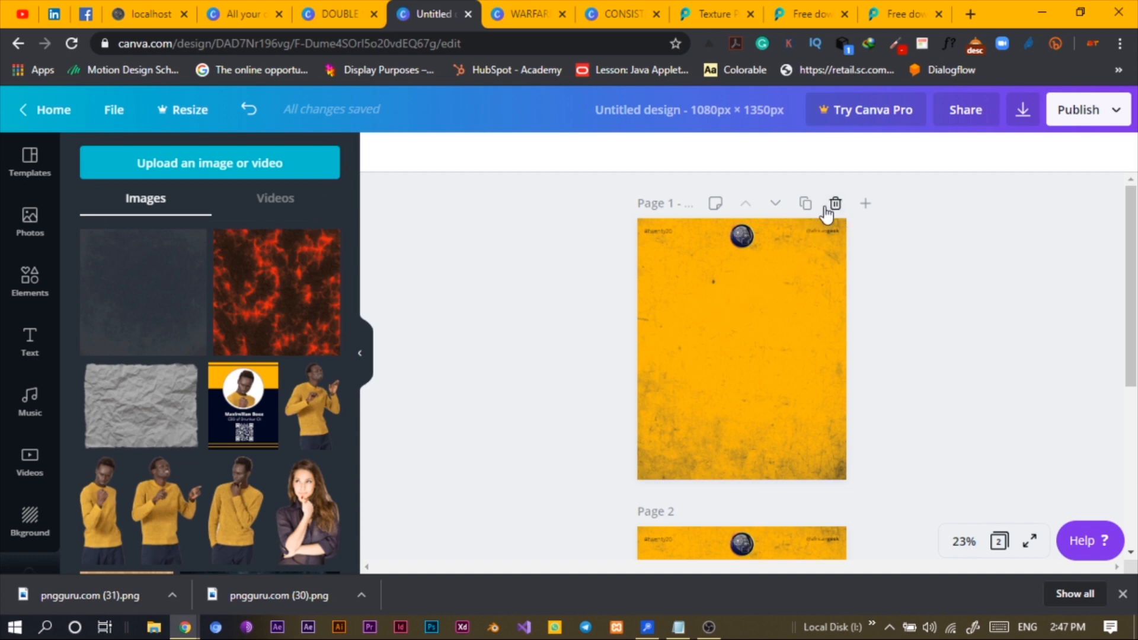
pyautogui.click(740, 349)
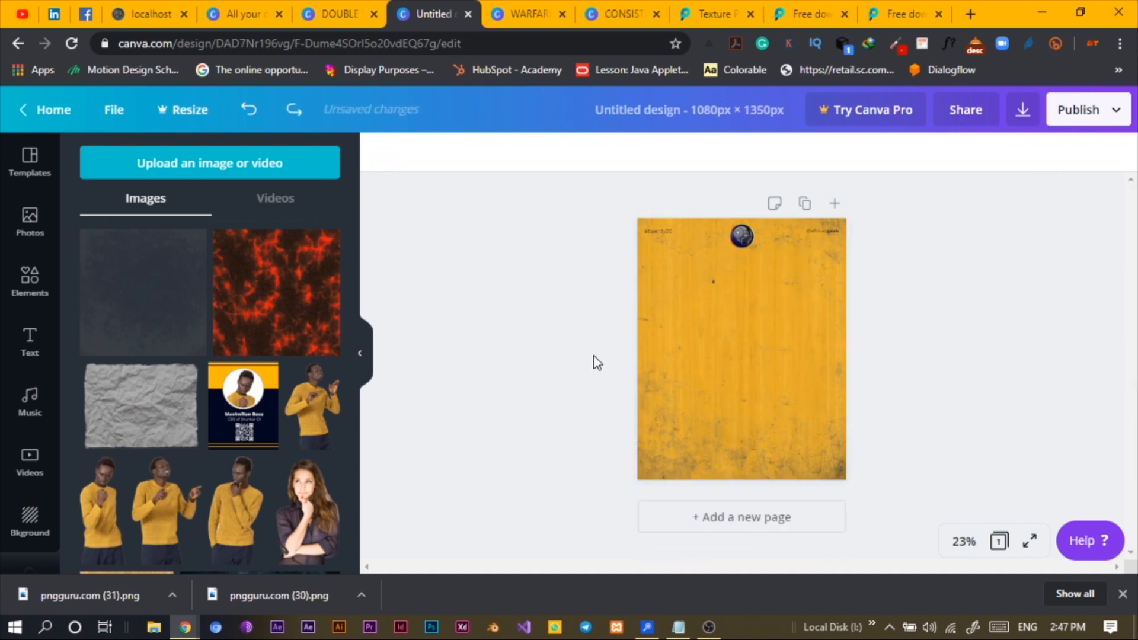
pyautogui.moveTo(933, 314)
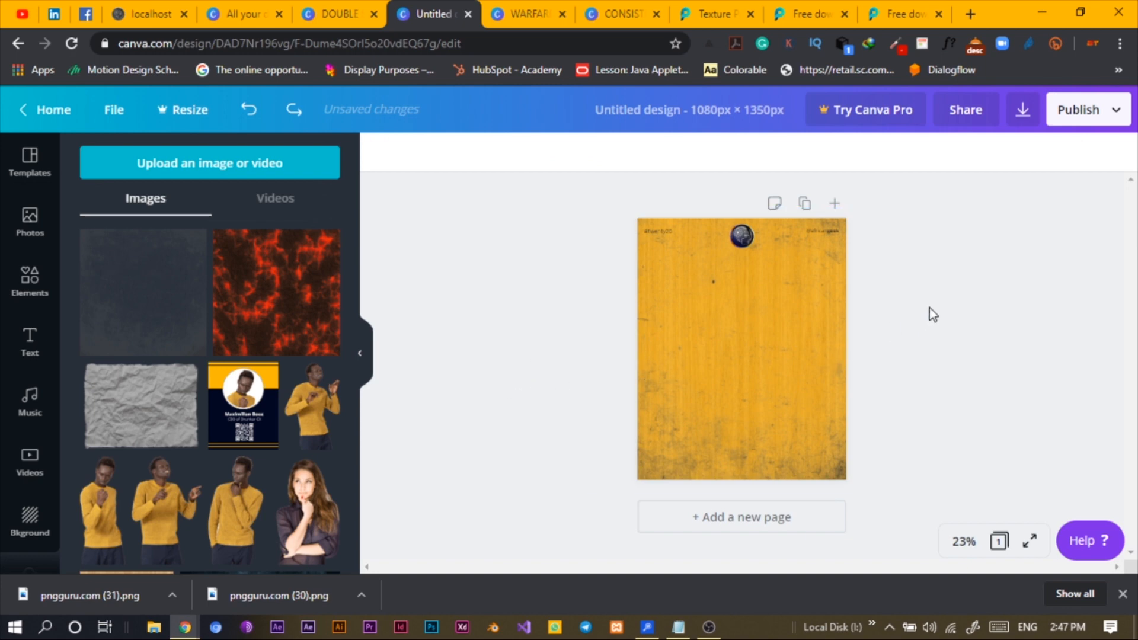
pyautogui.click(740, 349)
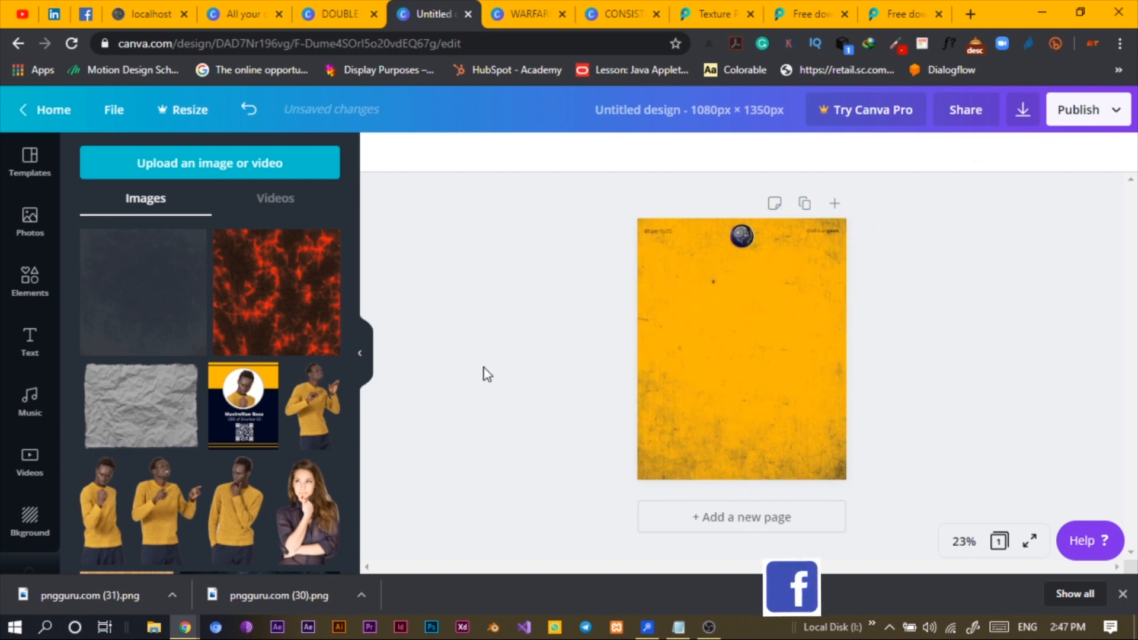
# Step: Place the uploaded mushroom cloud on the page, enlarged across the bottom centre
pyautogui.scroll(-3)
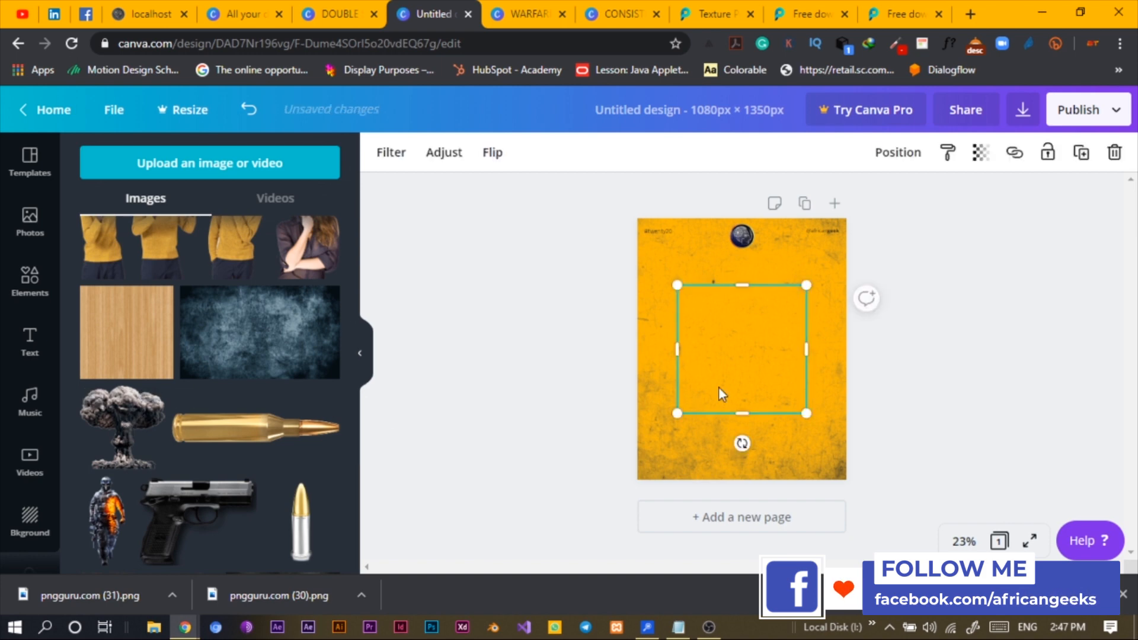
pyautogui.moveTo(120, 427); pyautogui.dragTo(740, 348)
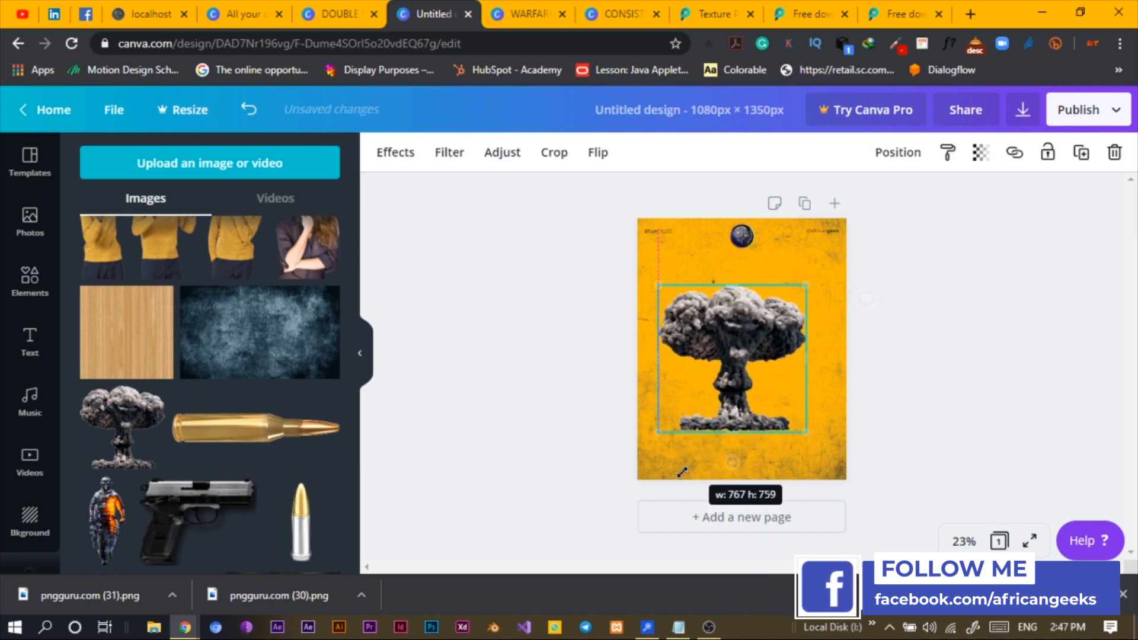
pyautogui.moveTo(681, 472); pyautogui.dragTo(741, 417)
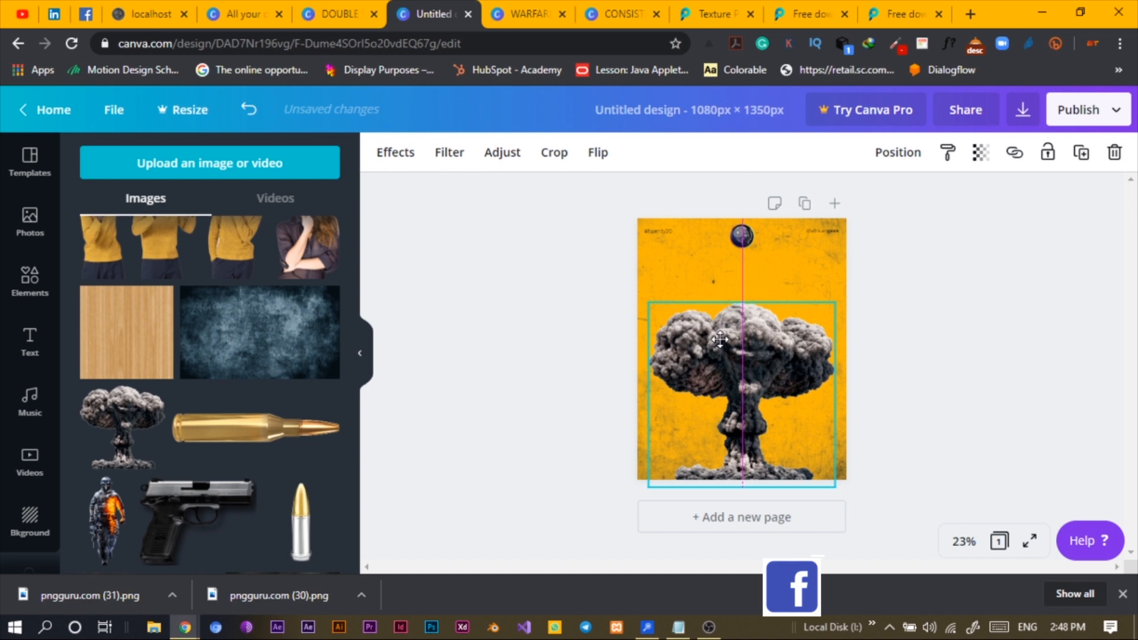
pyautogui.click(741, 355)
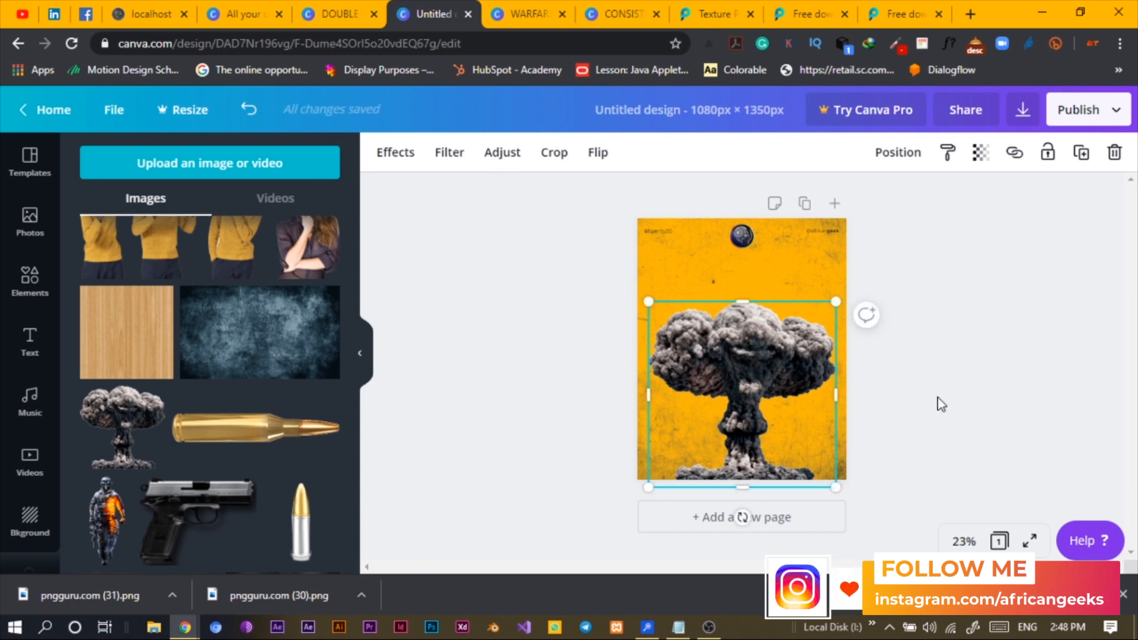
pyautogui.click(942, 405)
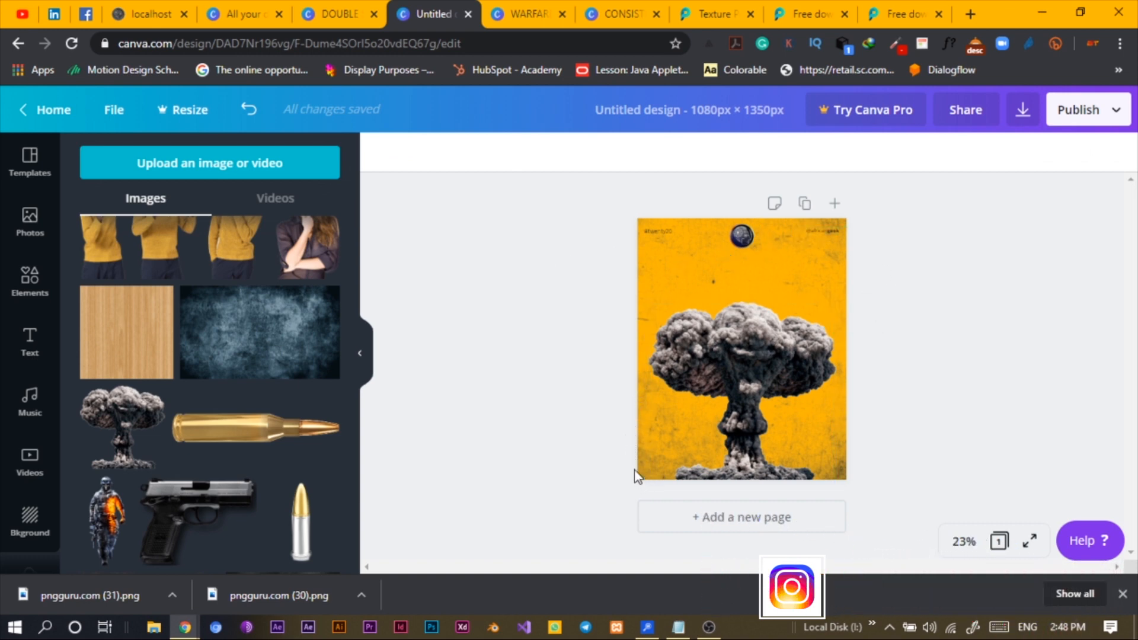
pyautogui.click(741, 385)
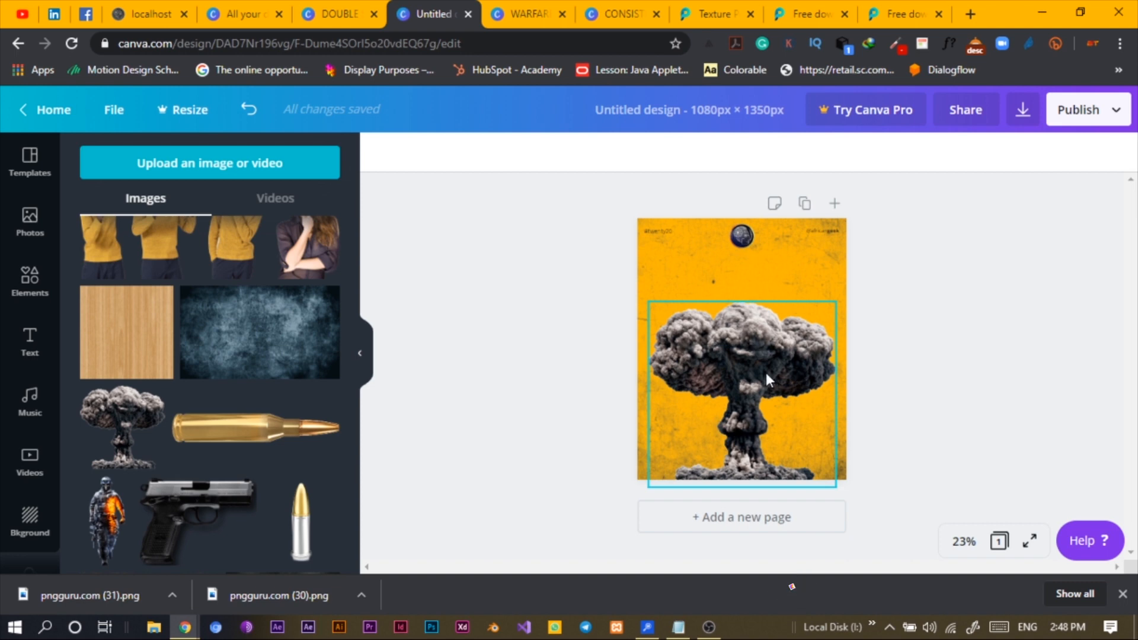
# Step: Apply the wood texture as the page background behind the mushroom cloud
pyautogui.click(735, 158)
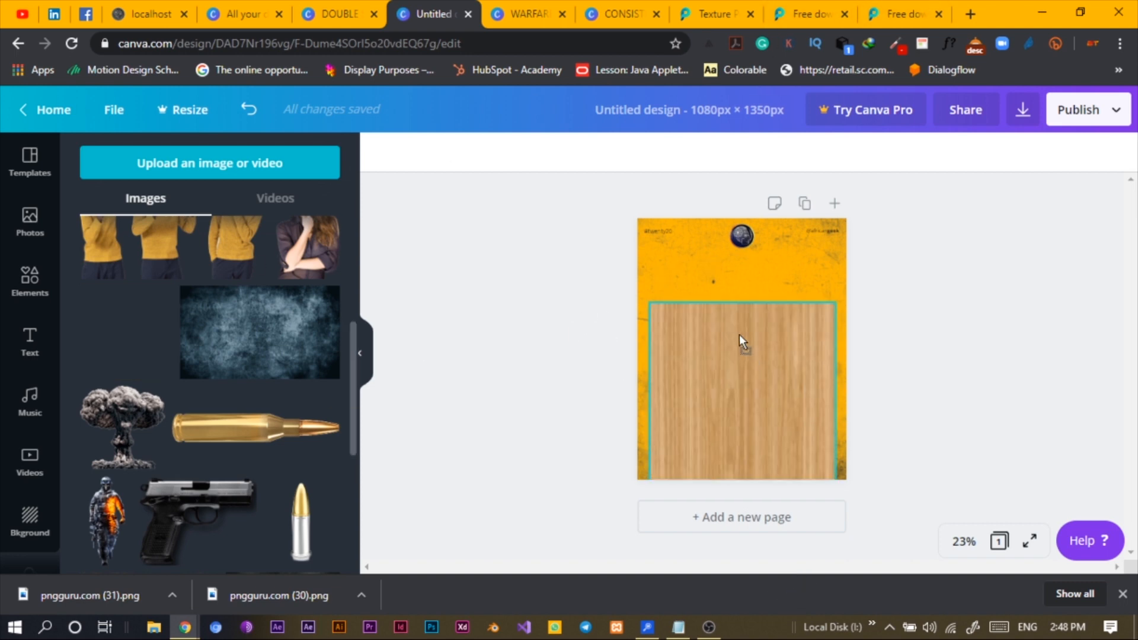
pyautogui.click(121, 427)
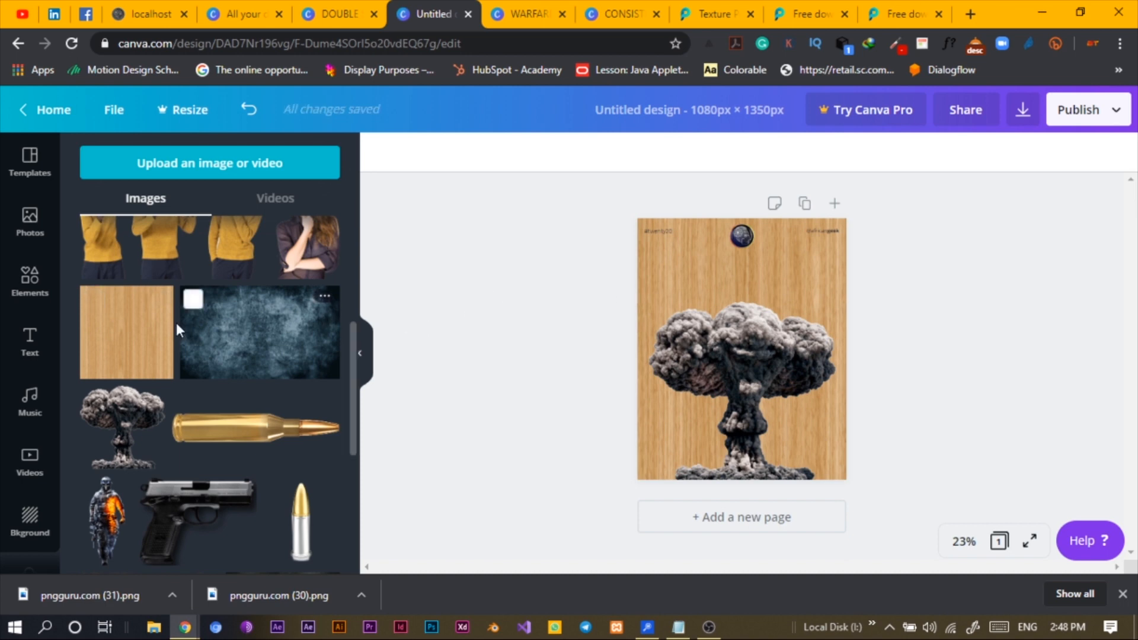
pyautogui.scroll(-3)
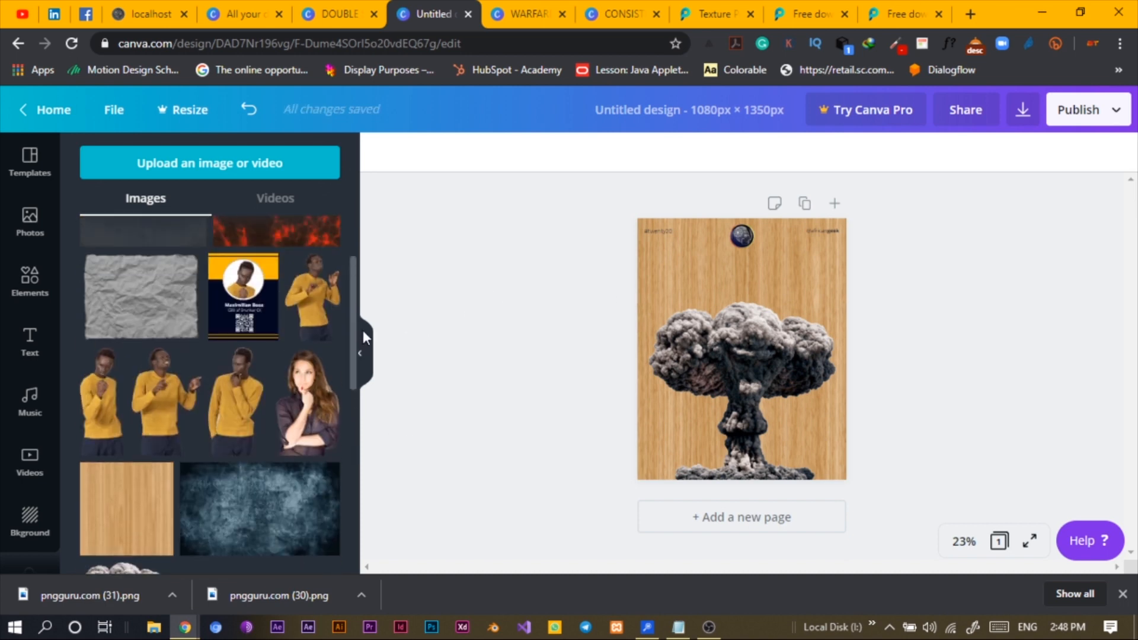
pyautogui.click(741, 349)
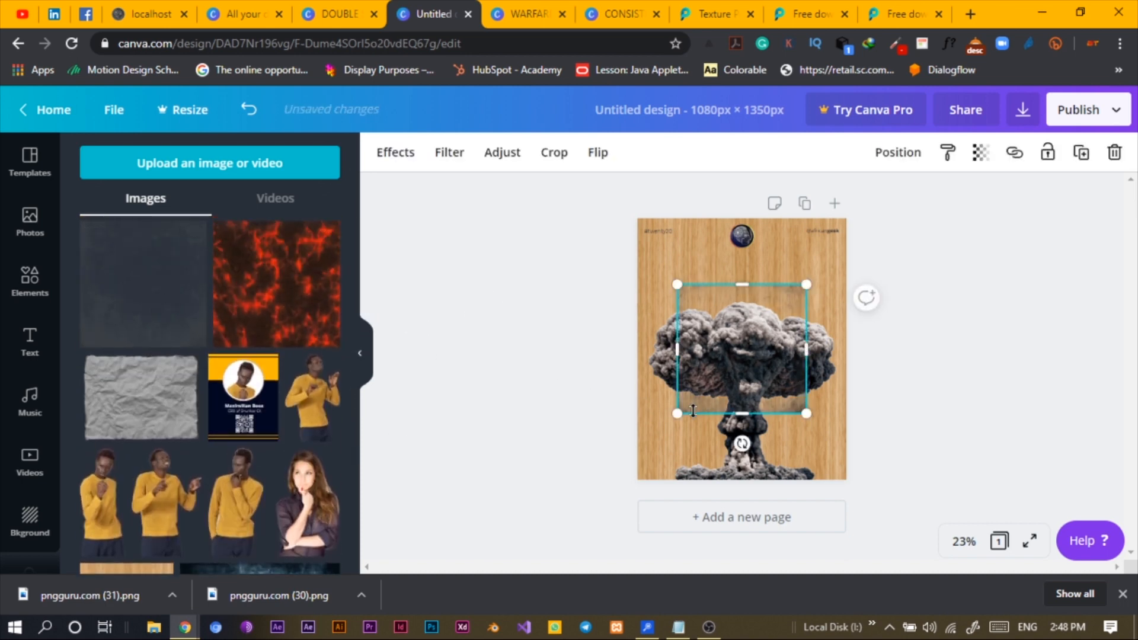
pyautogui.moveTo(741, 413); pyautogui.dragTo(741, 490)
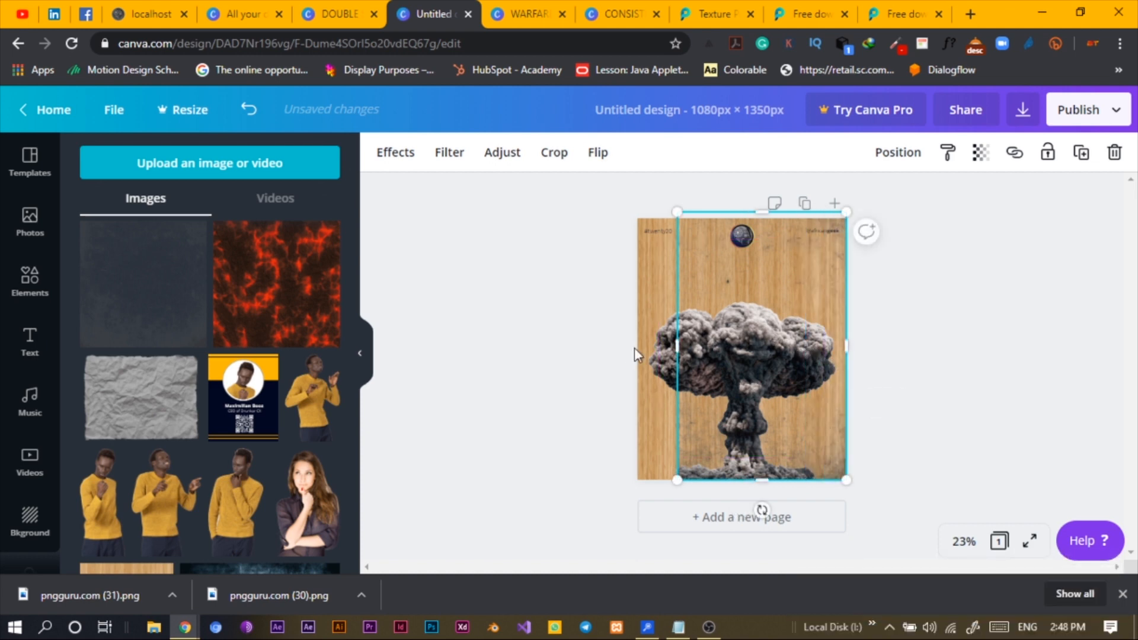
# Step: Lower the wood texture's transparency so it fades into the yellow grunge
pyautogui.moveTo(675, 347); pyautogui.dragTo(635, 346)
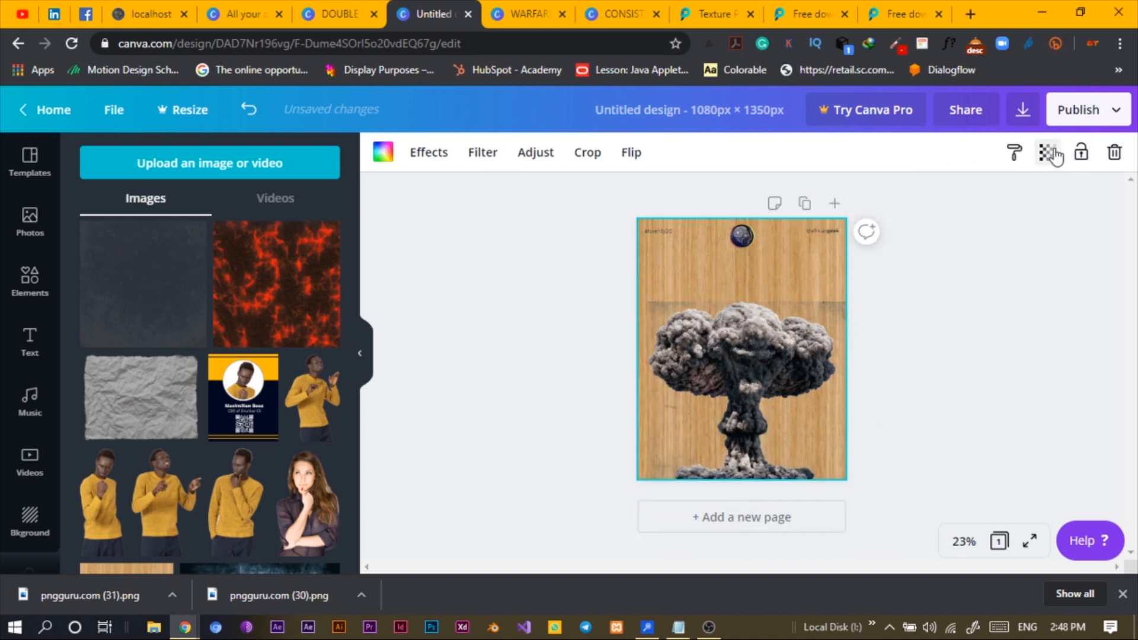
pyautogui.click(1047, 152)
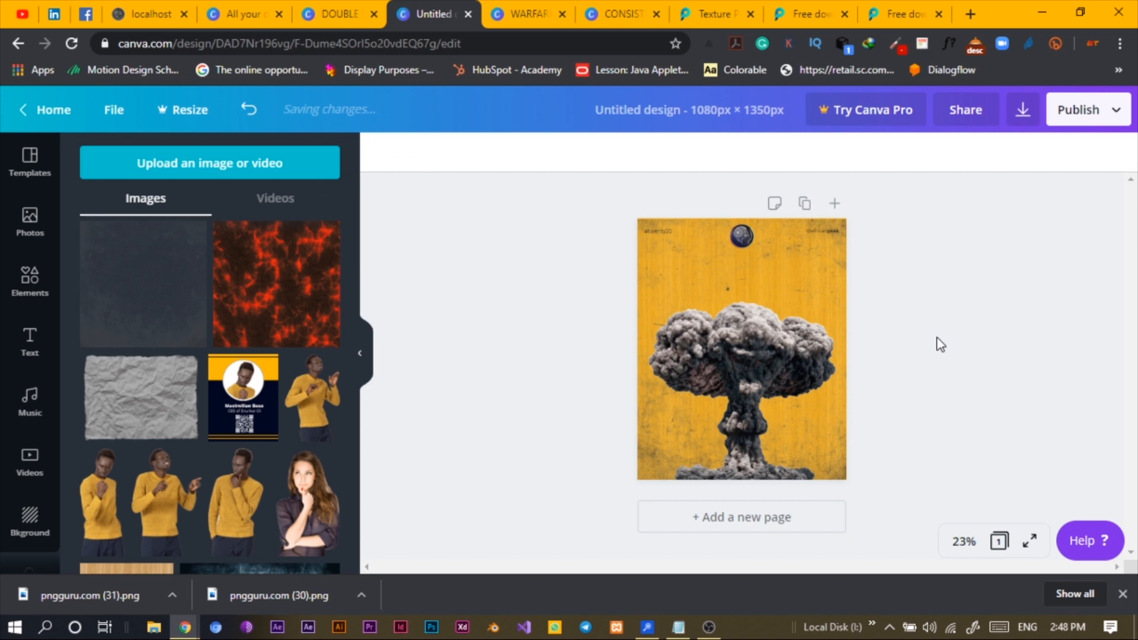
pyautogui.click(740, 414)
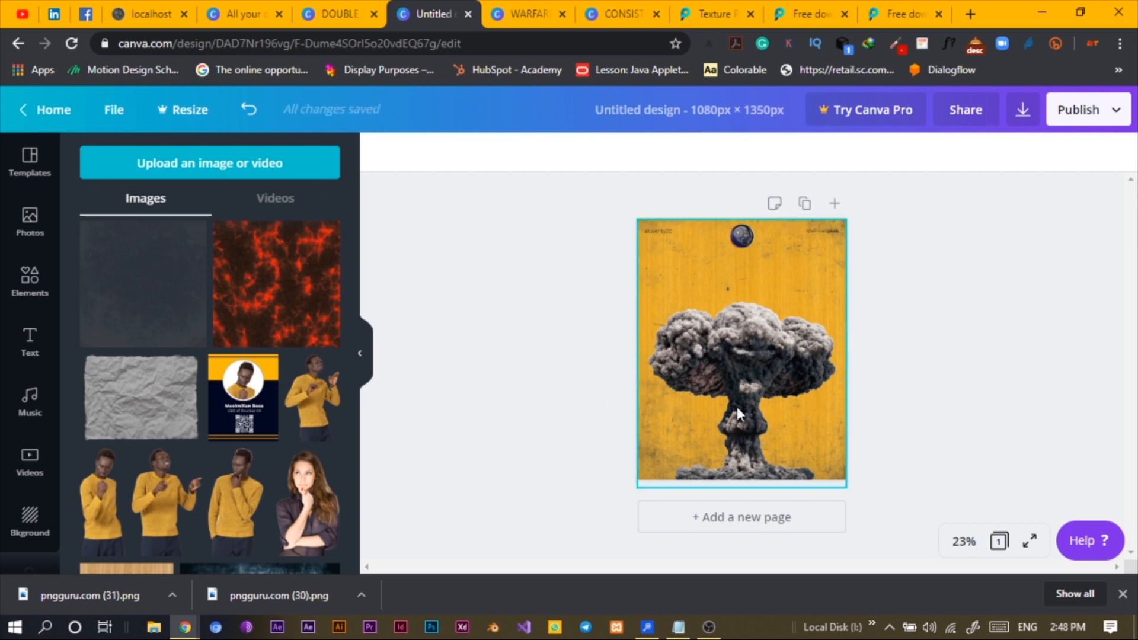
pyautogui.moveTo(789, 307)
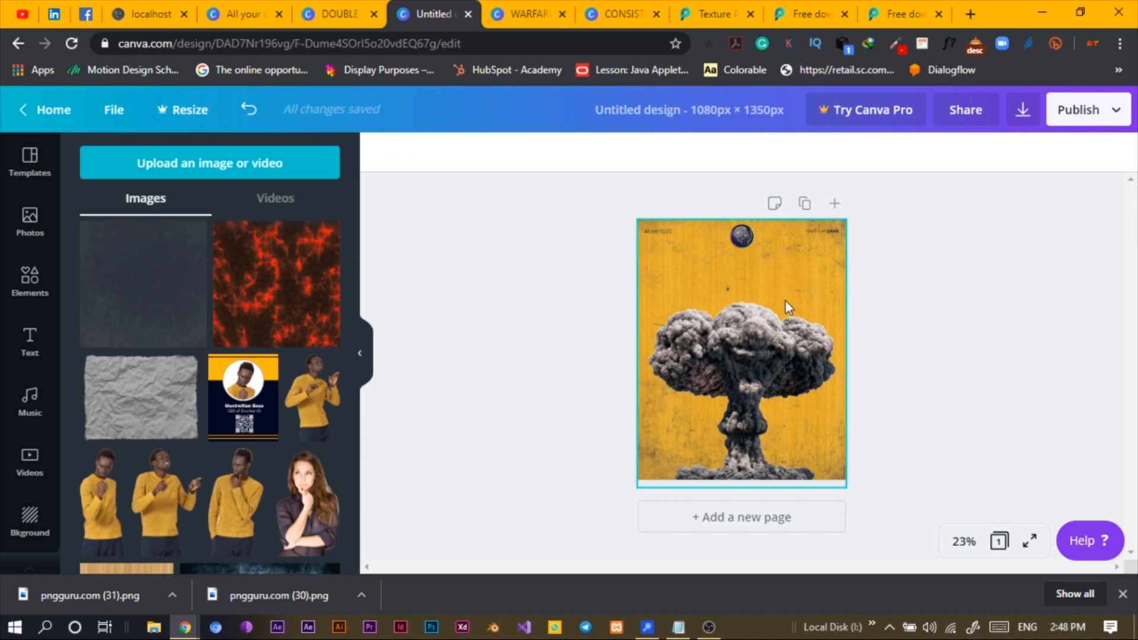
pyautogui.click(733, 561)
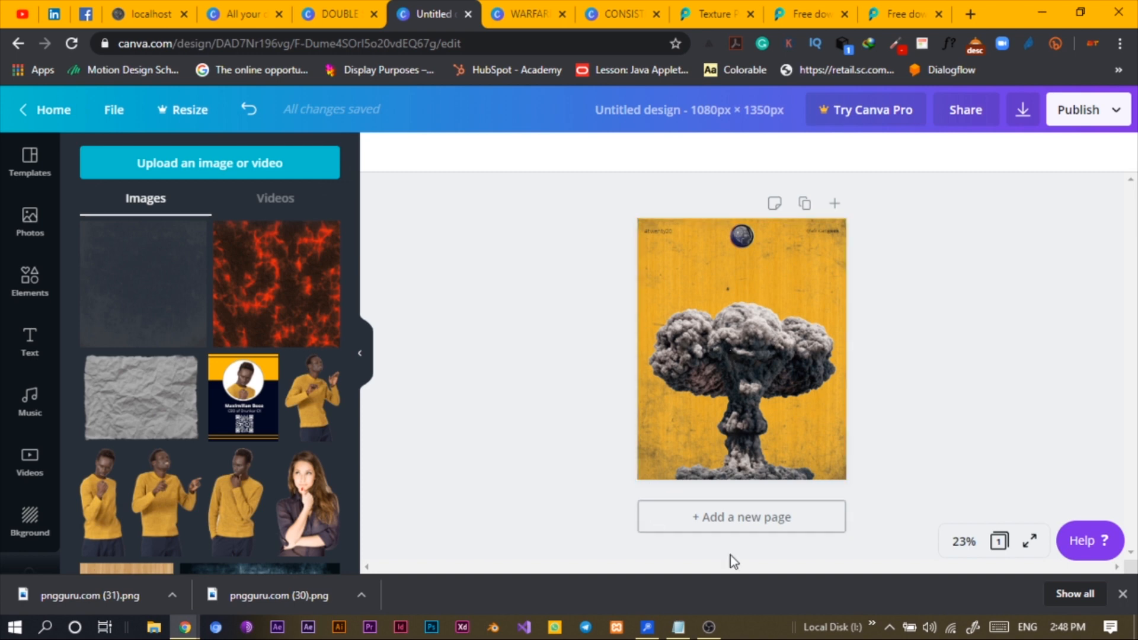
pyautogui.moveTo(550, 307)
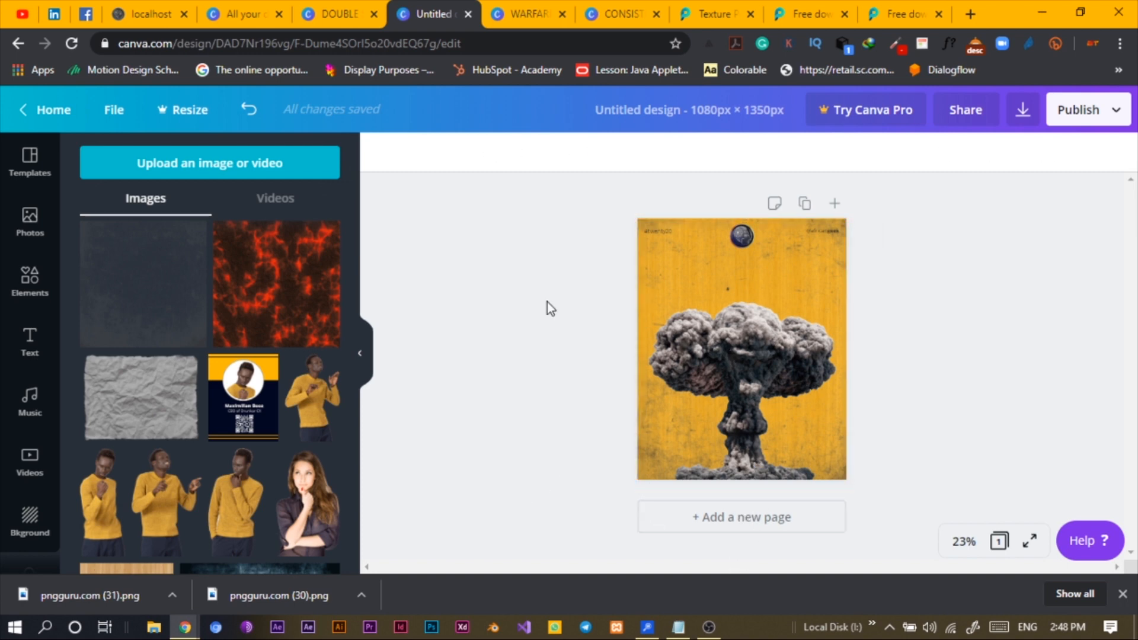
# Step: Bring the TRIPLE STRIKER heading from the DOUBLE STRIKER design onto the poster, placed lower
pyautogui.click(336, 14)
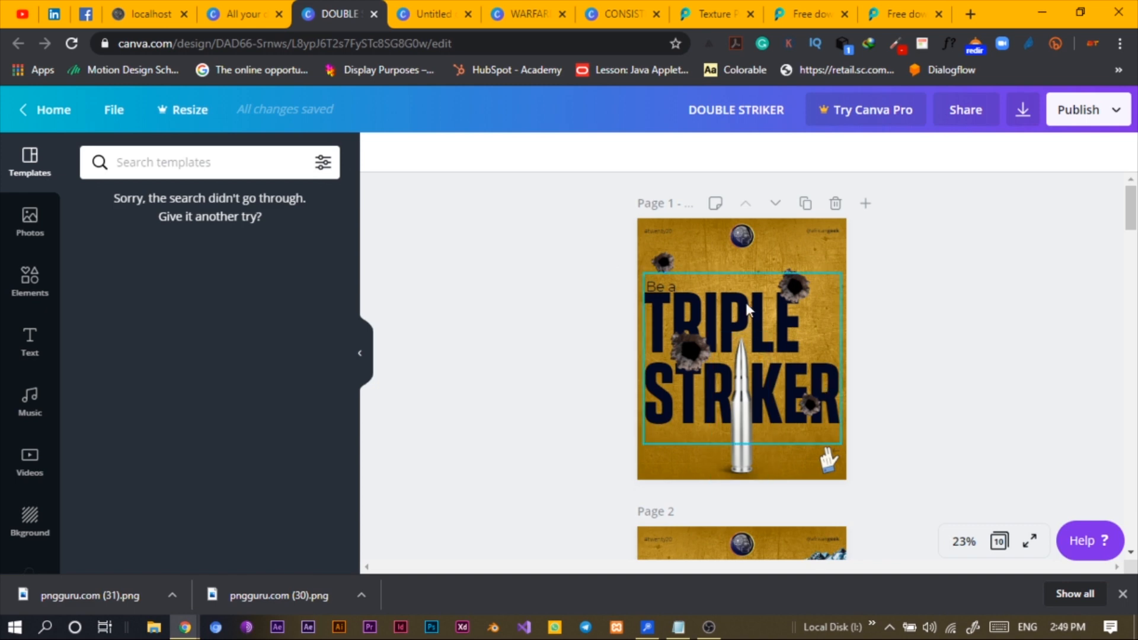
pyautogui.click(429, 13)
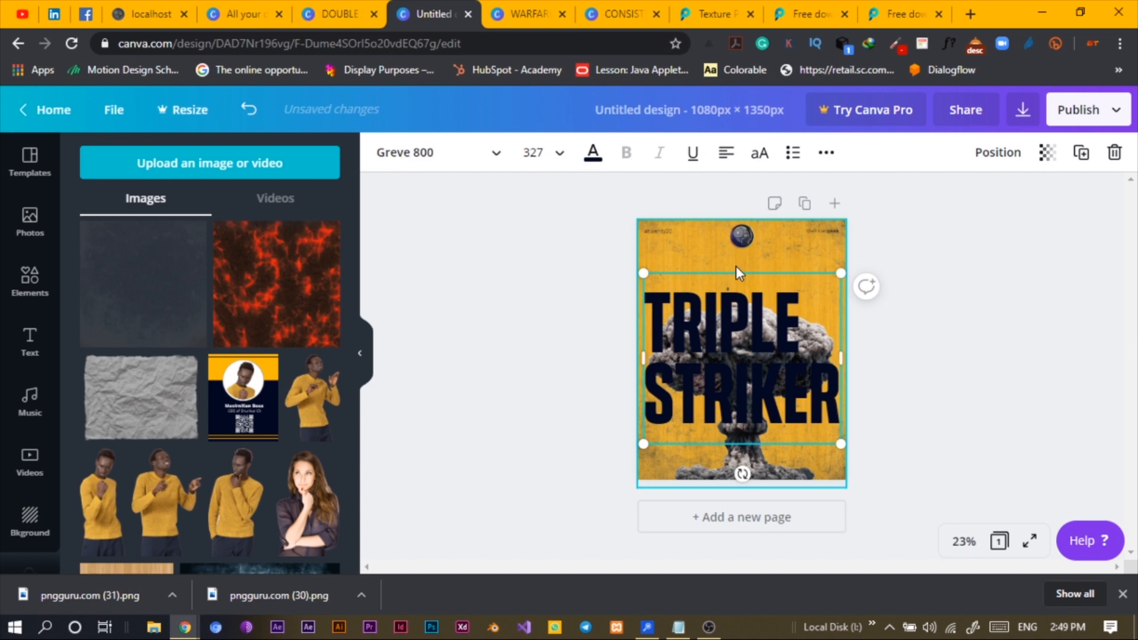
pyautogui.moveTo(741, 356); pyautogui.dragTo(793, 421)
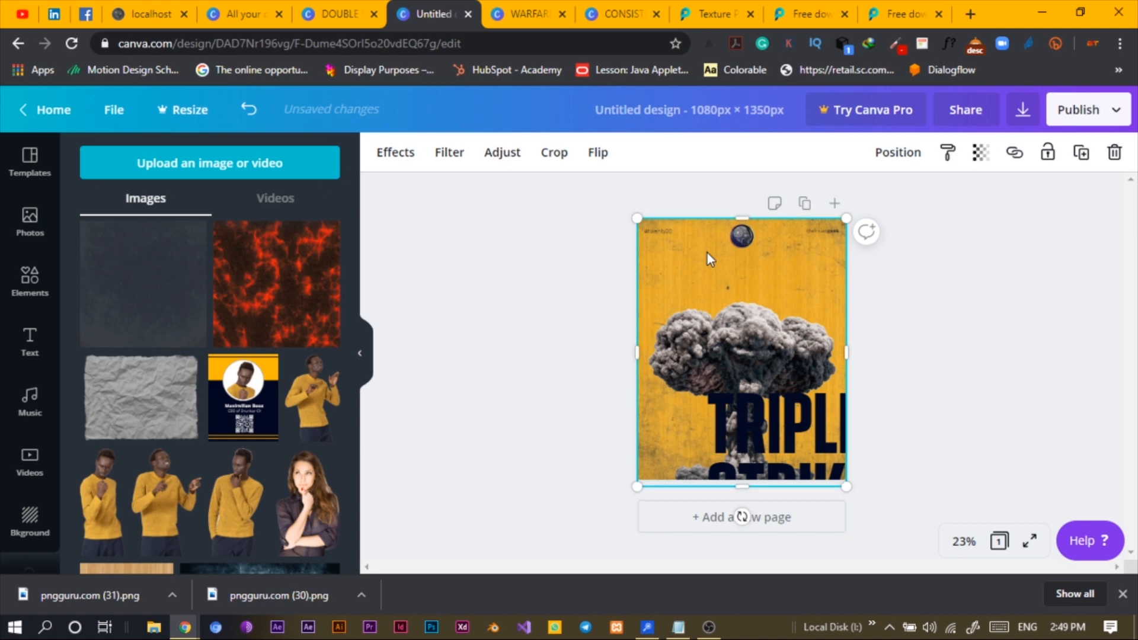
pyautogui.moveTo(732, 265)
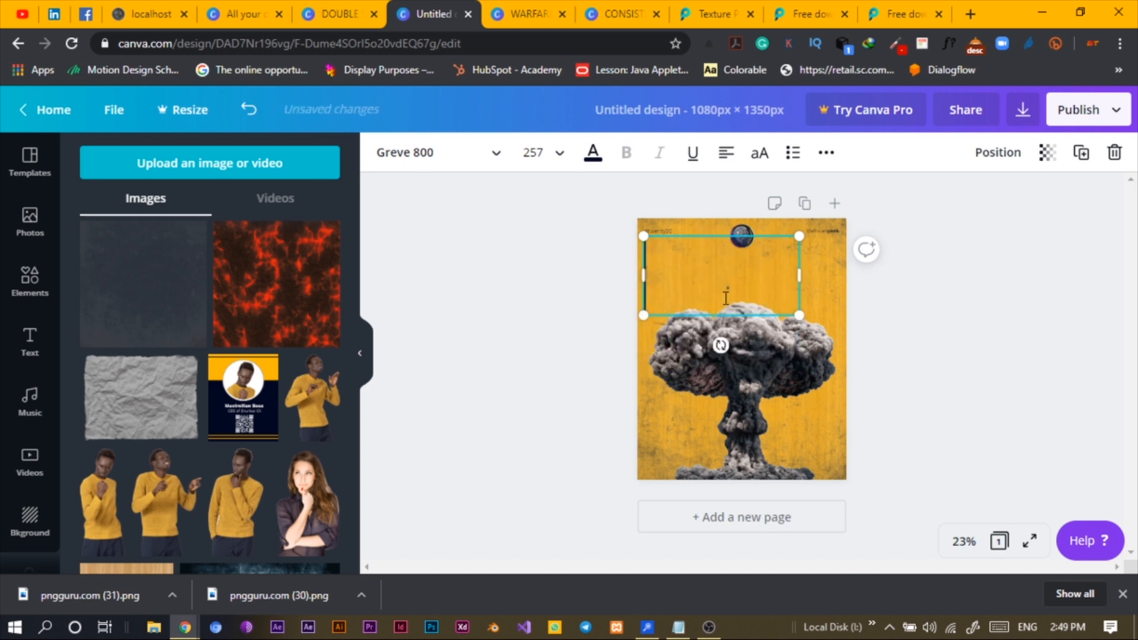
# Step: Retype the heading as EXPLODE and enlarge it across the top above the cloud
pyautogui.write('EXPLODE')
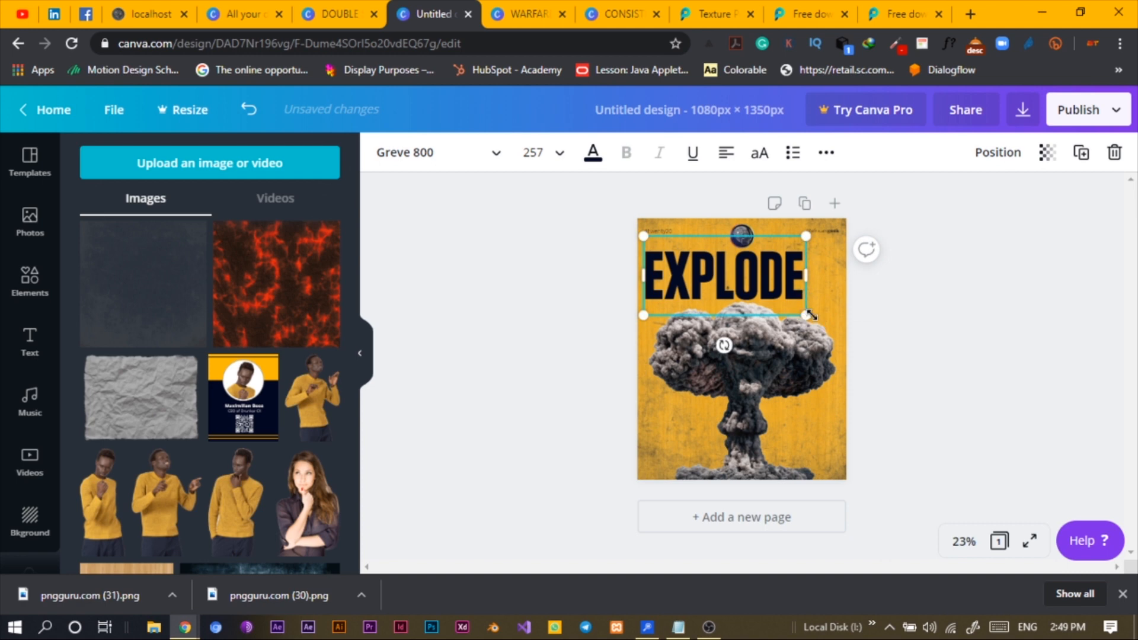
pyautogui.moveTo(806, 316); pyautogui.dragTo(836, 331)
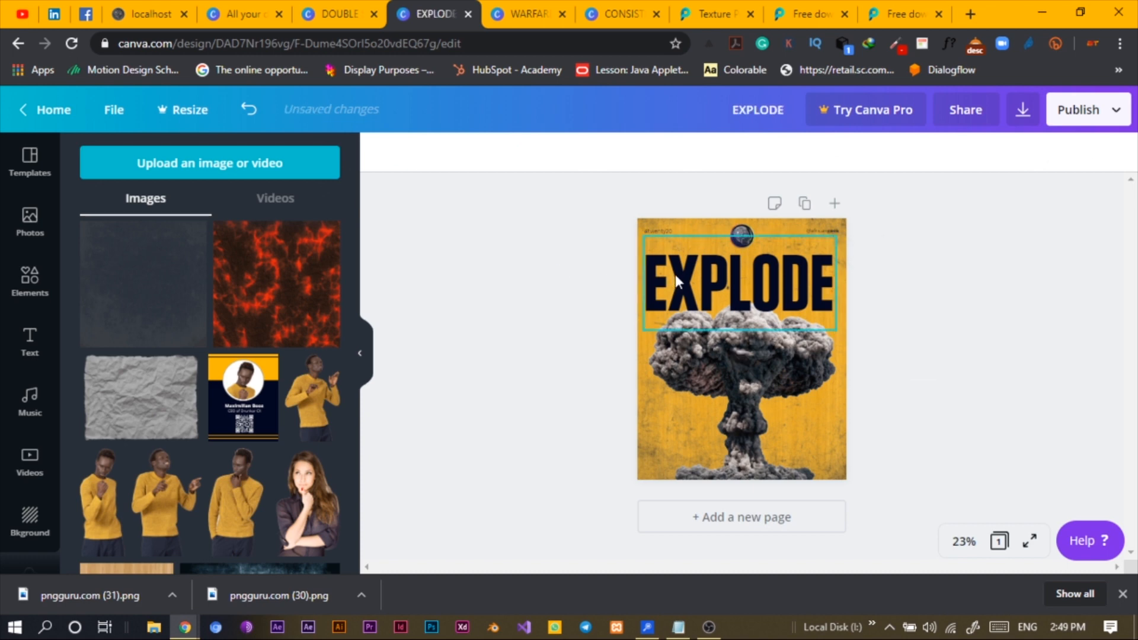
pyautogui.click(739, 294)
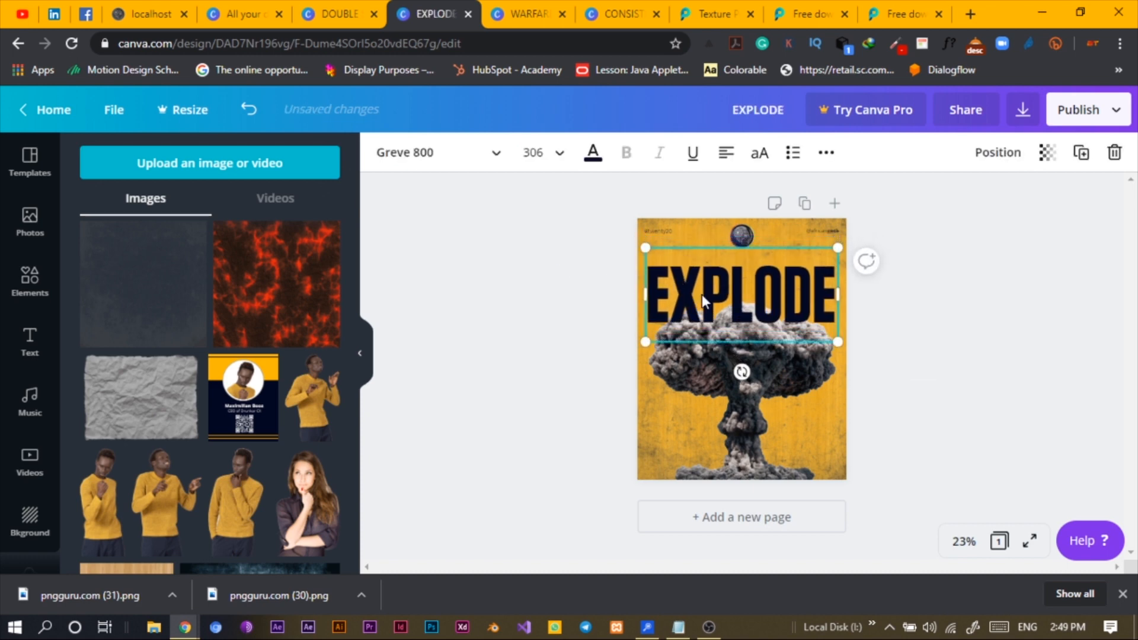
pyautogui.click(533, 415)
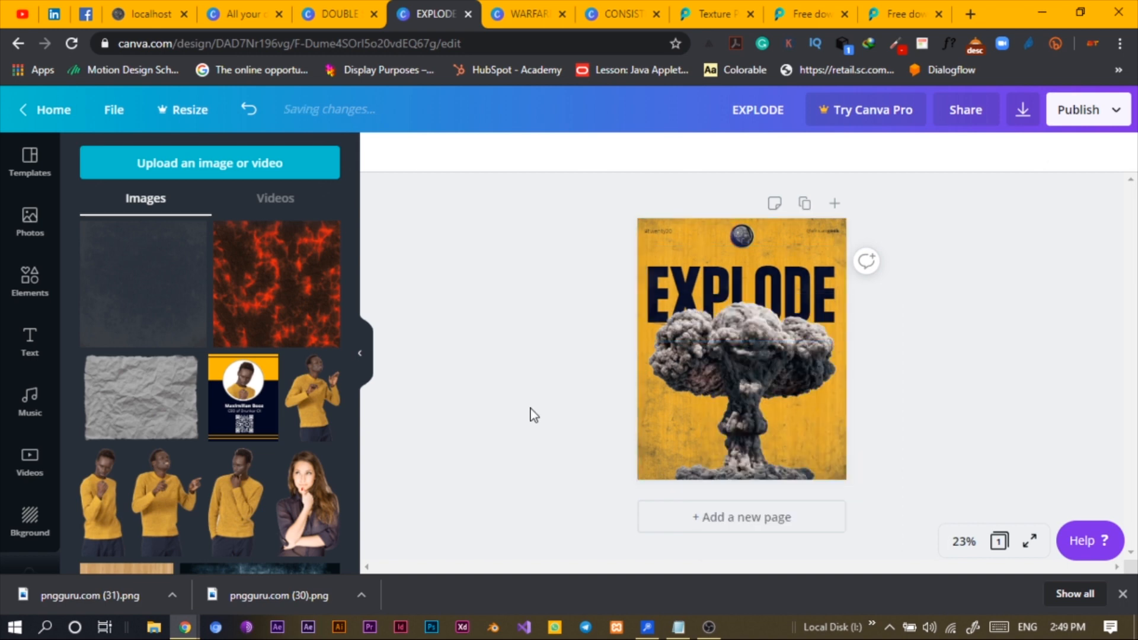
pyautogui.moveTo(566, 374)
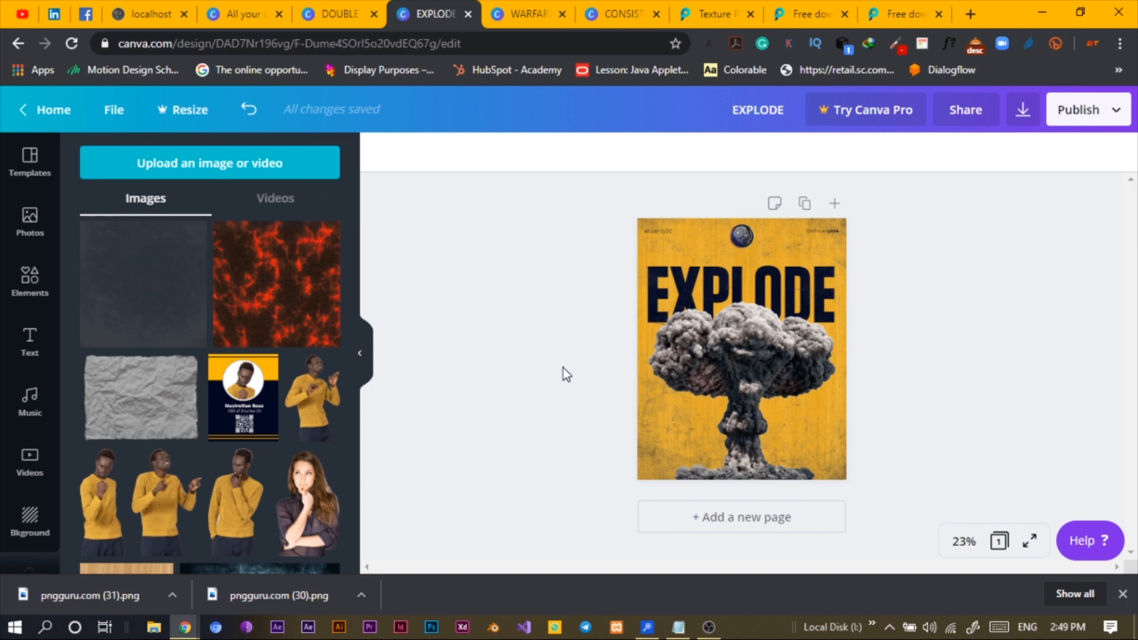
pyautogui.moveTo(361, 354)
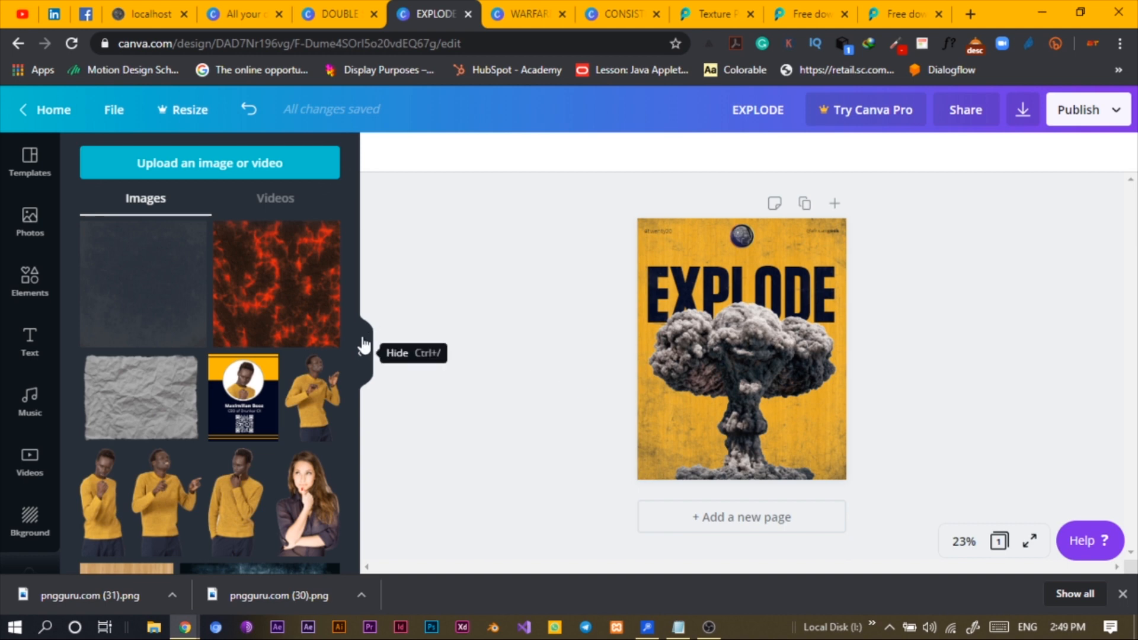
pyautogui.moveTo(508, 342)
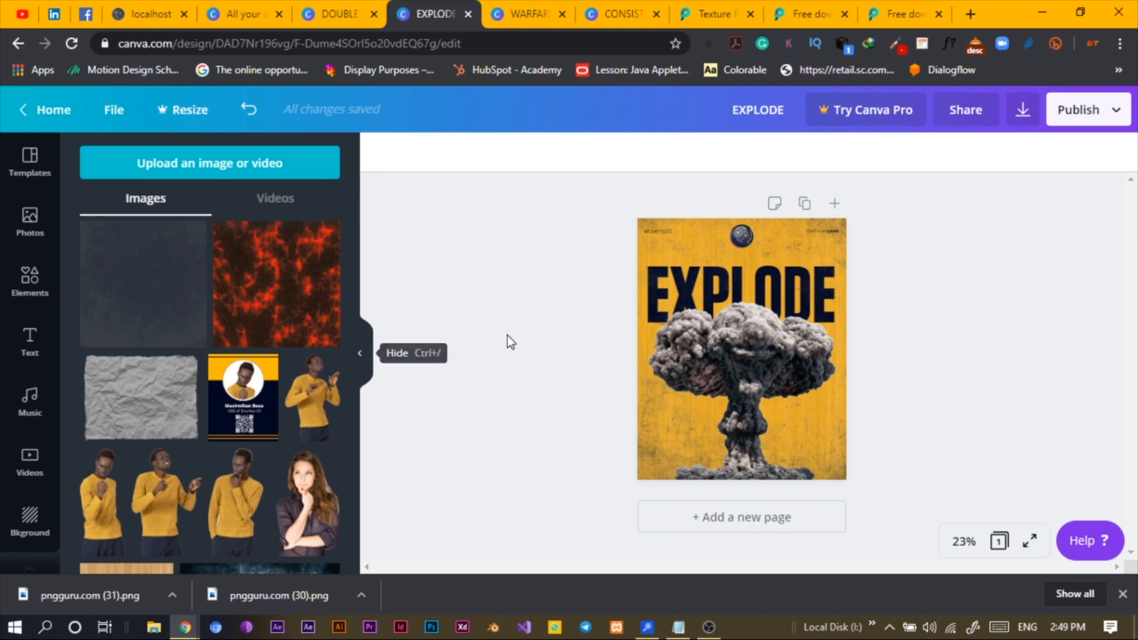
pyautogui.moveTo(913, 313)
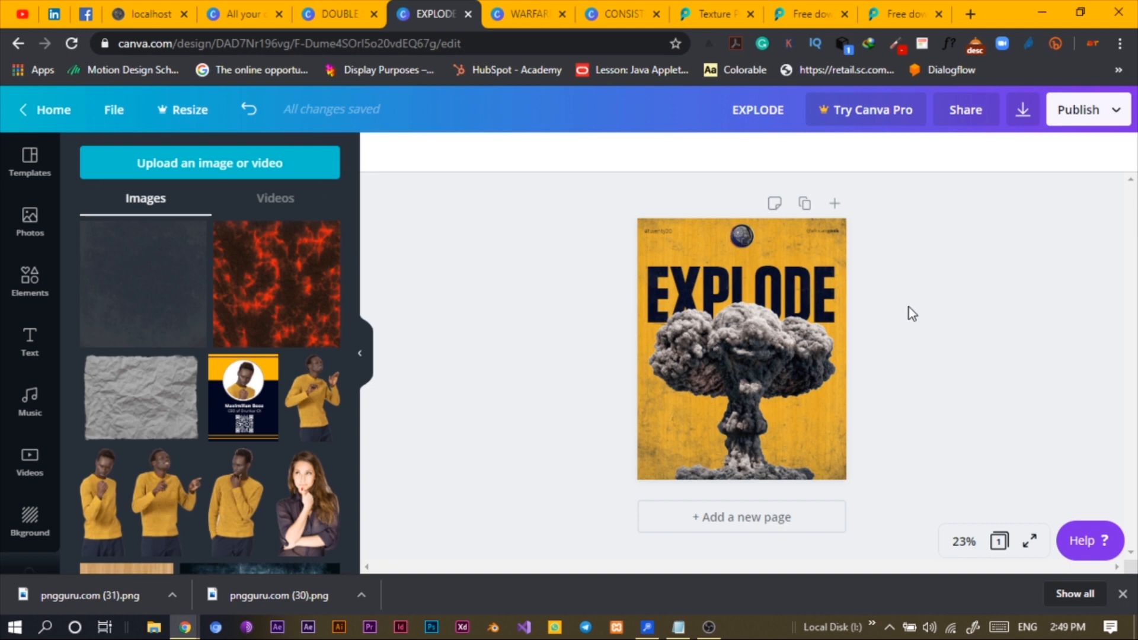
pyautogui.click(653, 399)
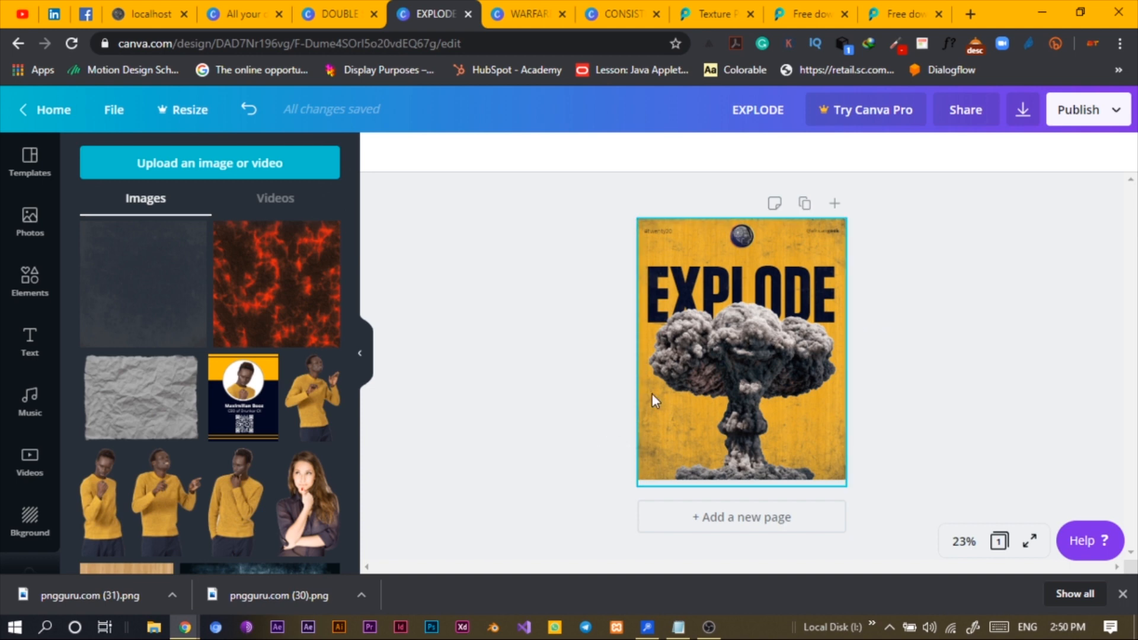
pyautogui.moveTo(759, 303)
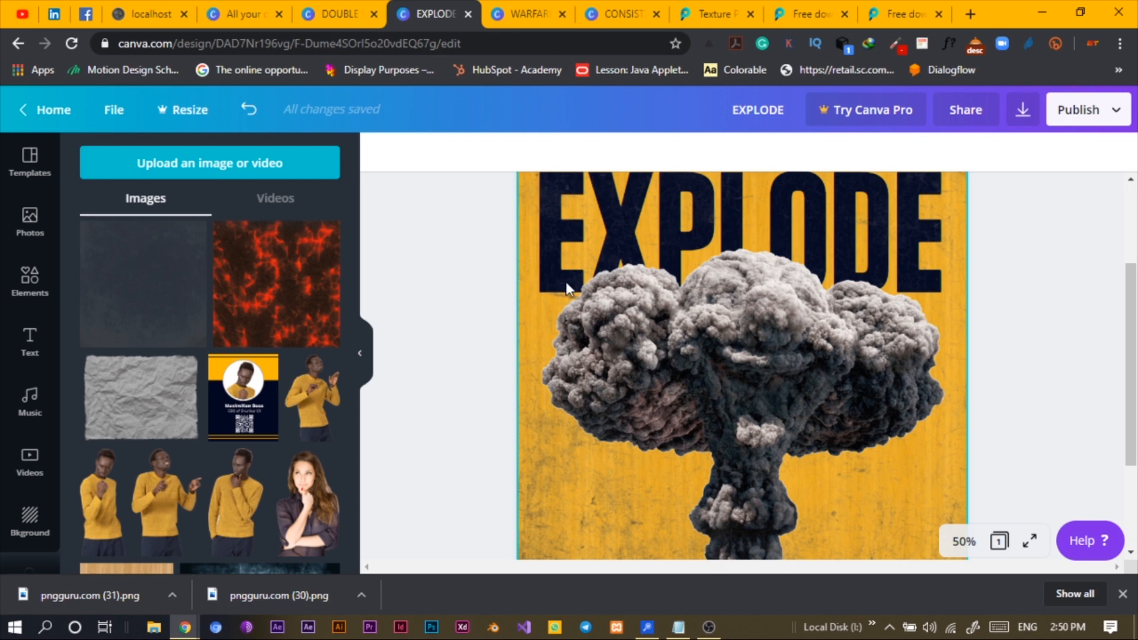
pyautogui.moveTo(896, 220)
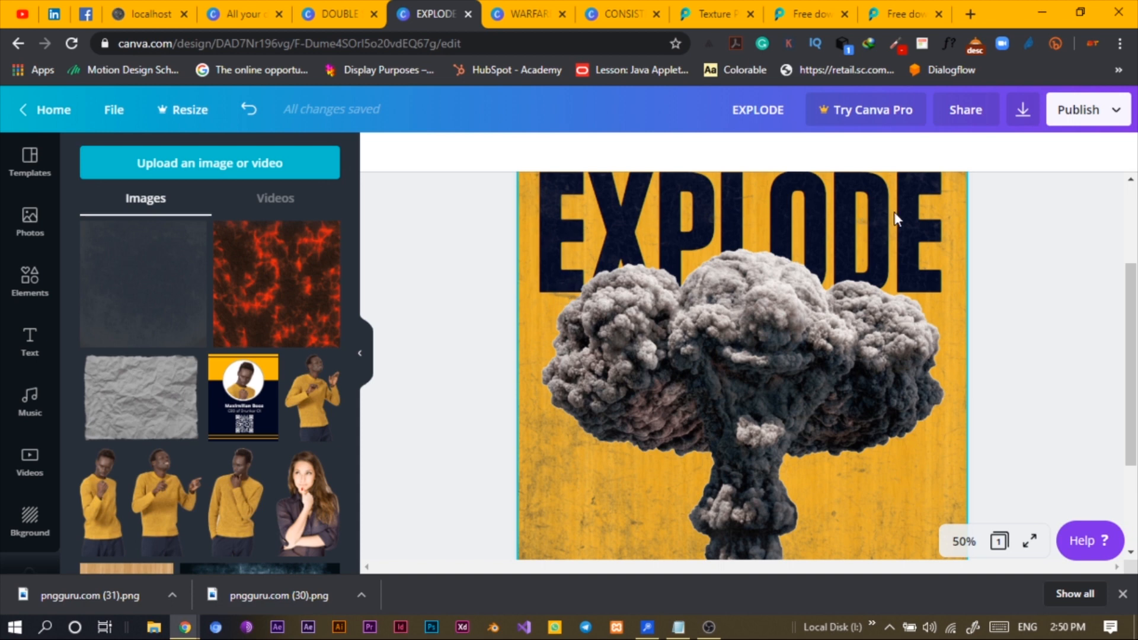
pyautogui.moveTo(637, 226)
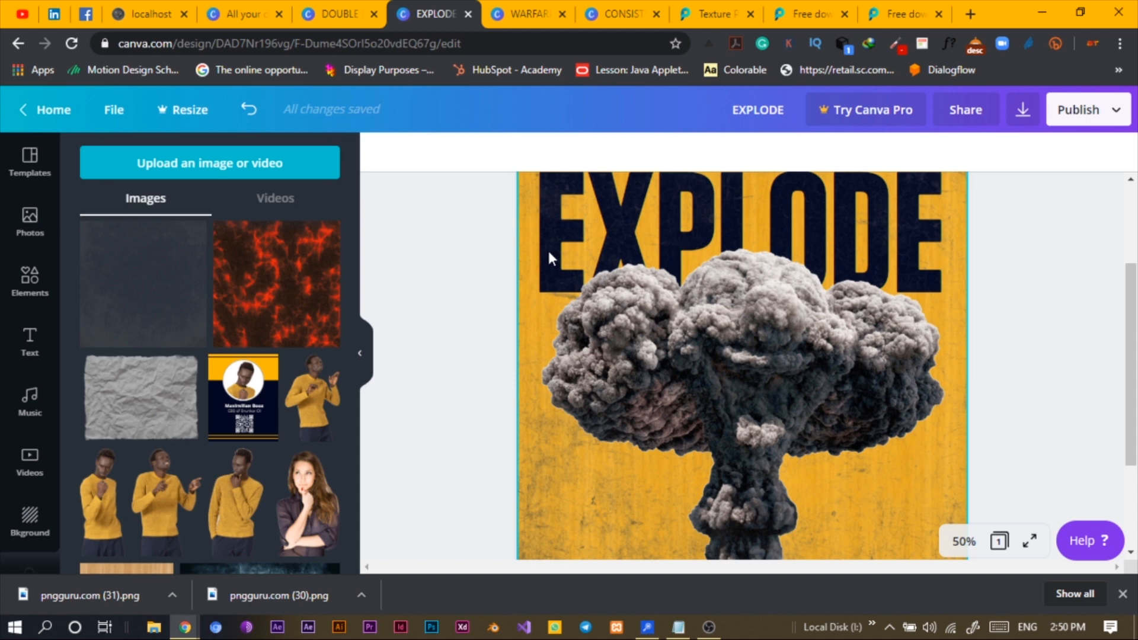
pyautogui.moveTo(648, 212)
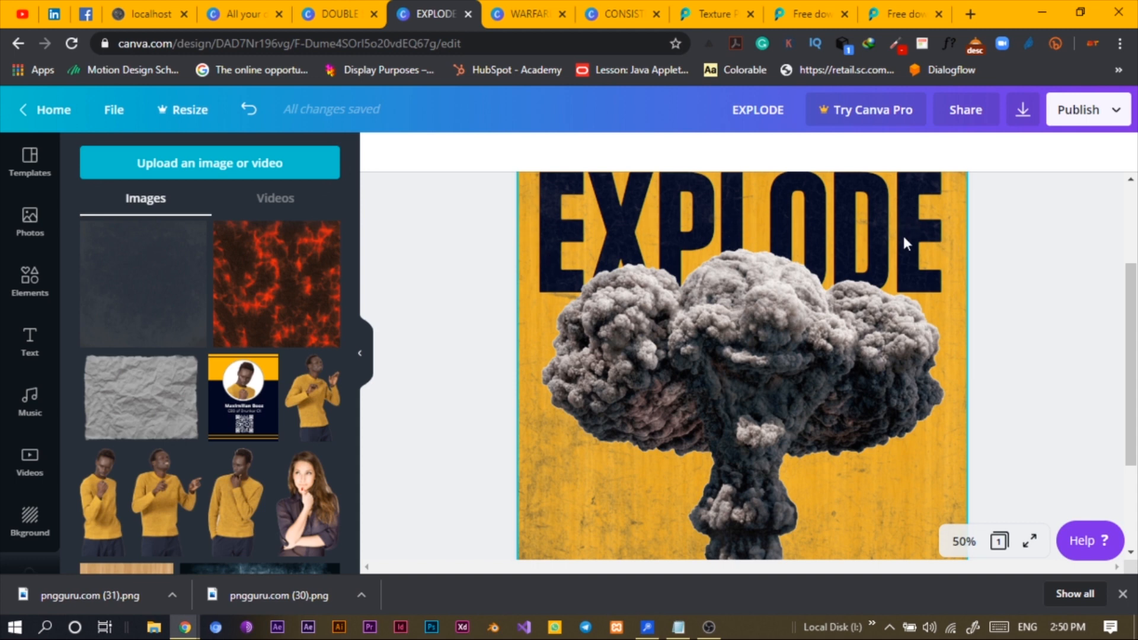
pyautogui.moveTo(613, 235)
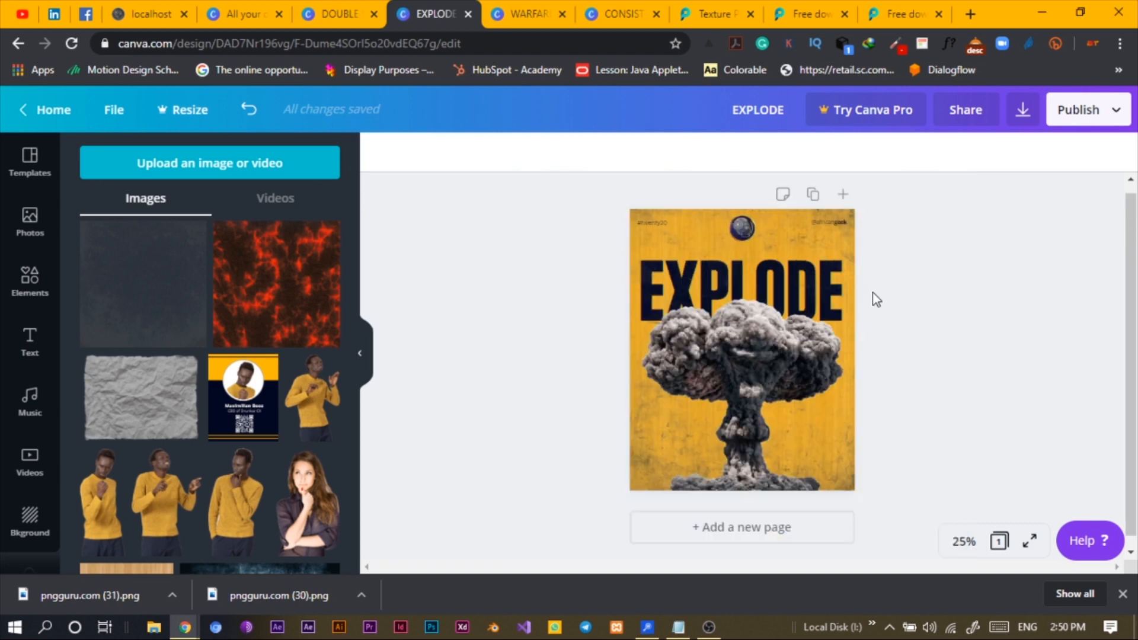
pyautogui.moveTo(783, 195)
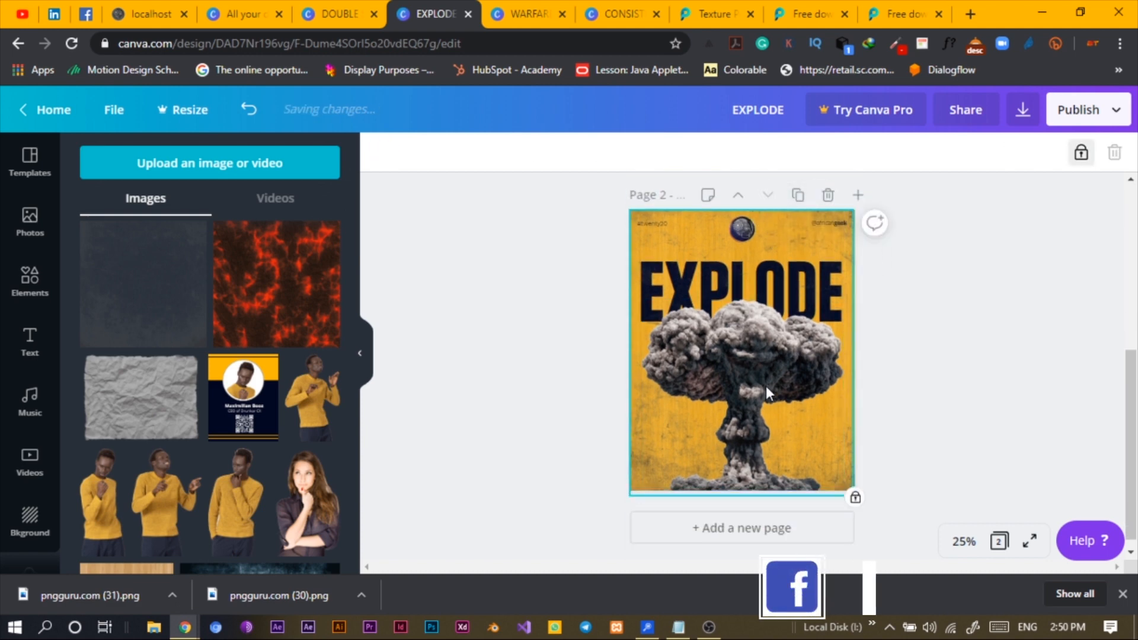
# Step: Enlarge the soldier image on the duplicated second page
pyautogui.click(741, 354)
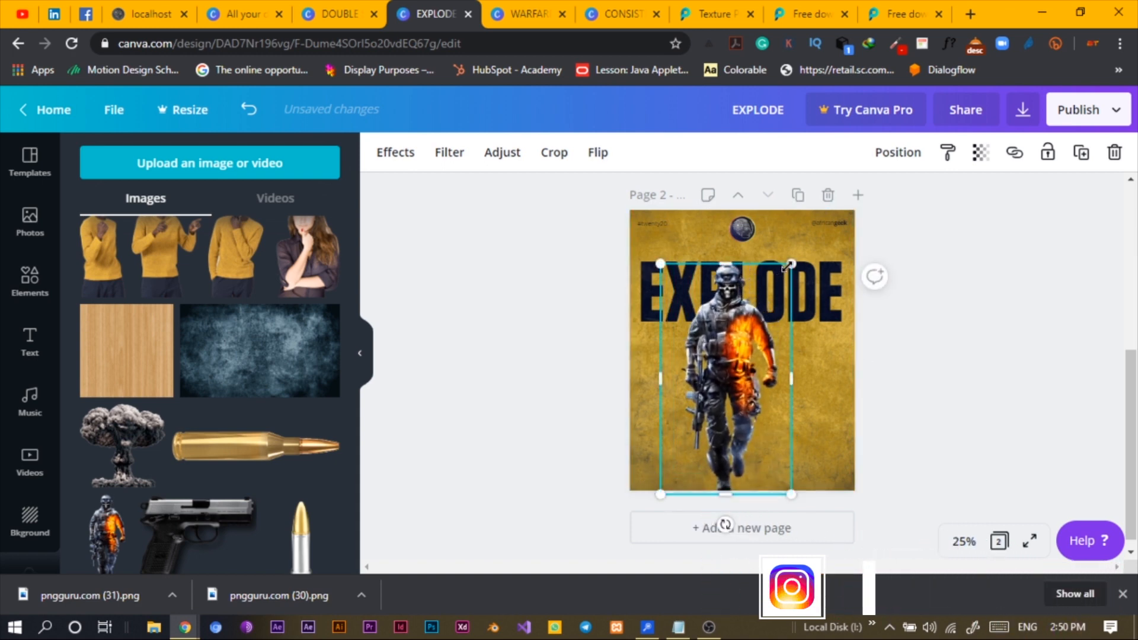
pyautogui.moveTo(790, 263); pyautogui.dragTo(827, 256)
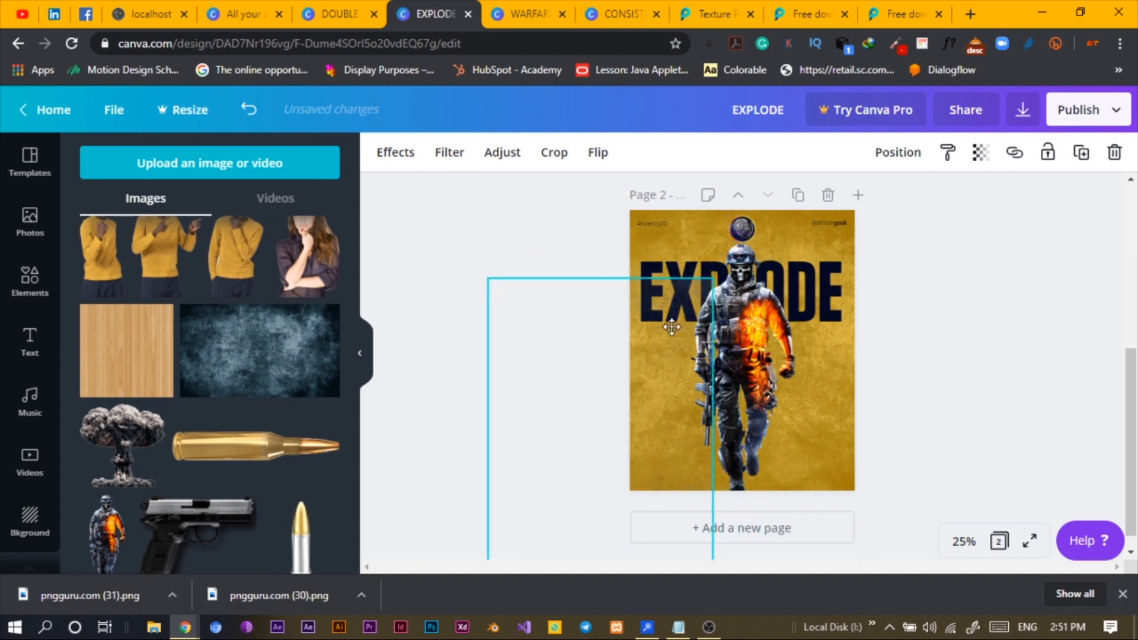
# Step: Retype the page-2 heading from EXPLODE to XERONE
pyautogui.click(740, 290)
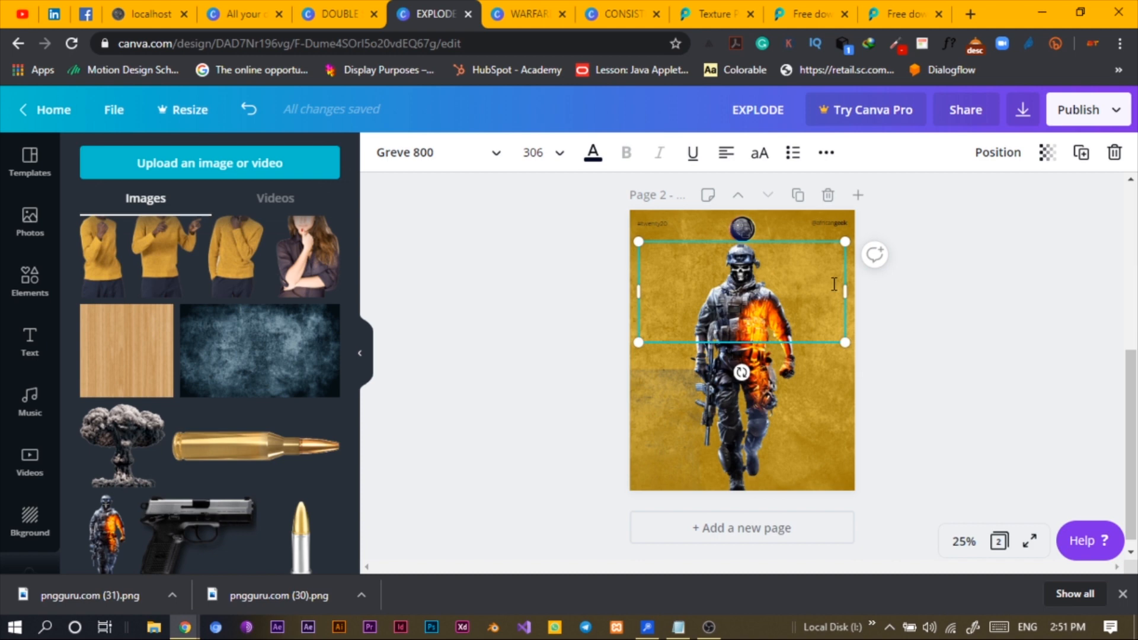
pyautogui.write('vi')
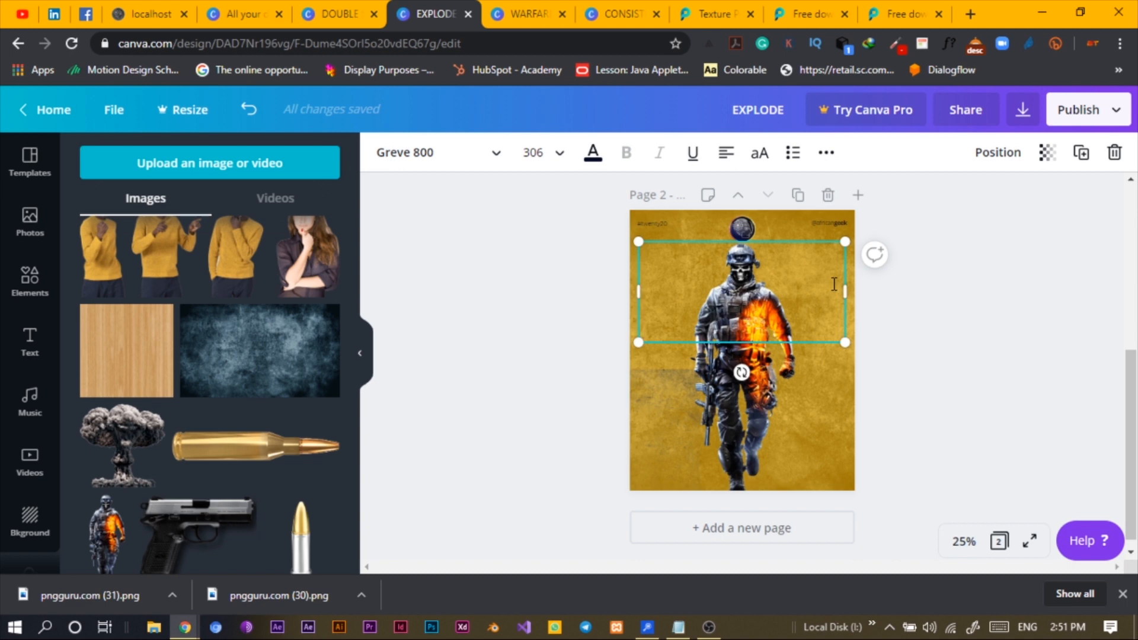
pyautogui.write('XER')
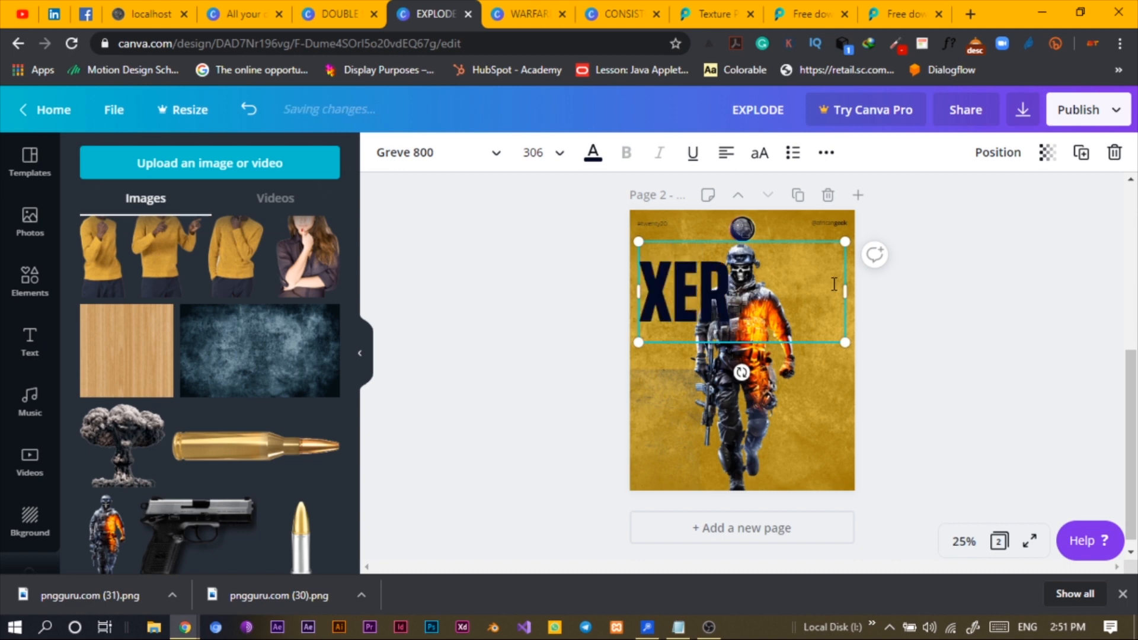
pyautogui.write('IO')
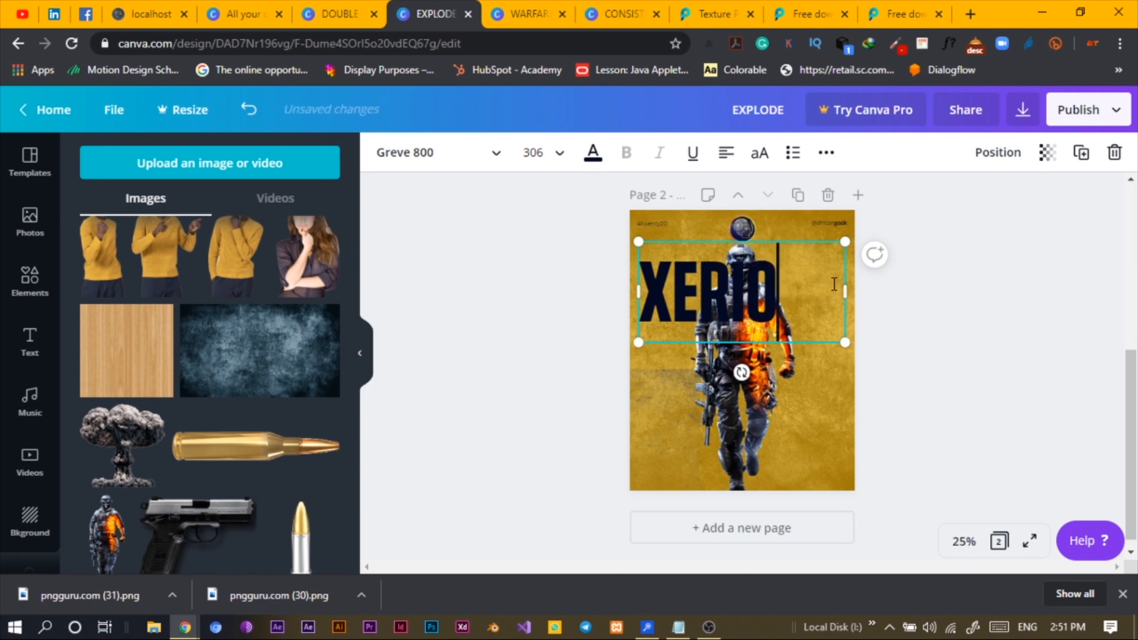
pyautogui.write('NE')
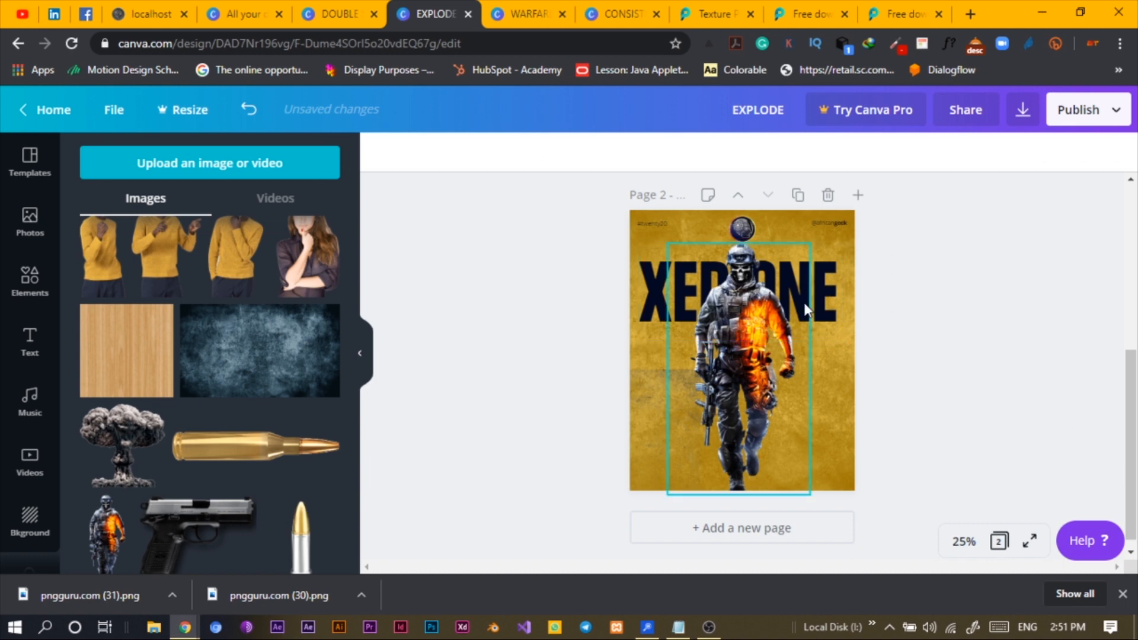
# Step: Swap in the dark texture on page 2 and lower its transparency to about 67
pyautogui.click(740, 291)
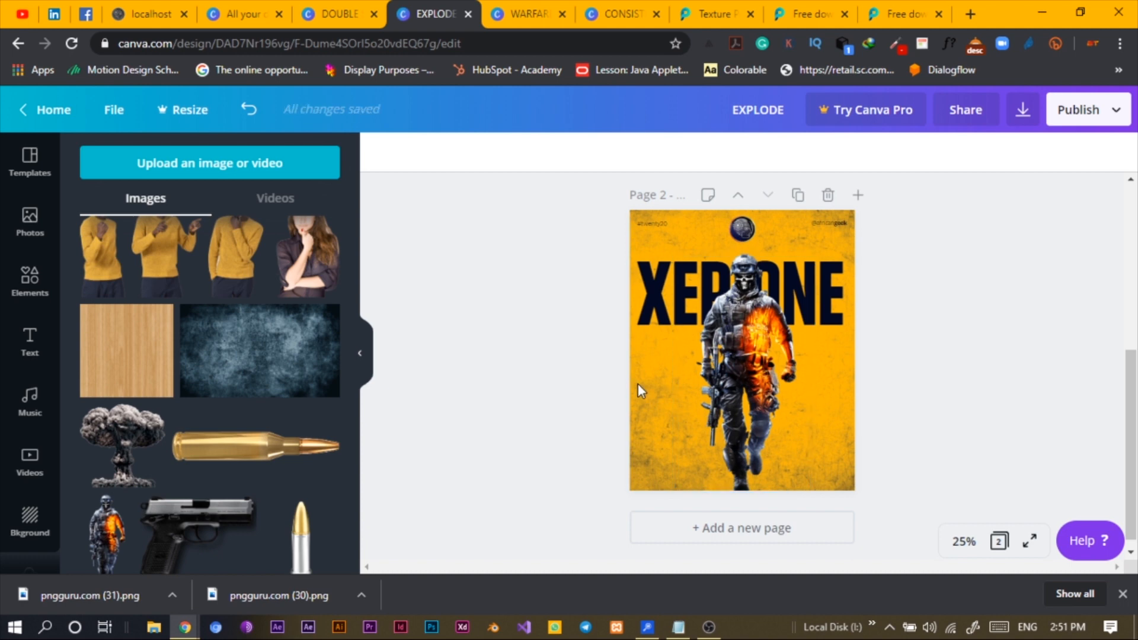
pyautogui.moveTo(458, 398)
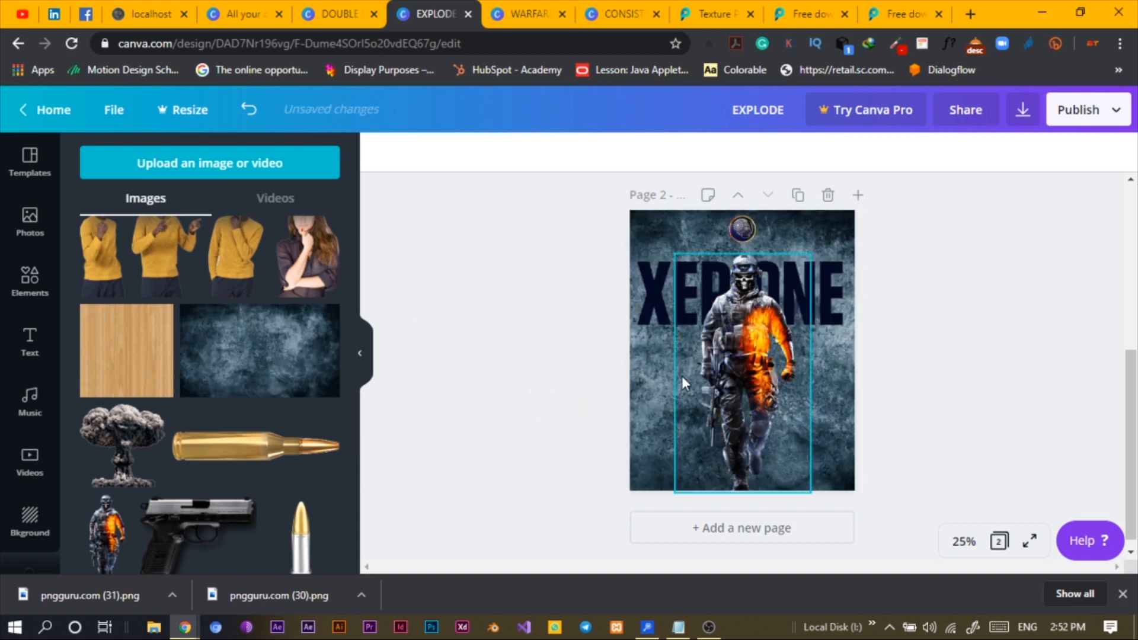
pyautogui.click(740, 350)
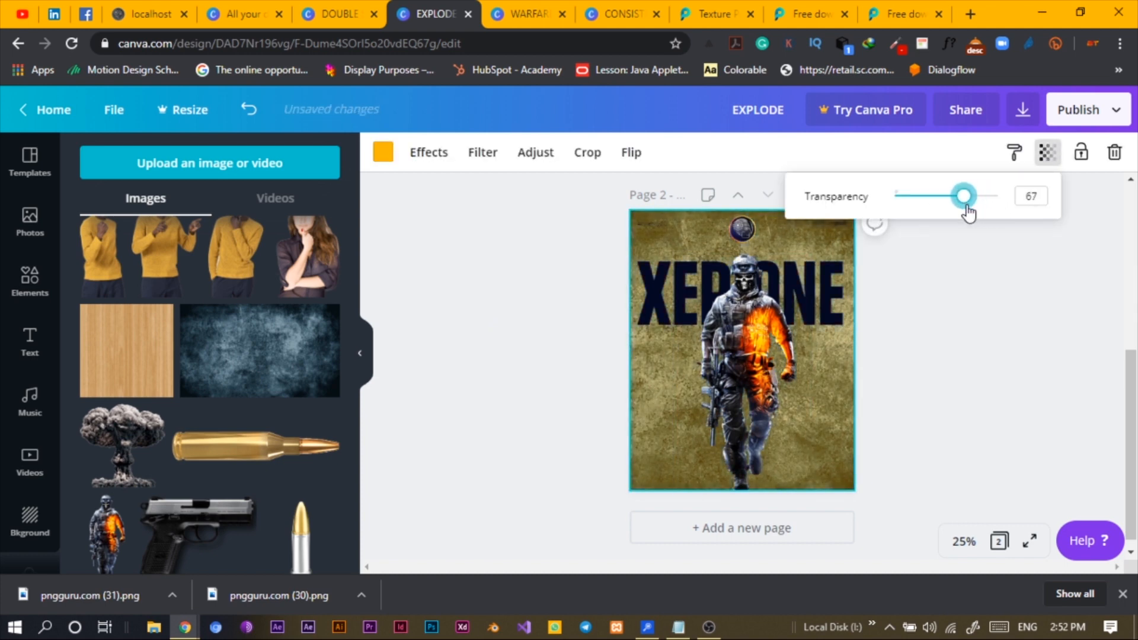
pyautogui.moveTo(965, 196); pyautogui.dragTo(946, 196)
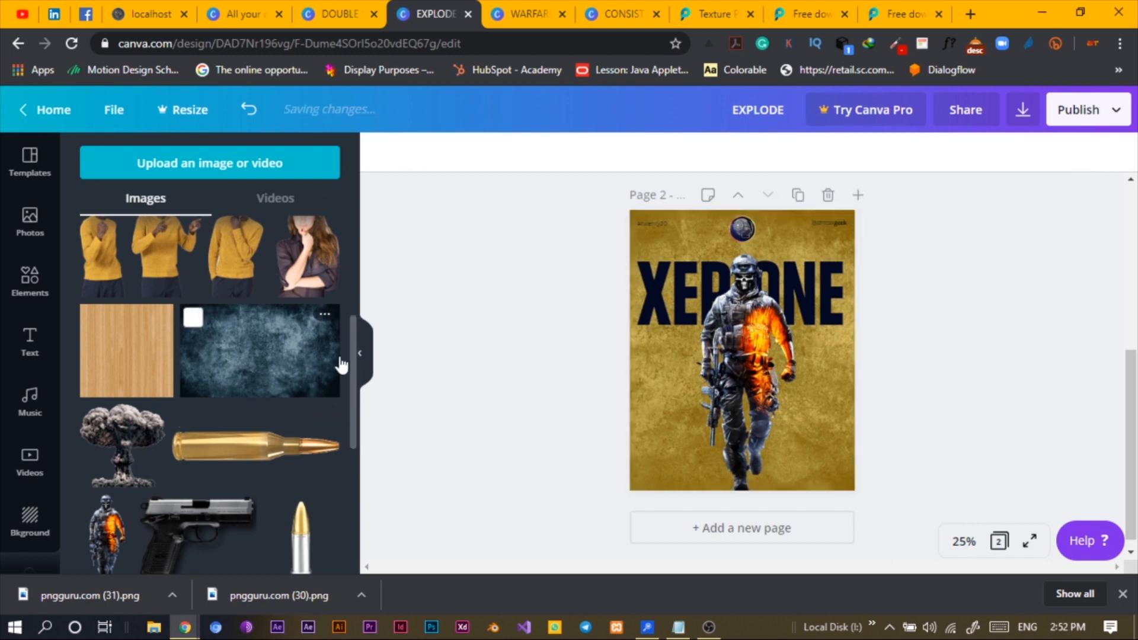
pyautogui.scroll(-3)
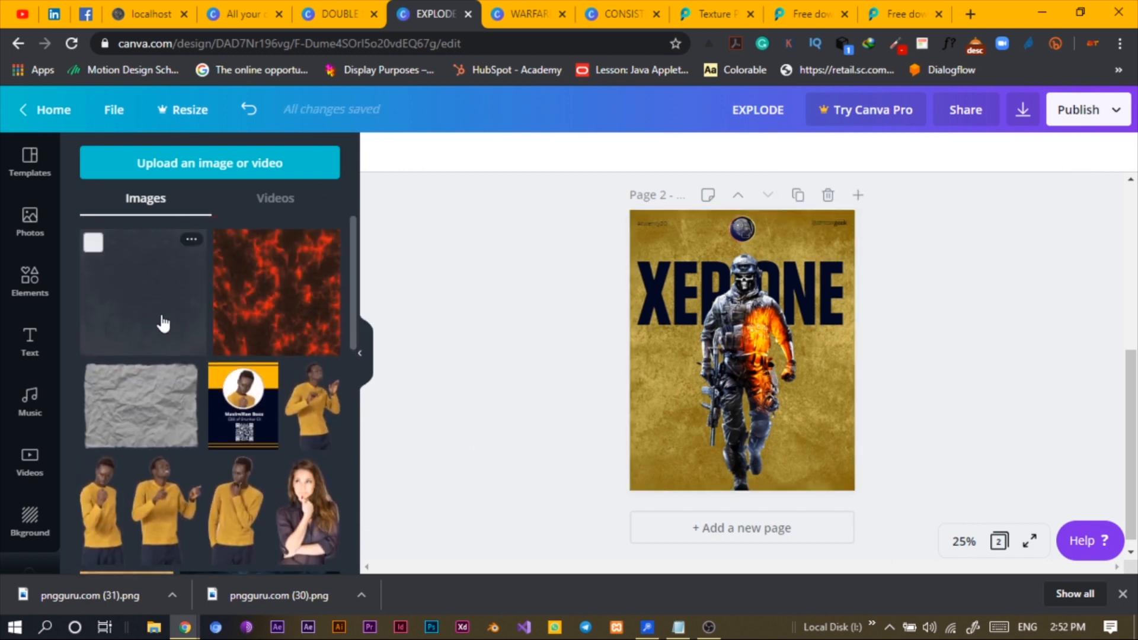
pyautogui.click(742, 348)
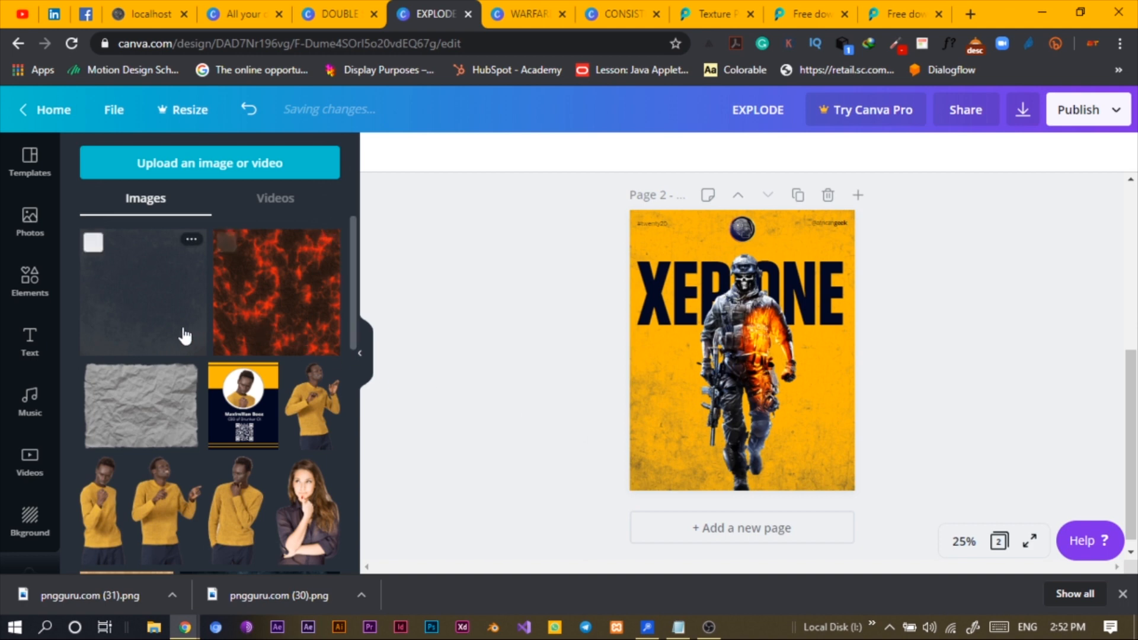
pyautogui.moveTo(457, 369)
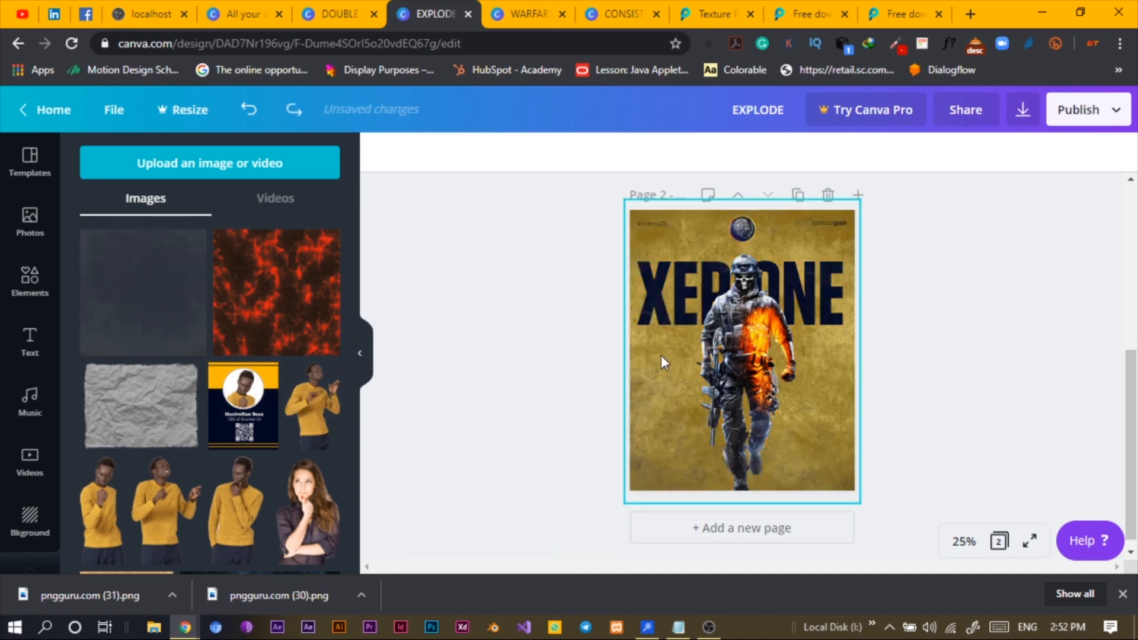
# Step: Lock the yellow page background on page 2 in place
pyautogui.rightClick(740, 355)
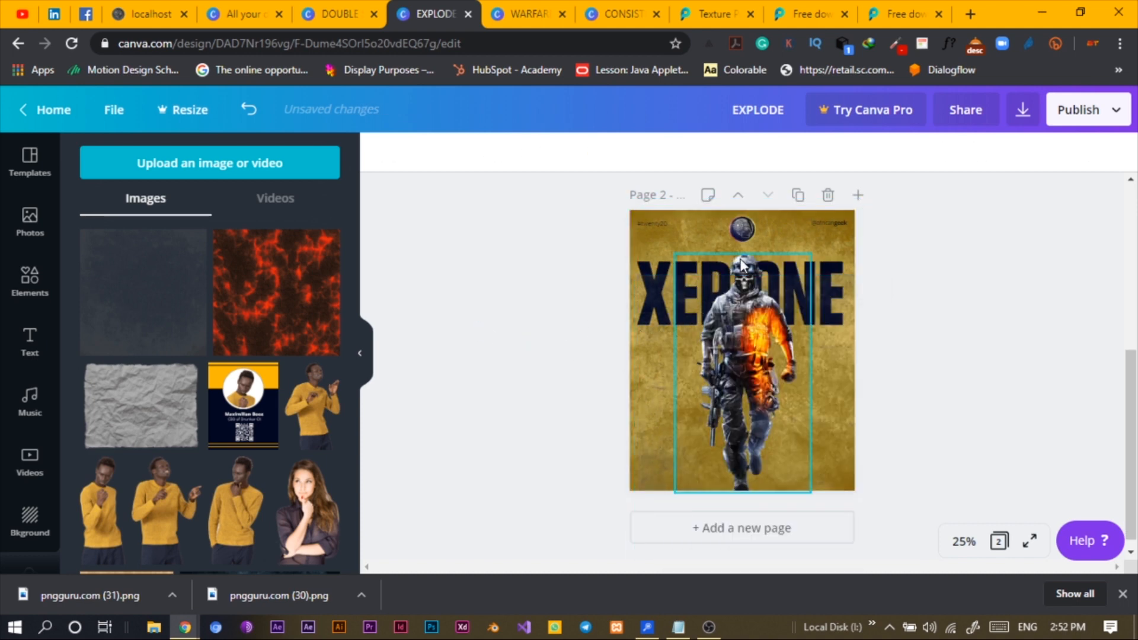
pyautogui.click(740, 363)
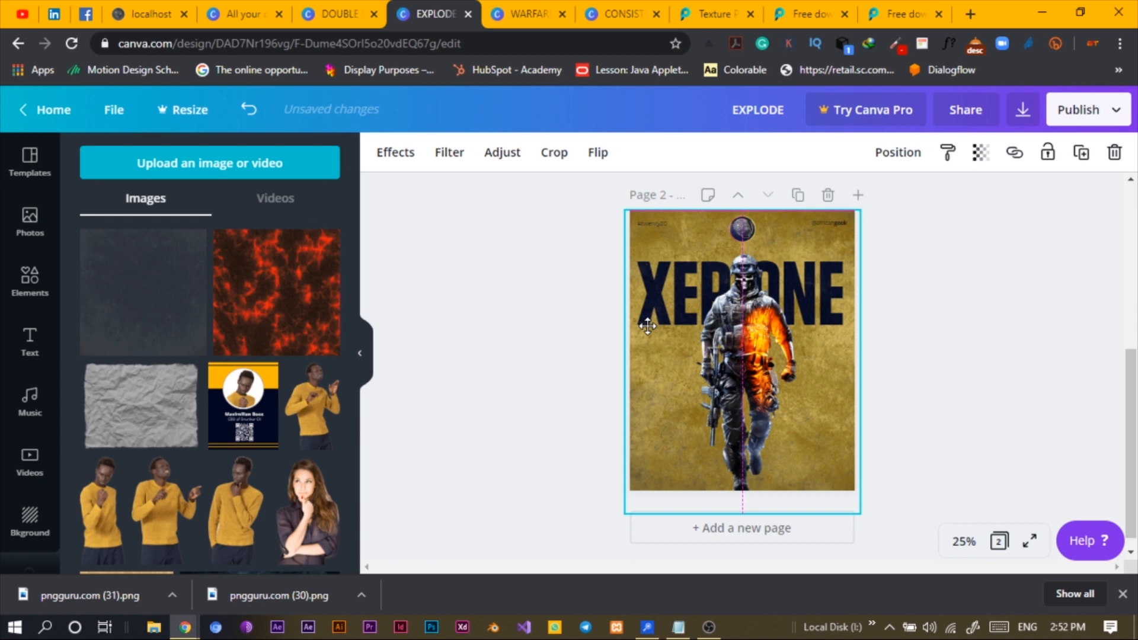
pyautogui.click(741, 356)
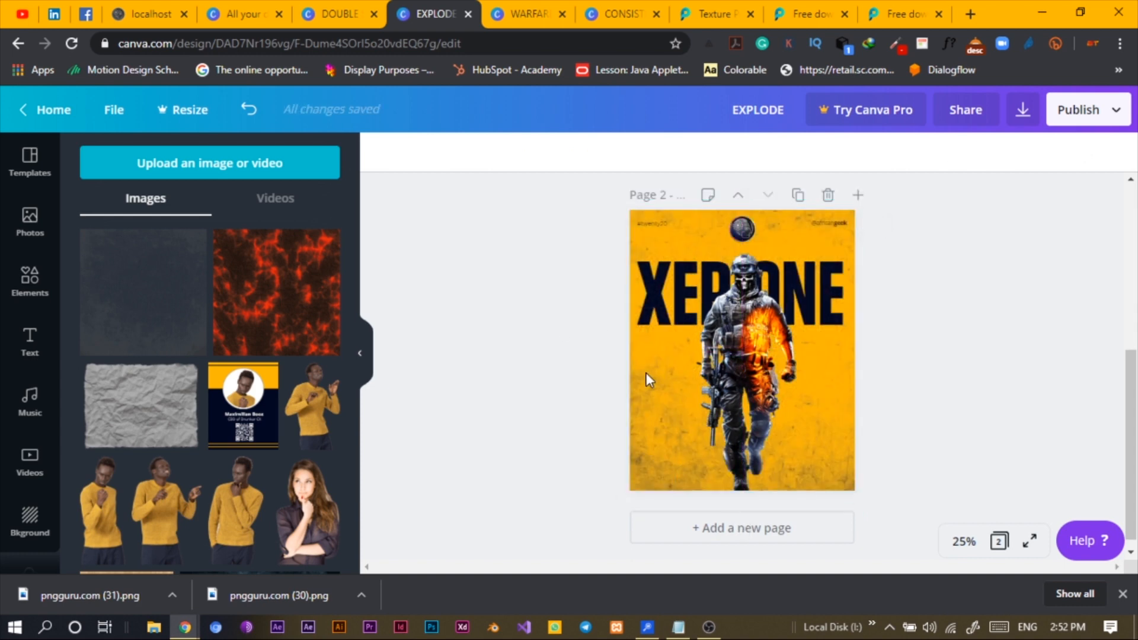
pyautogui.click(741, 348)
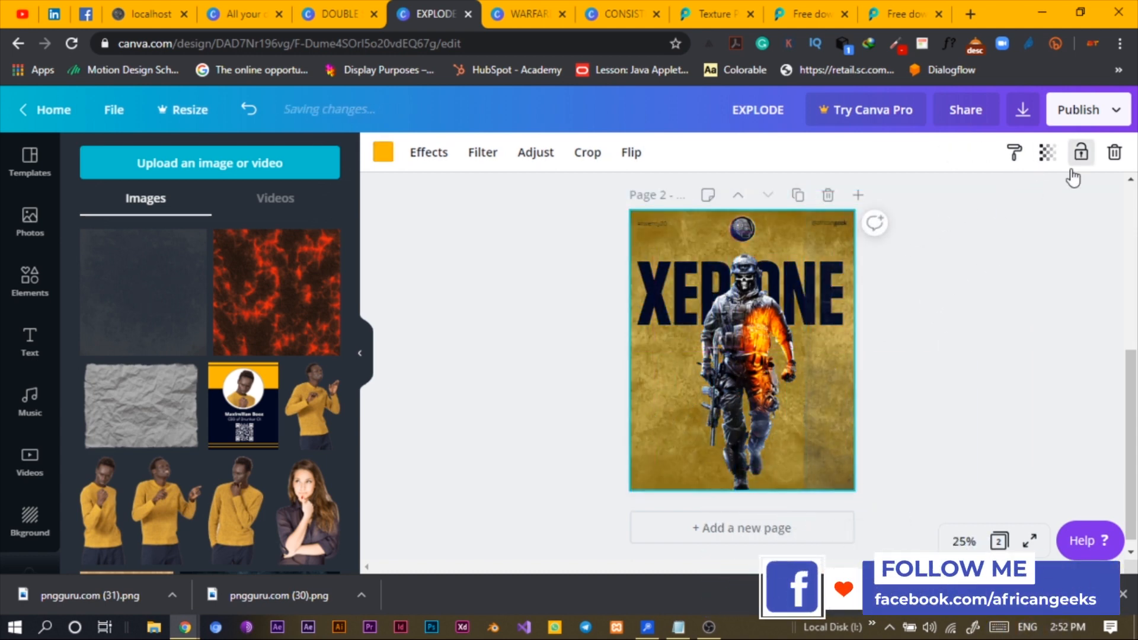
pyautogui.click(740, 349)
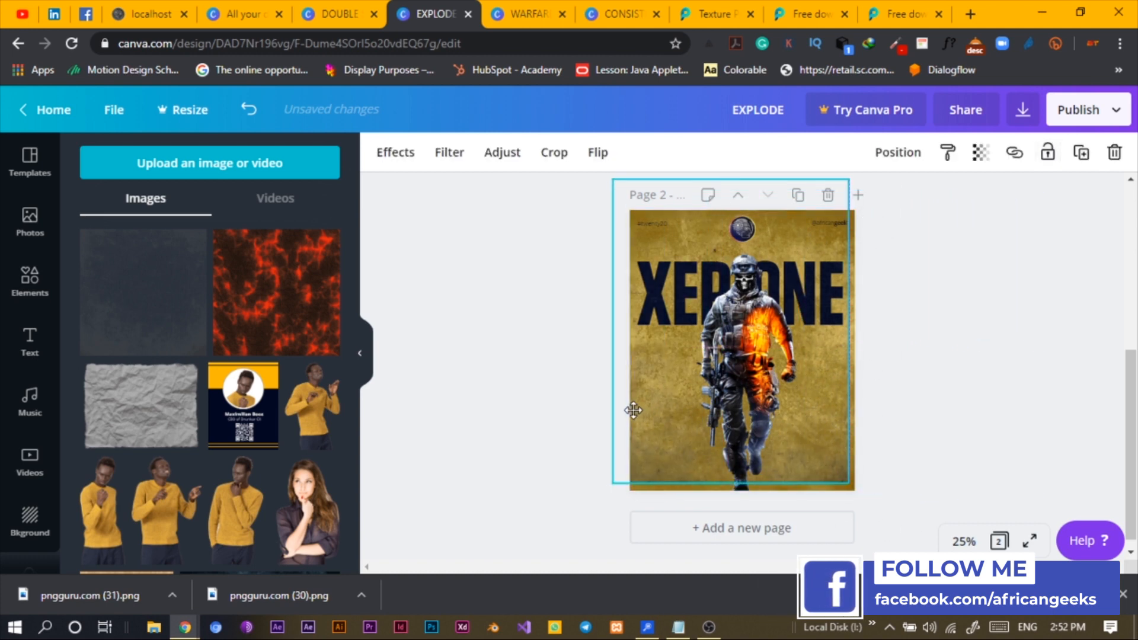
# Step: Lock the gold texture image behind the soldier and title
pyautogui.click(499, 431)
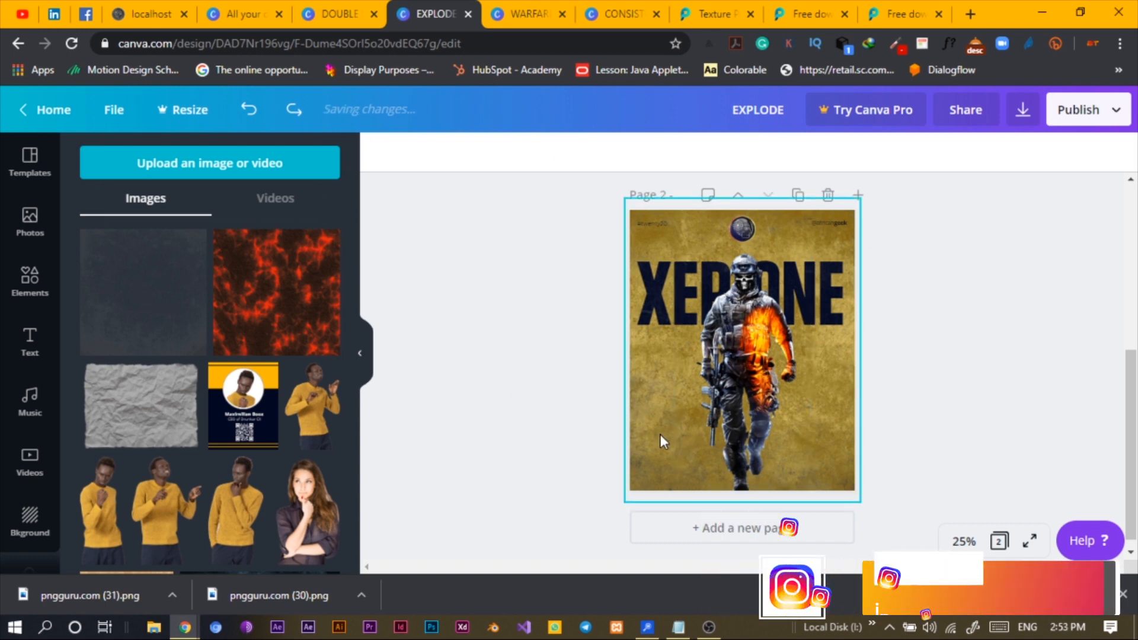
pyautogui.click(741, 352)
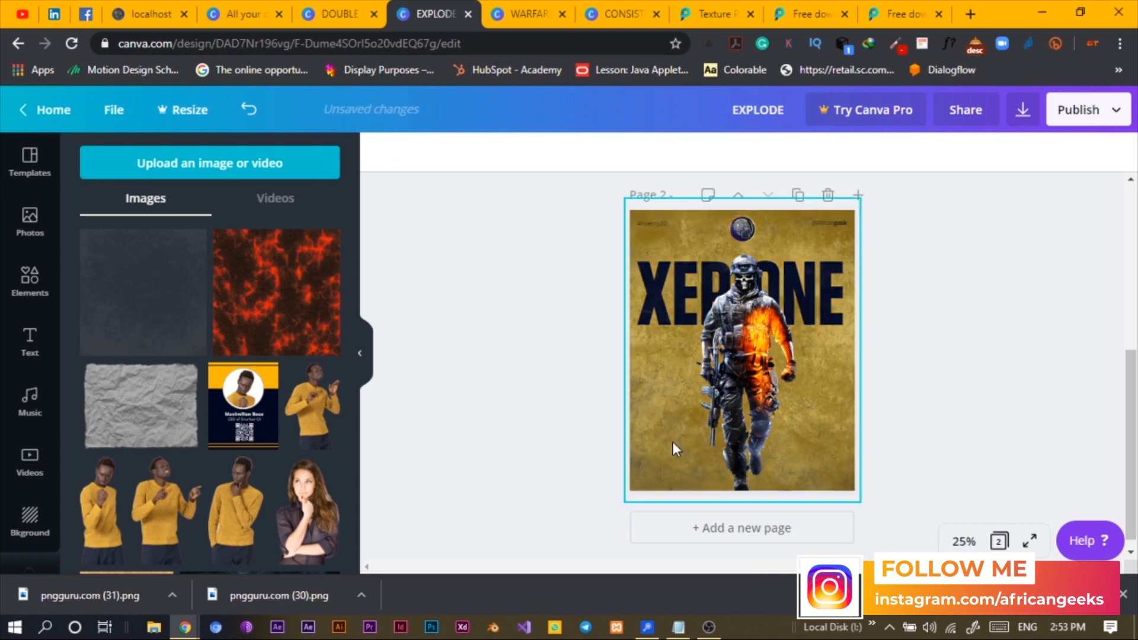
pyautogui.click(726, 363)
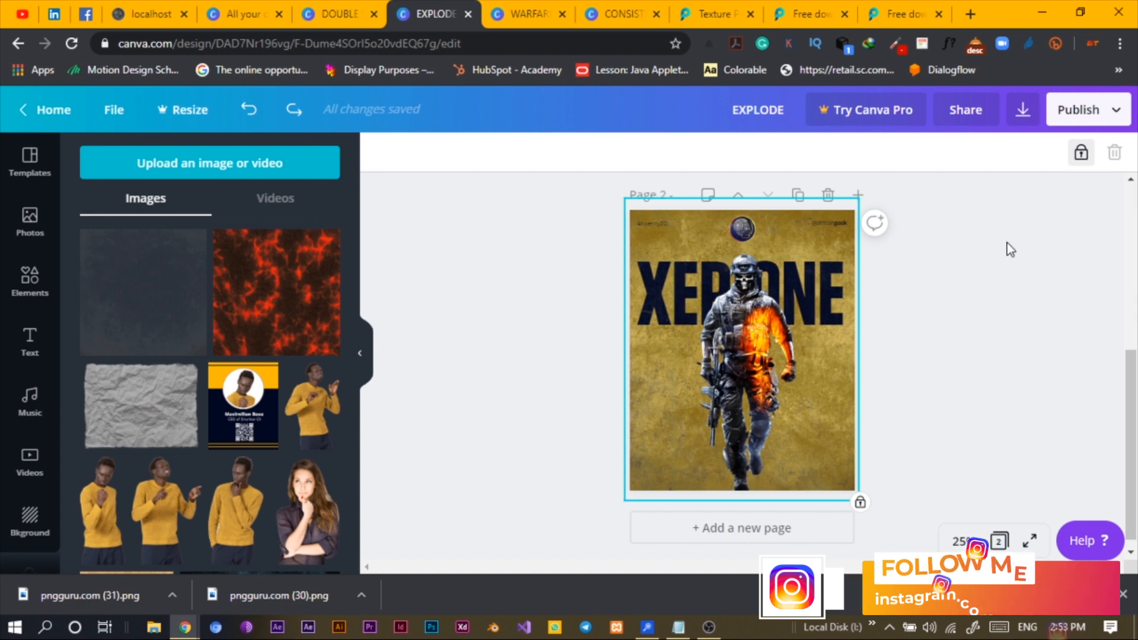
# Step: Stretch the gold texture image on page 2 up to the page's top edge
pyautogui.click(741, 353)
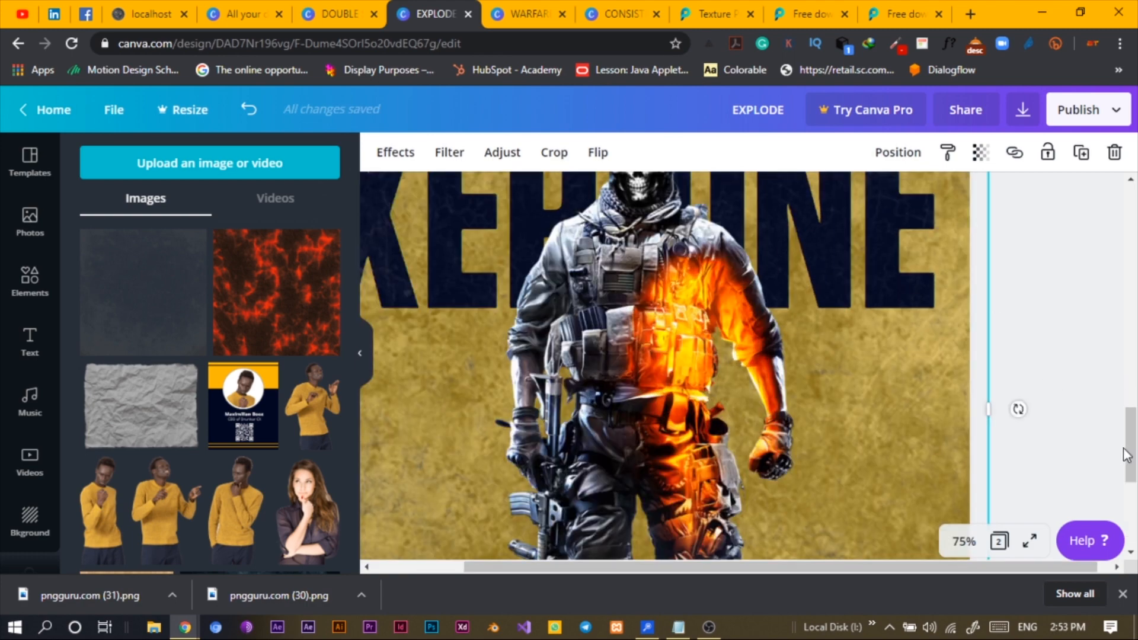
pyautogui.scroll(-3)
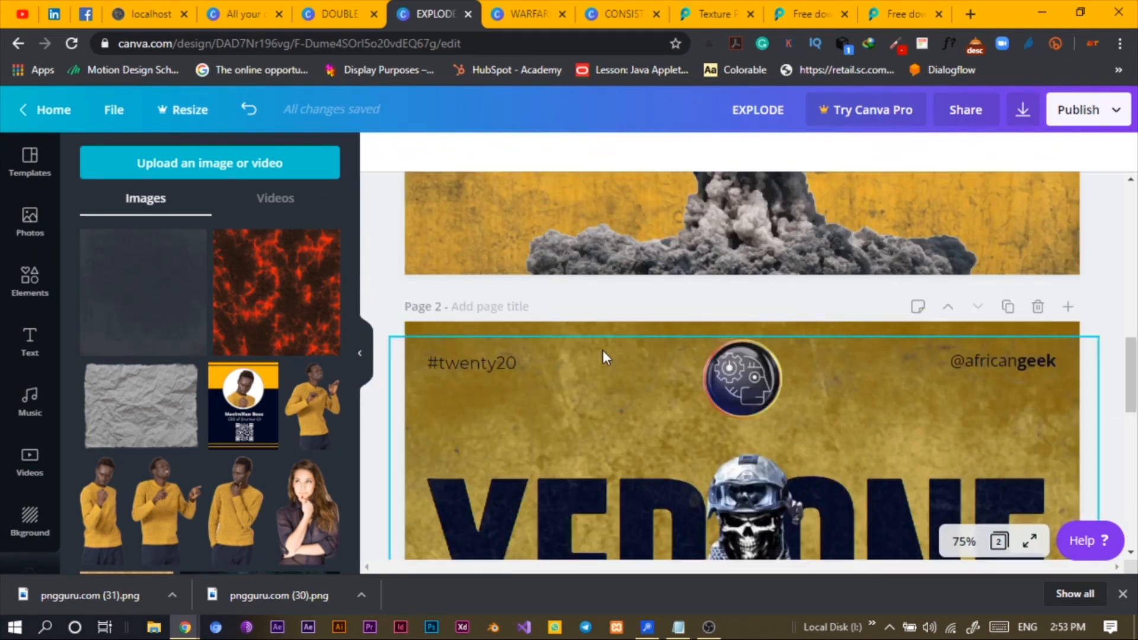
pyautogui.click(726, 435)
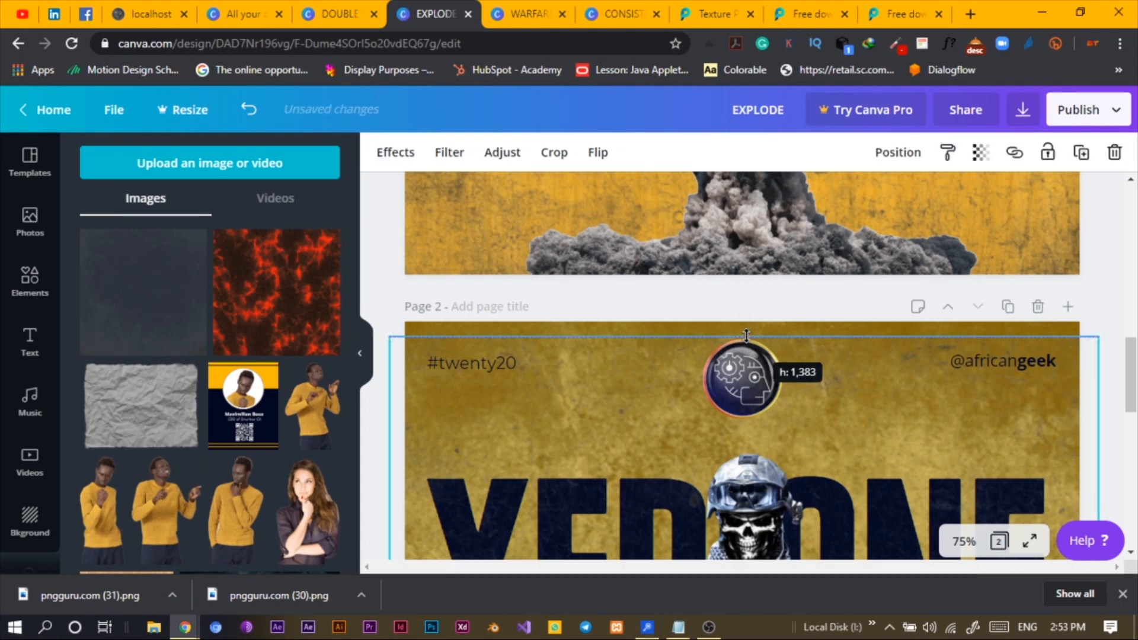
pyautogui.moveTo(746, 336); pyautogui.dragTo(746, 330)
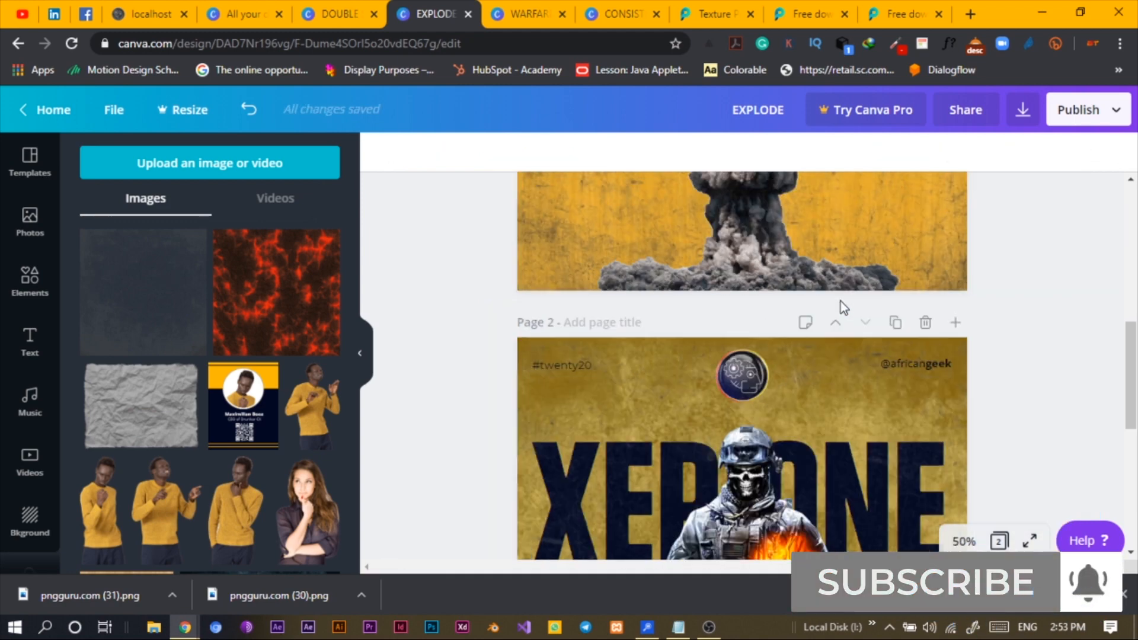
pyautogui.click(741, 450)
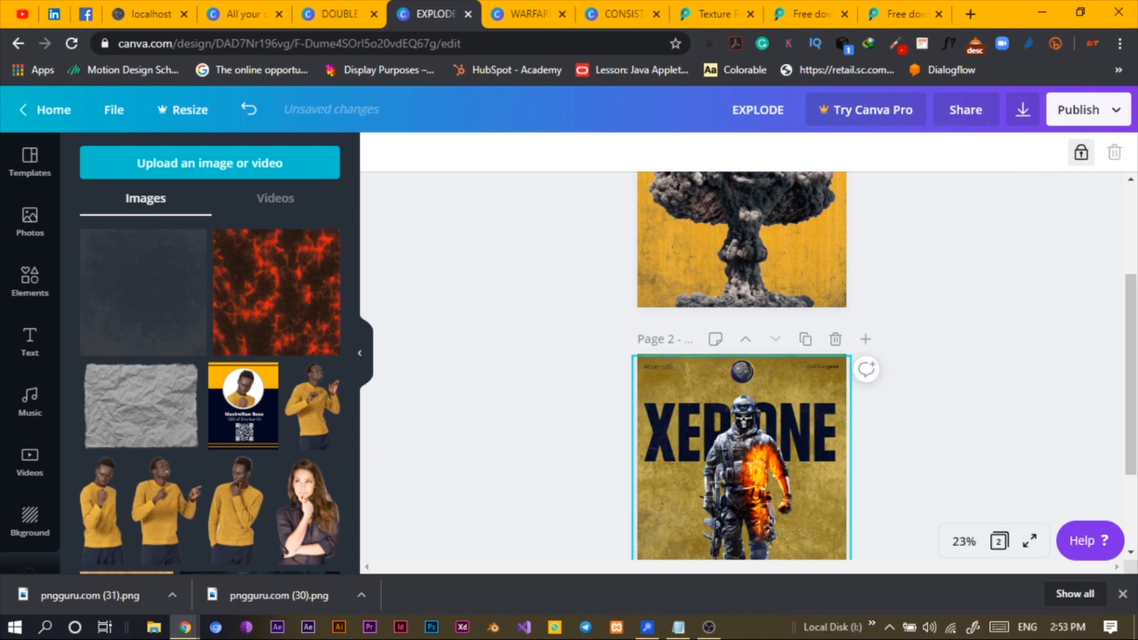
pyautogui.scroll(-3)
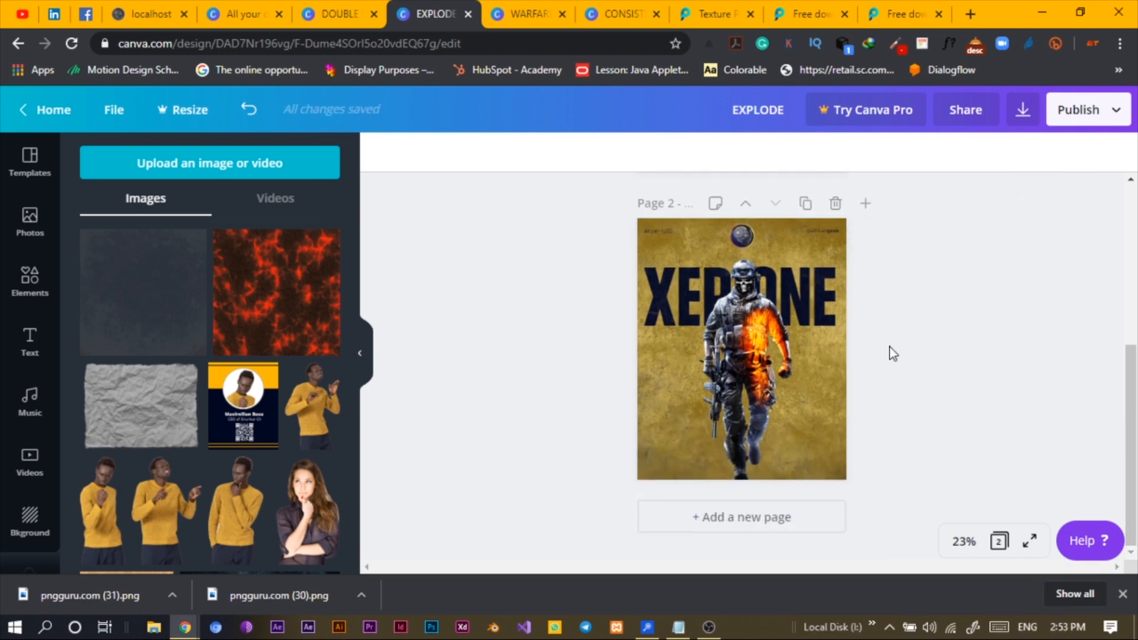
pyautogui.moveTo(591, 361)
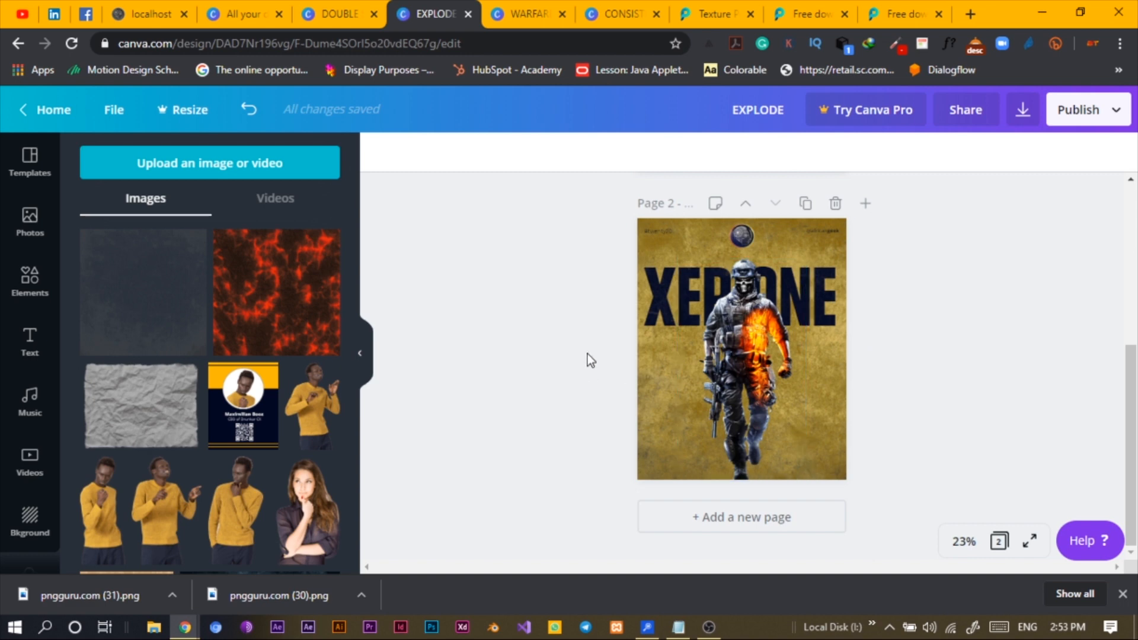
pyautogui.click(741, 363)
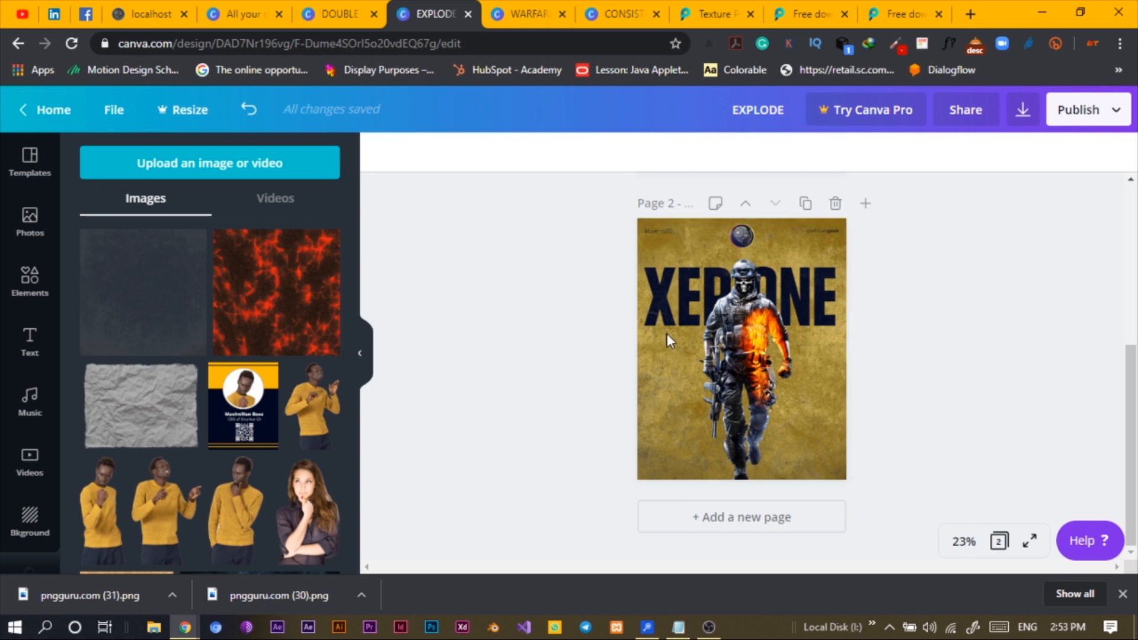
# Step: Switch to grid view to see the EXPLODE and XERONE pages together
pyautogui.click(741, 349)
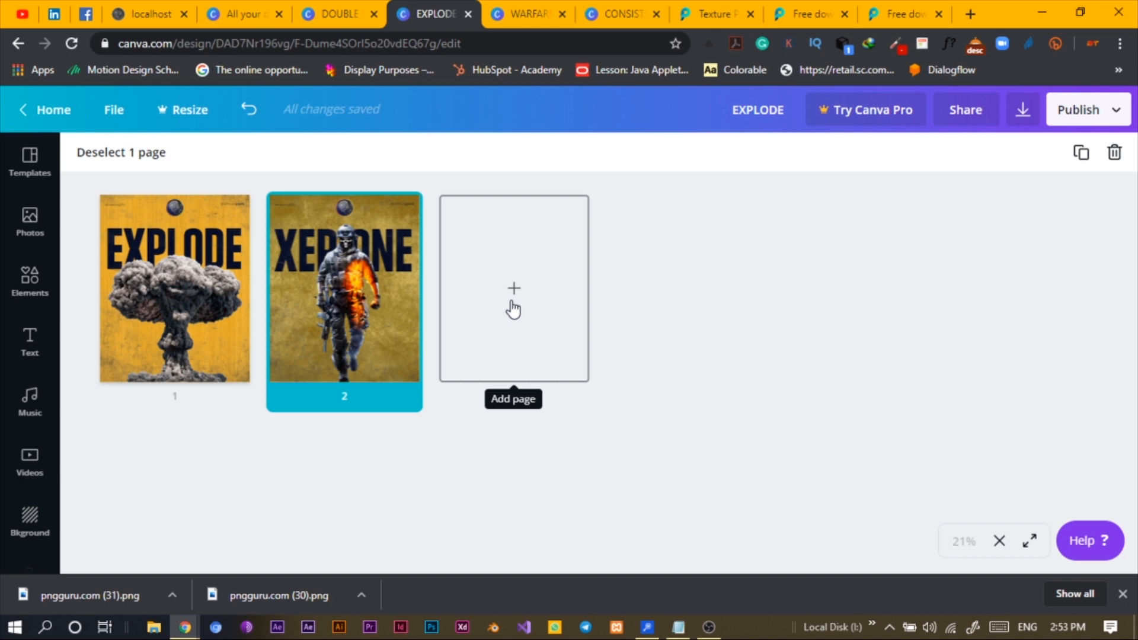
pyautogui.moveTo(477, 306)
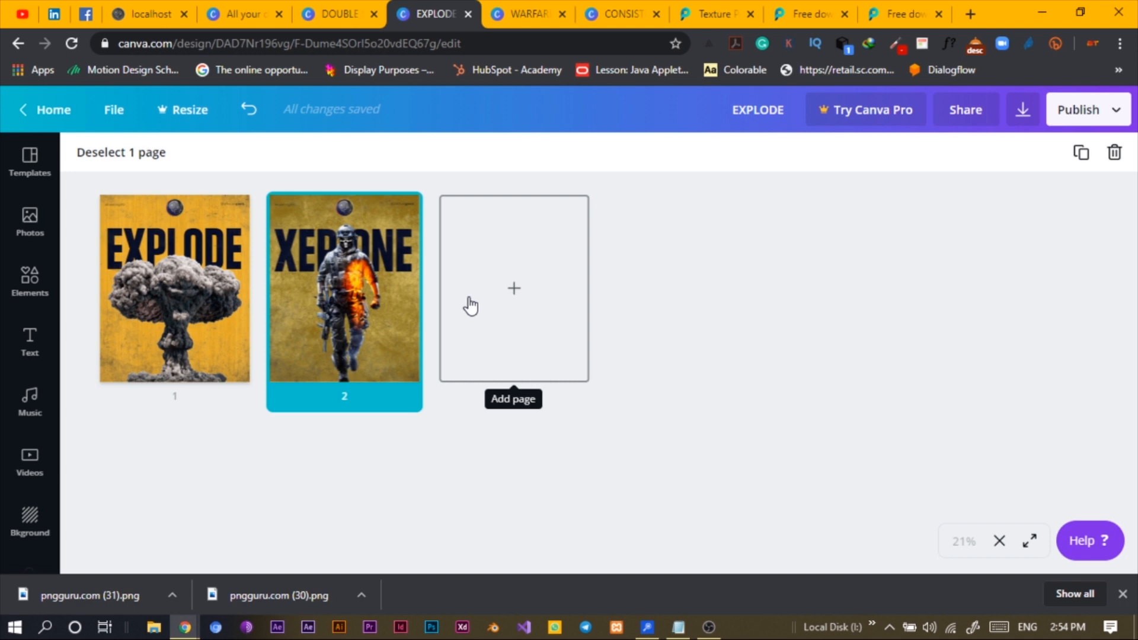
pyautogui.moveTo(312, 458)
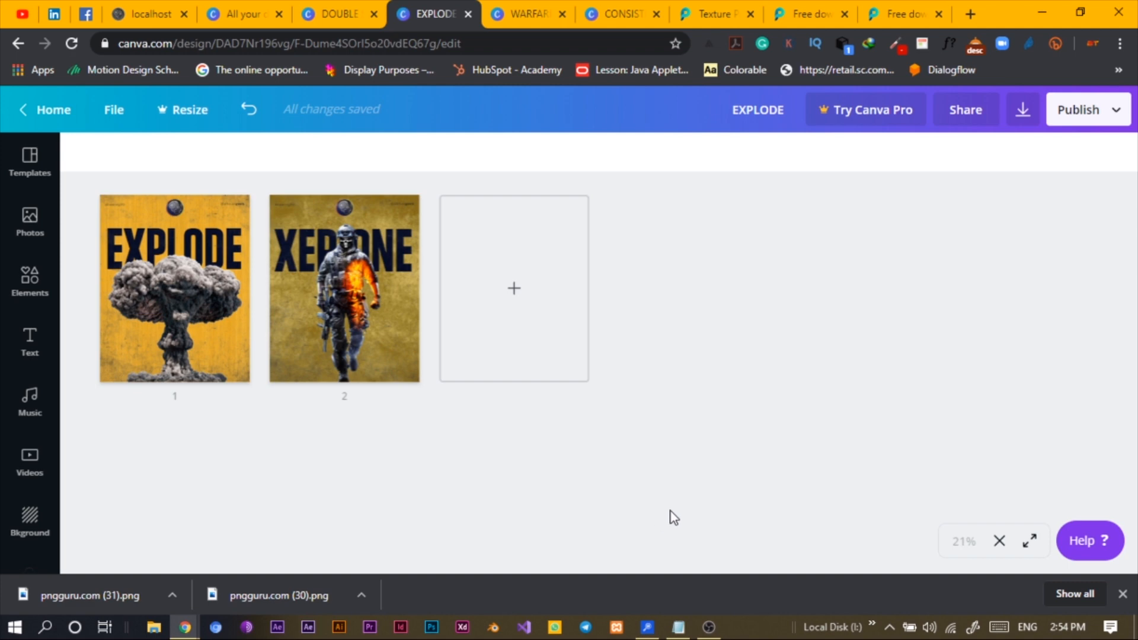
pyautogui.moveTo(405, 408)
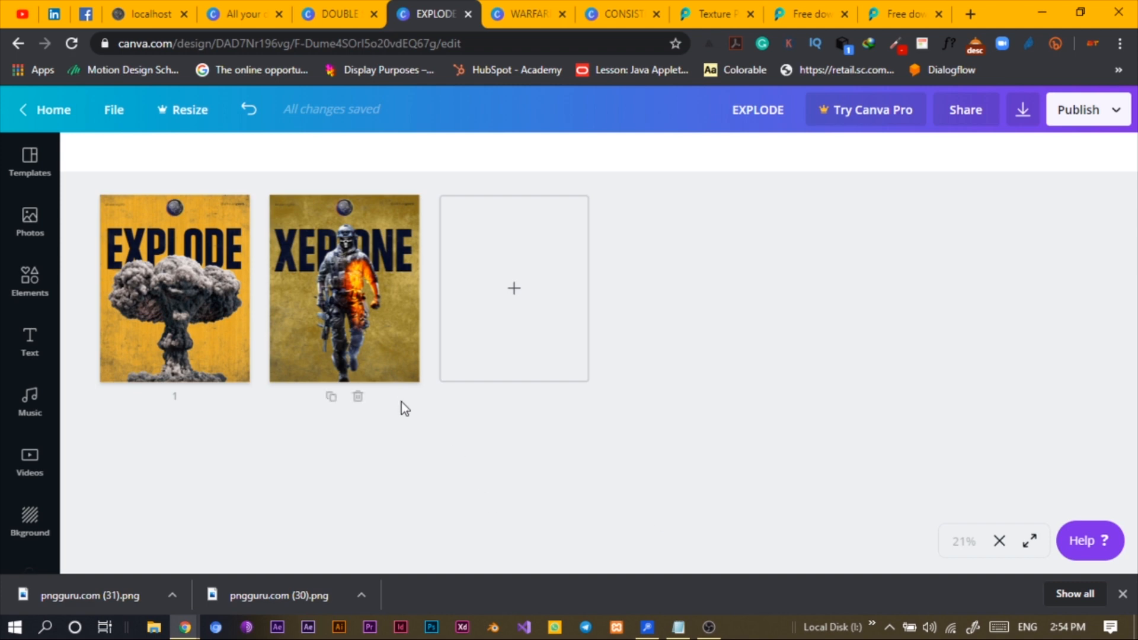